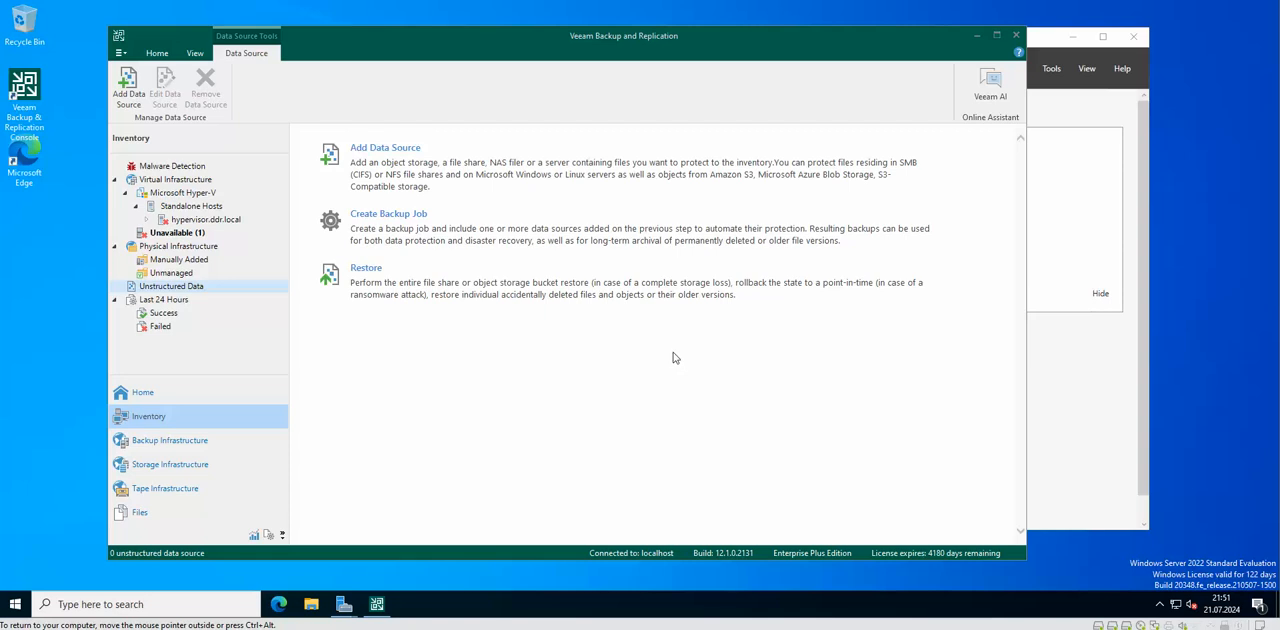
{"action": "mouse_move", "coordinate": [670, 342]}
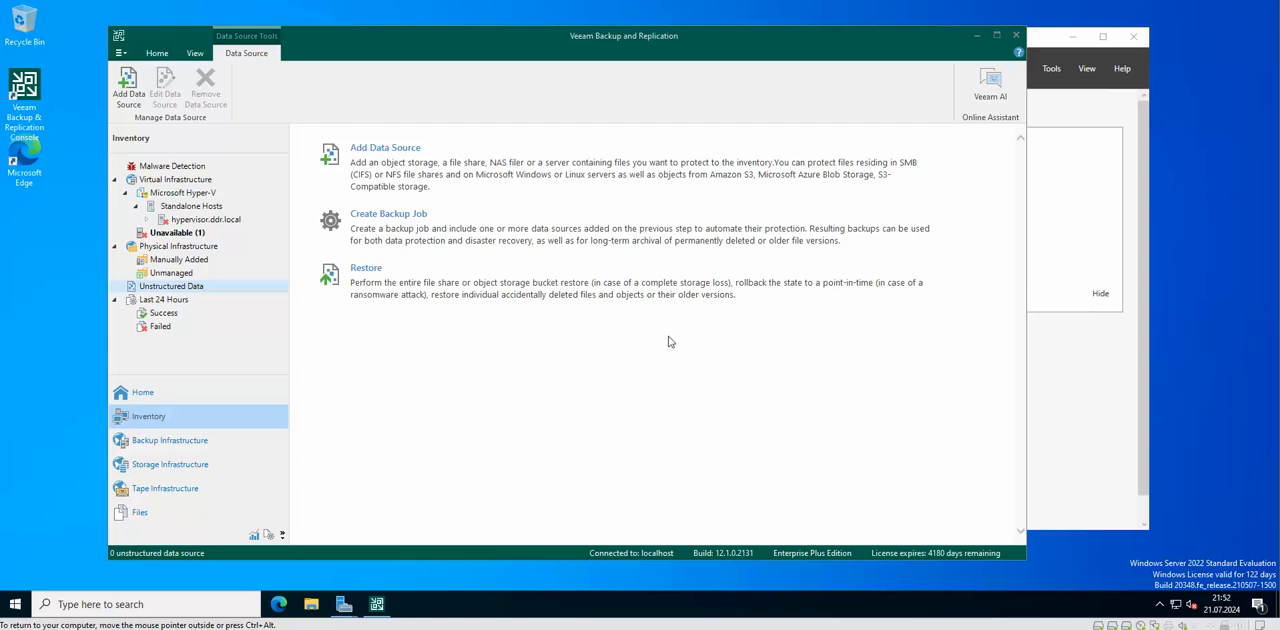
{"action": "mouse_move", "coordinate": [670, 336]}
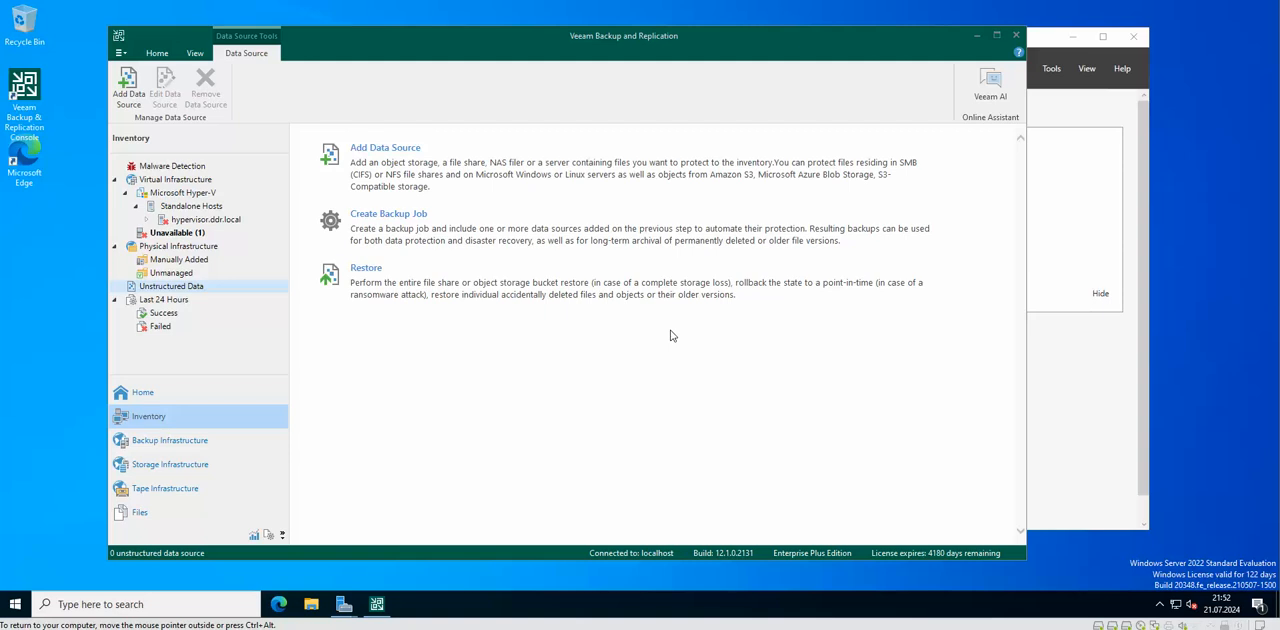
{"action": "mouse_move", "coordinate": [580, 416]}
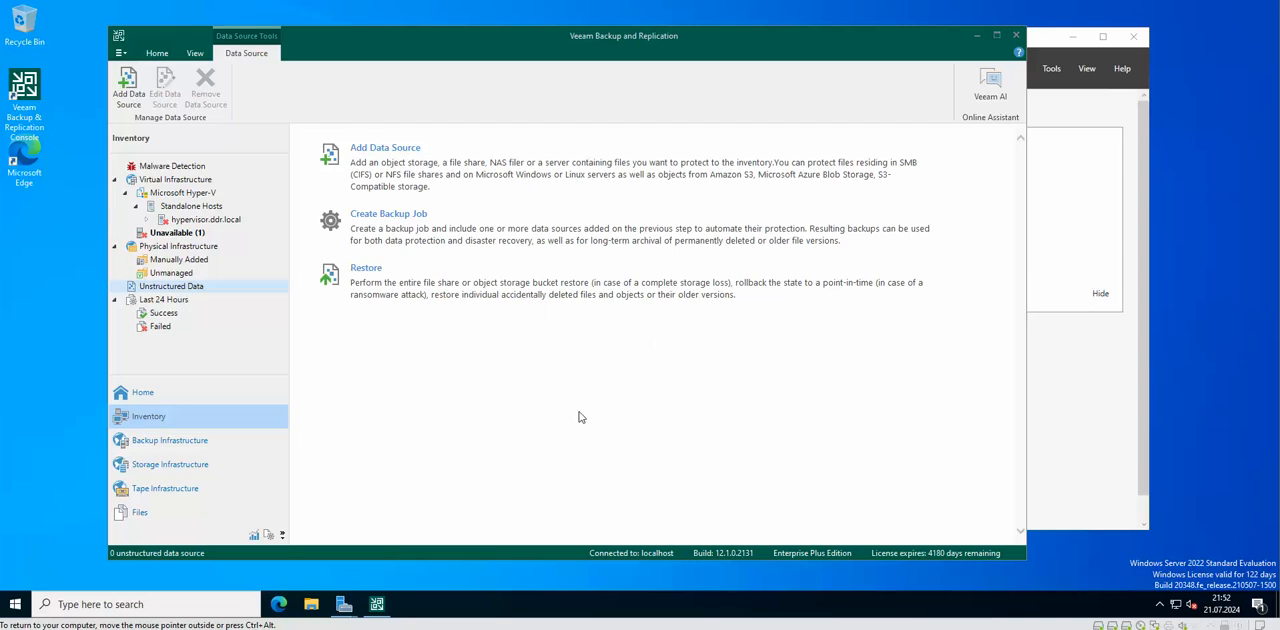
{"action": "mouse_move", "coordinate": [550, 400]}
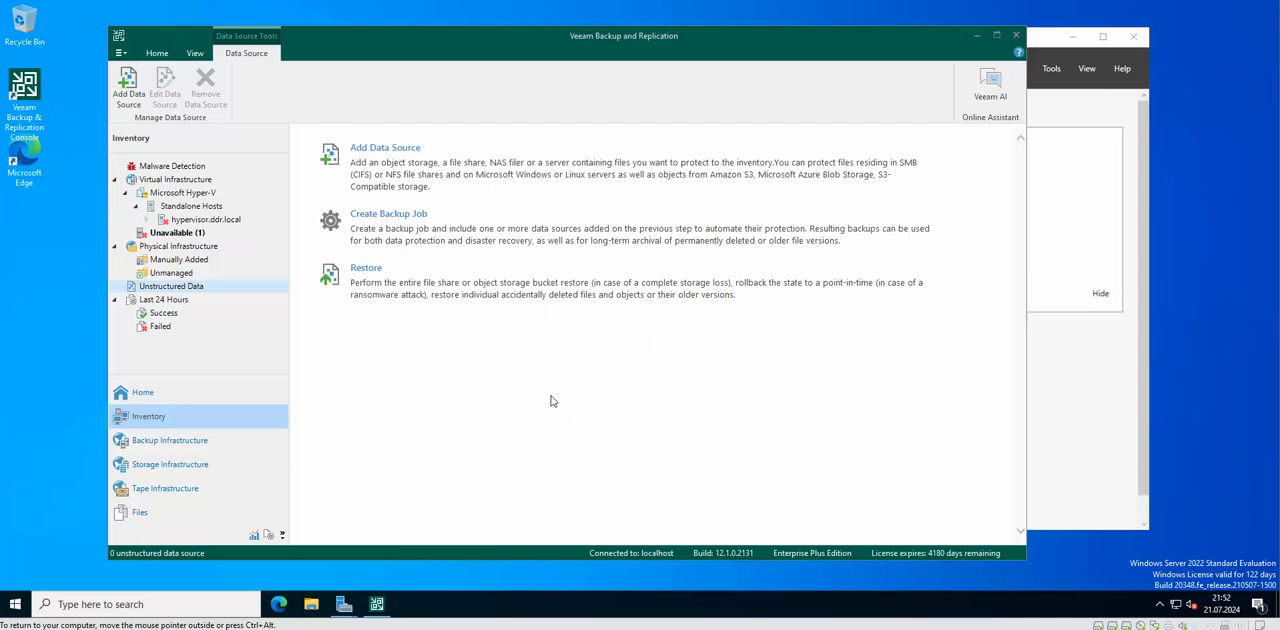
{"action": "mouse_move", "coordinate": [544, 378]}
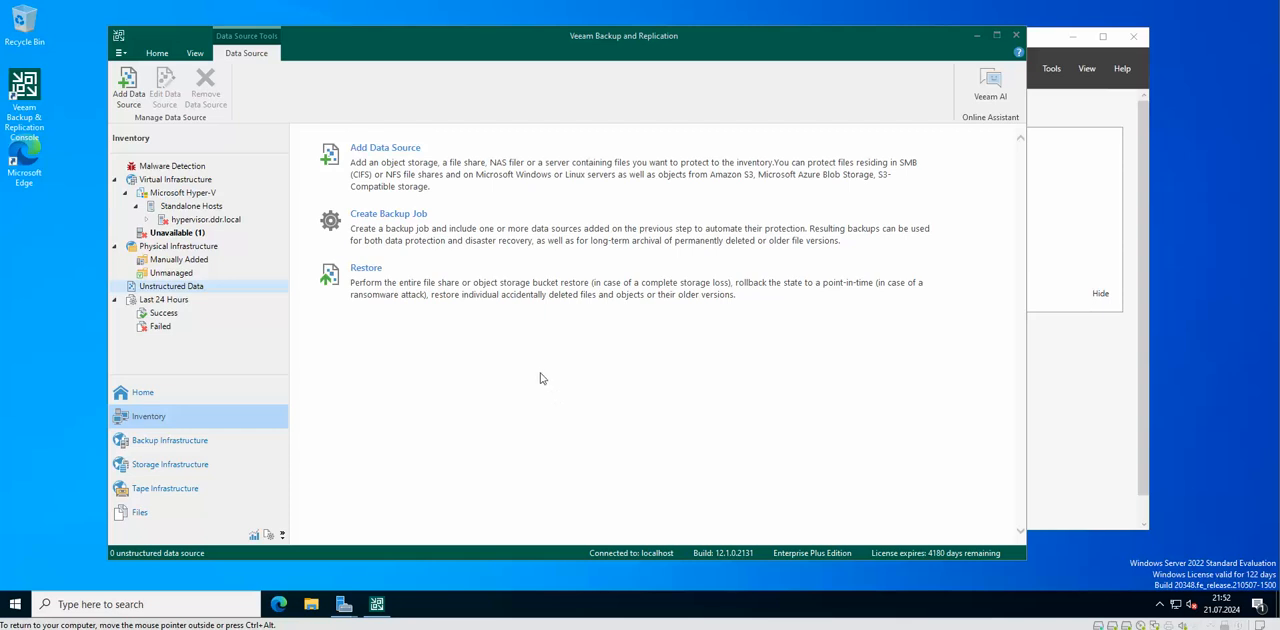
{"action": "mouse_move", "coordinate": [242, 226]}
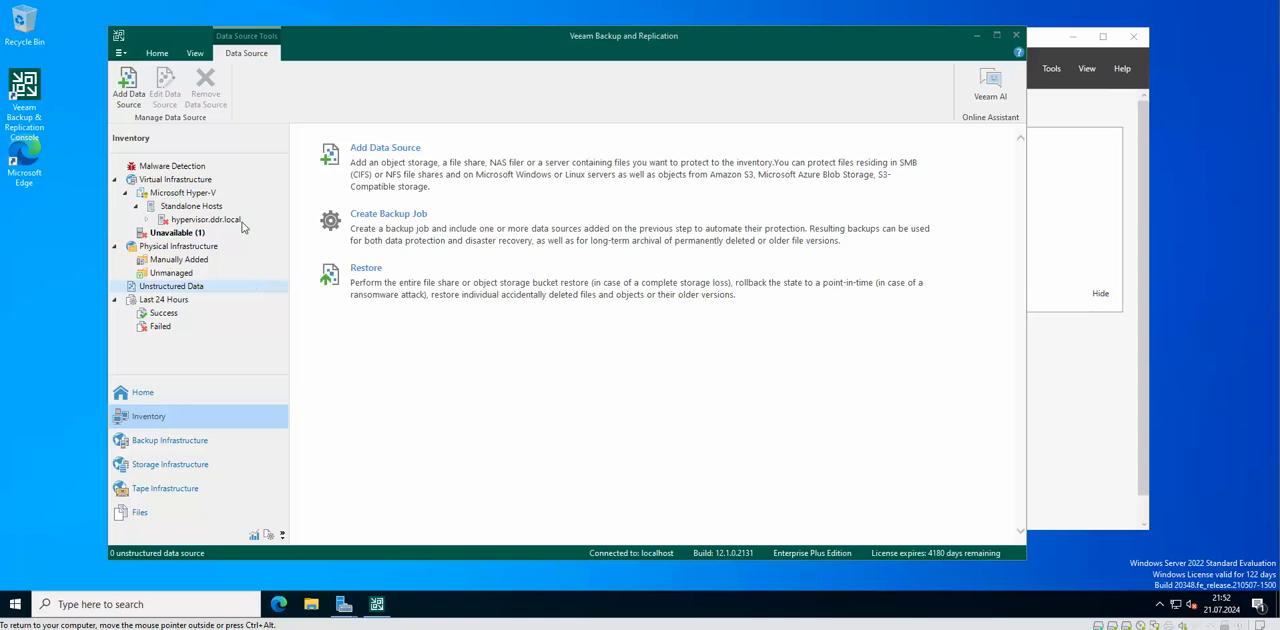
{"action": "mouse_move", "coordinate": [150, 430]}
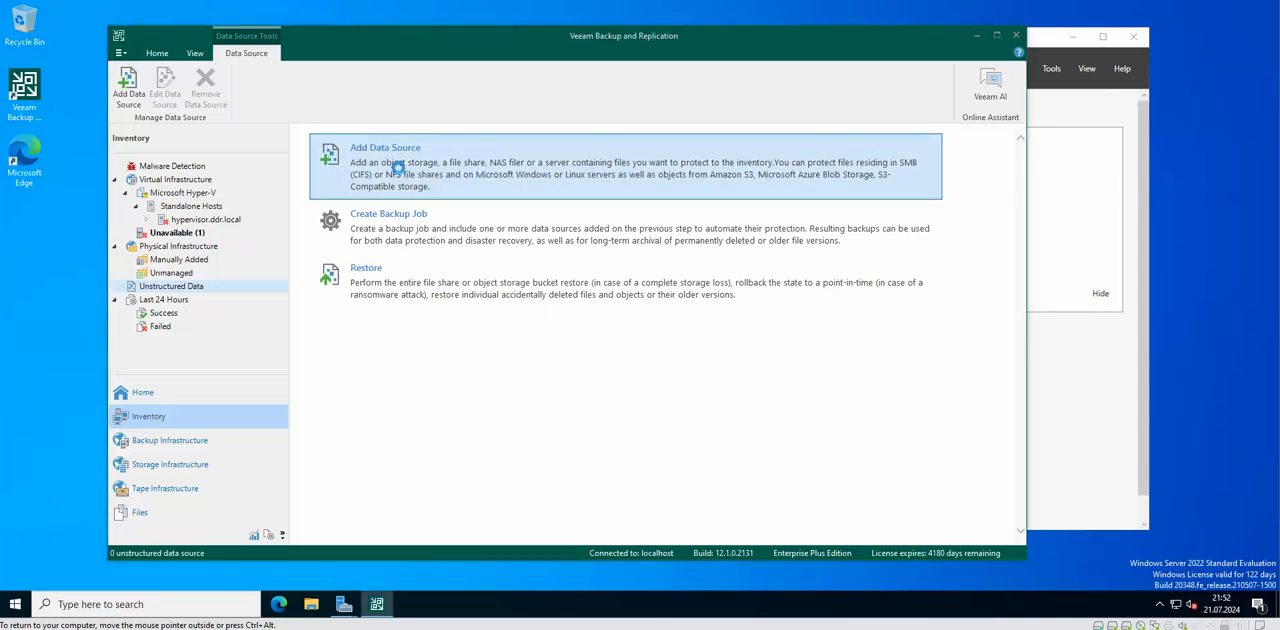
- Start adding a new unstructured data source to the inventory
{"action": "left_click", "coordinate": [384, 148]}
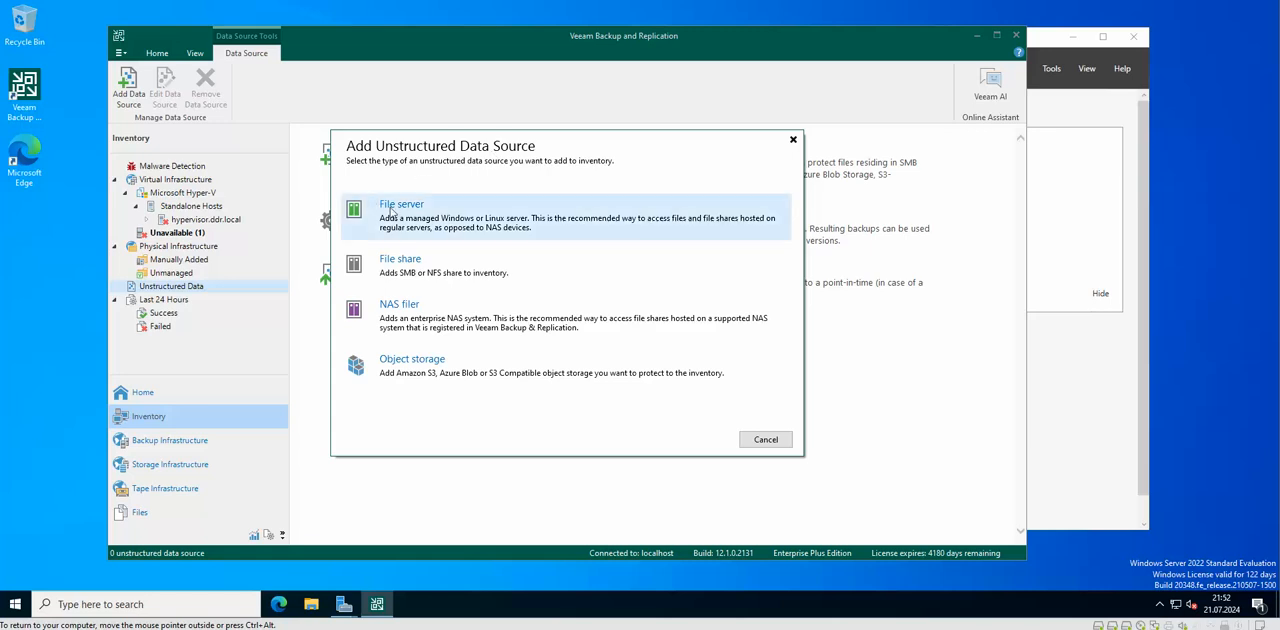
{"action": "mouse_move", "coordinate": [470, 228]}
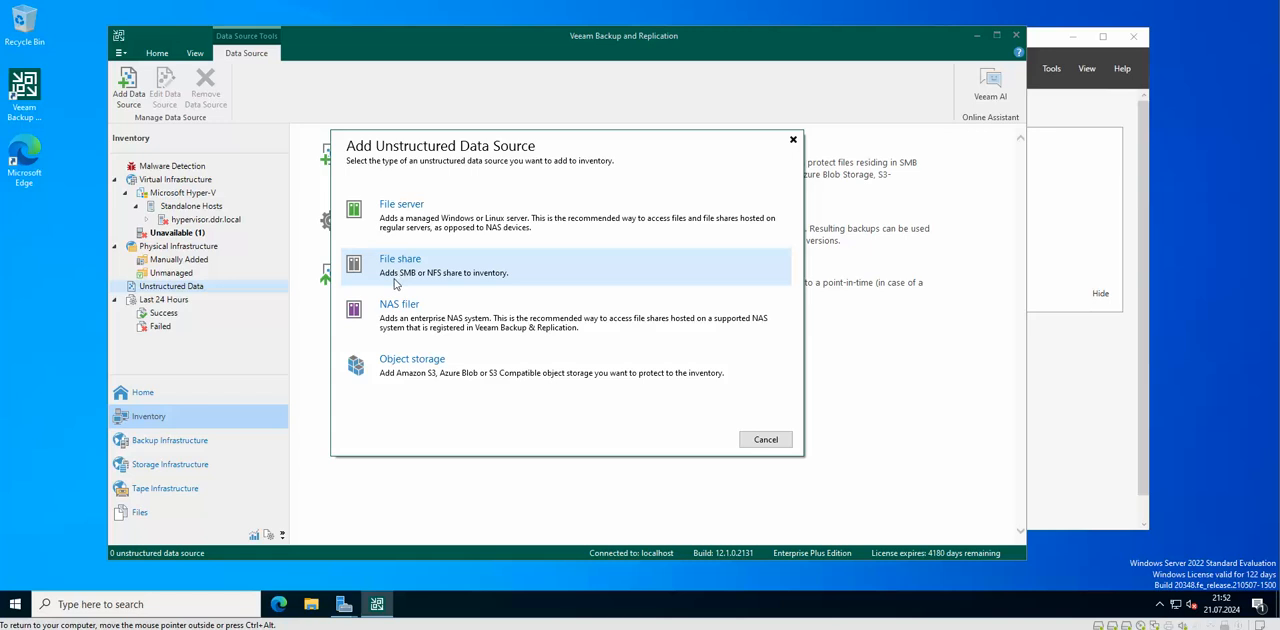
{"action": "mouse_move", "coordinate": [416, 280]}
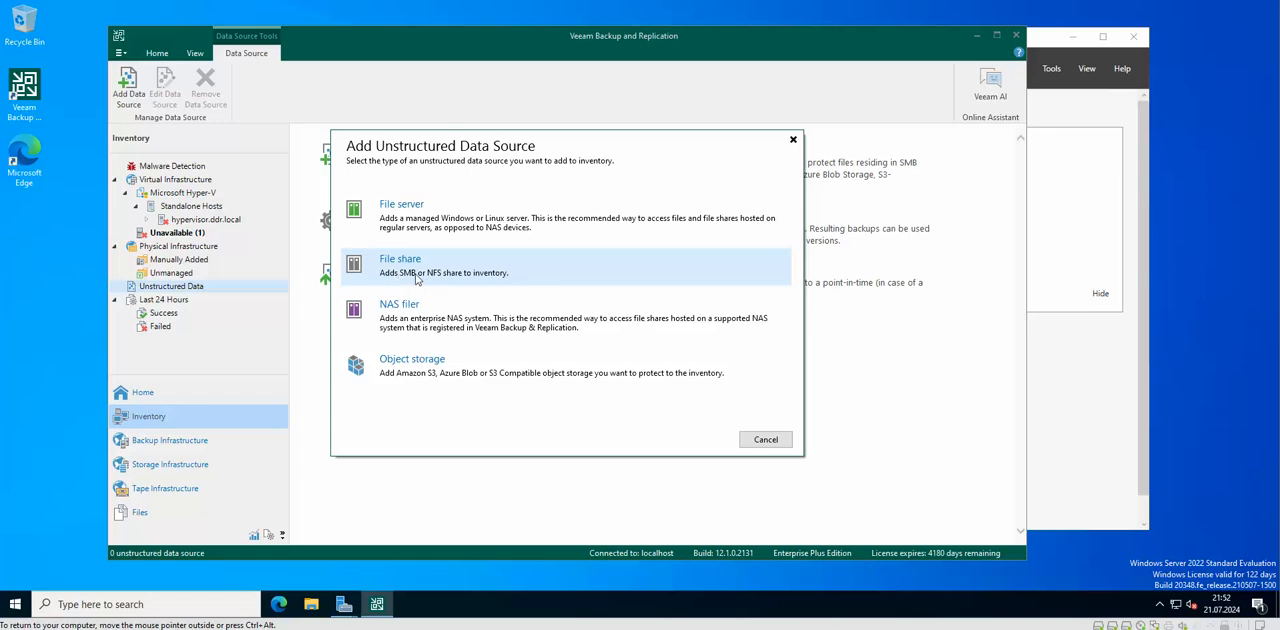
{"action": "mouse_move", "coordinate": [448, 280]}
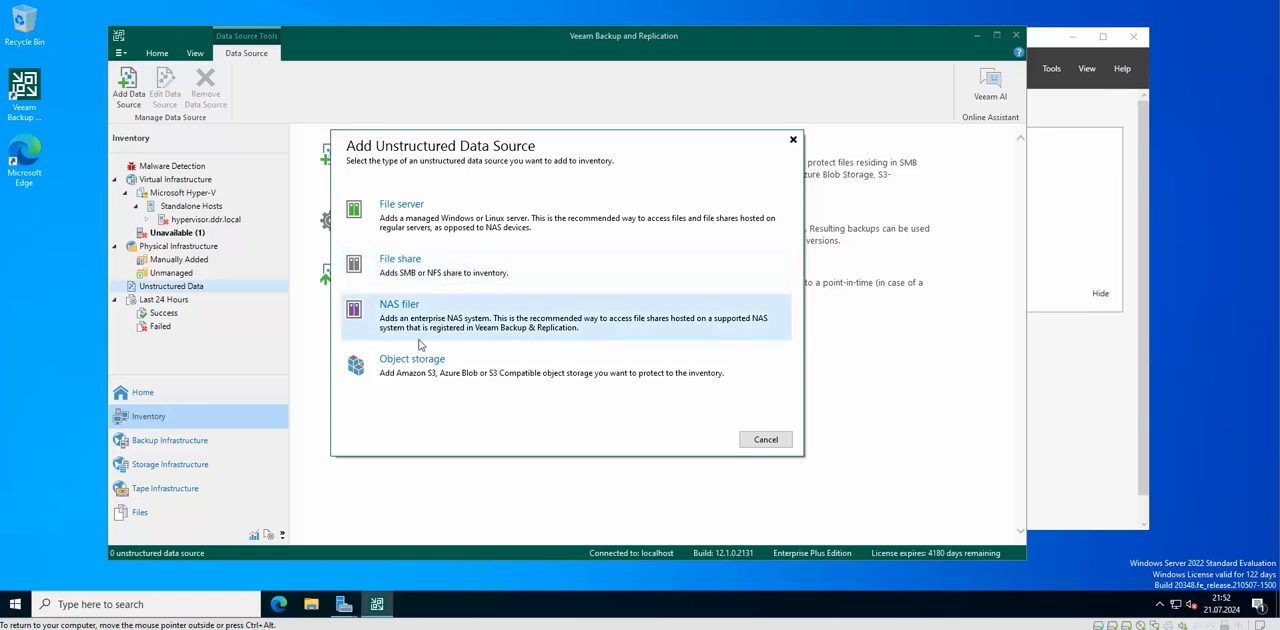
{"action": "mouse_move", "coordinate": [420, 334]}
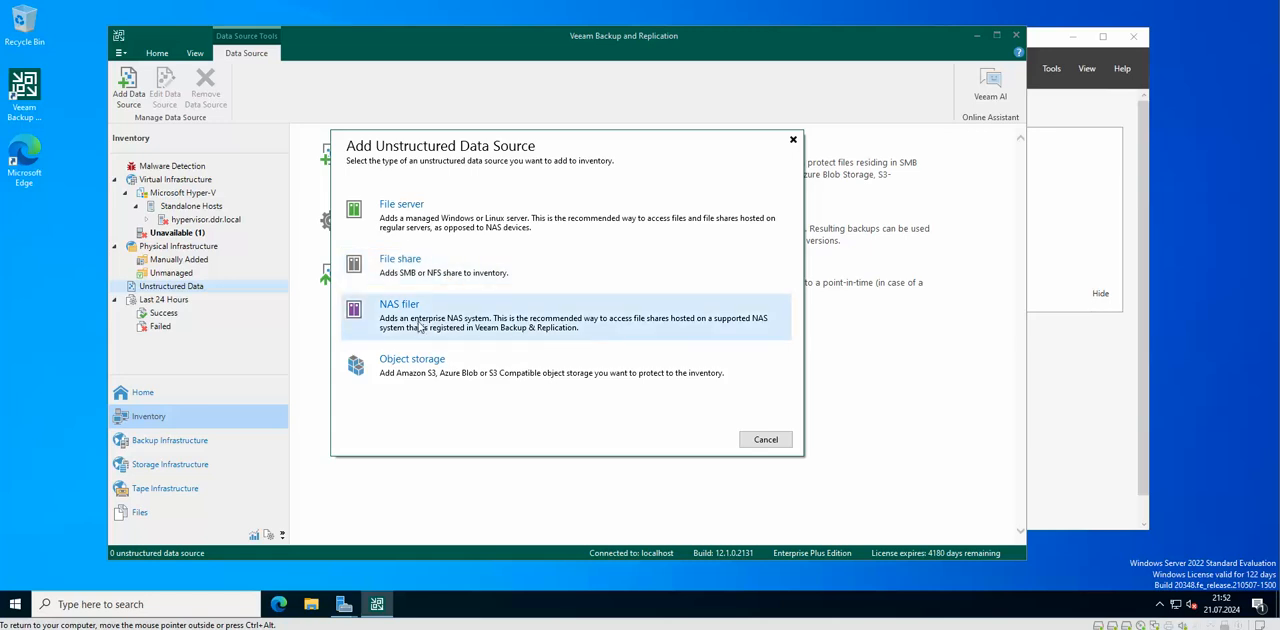
{"action": "mouse_move", "coordinate": [456, 330]}
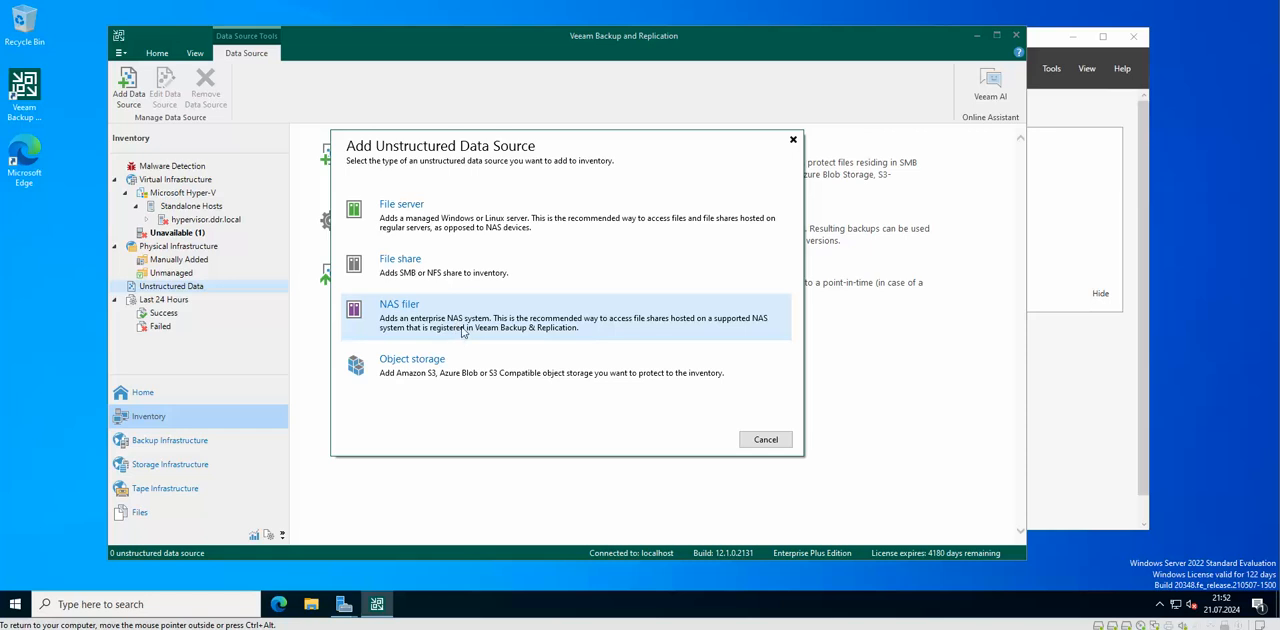
{"action": "mouse_move", "coordinate": [500, 332]}
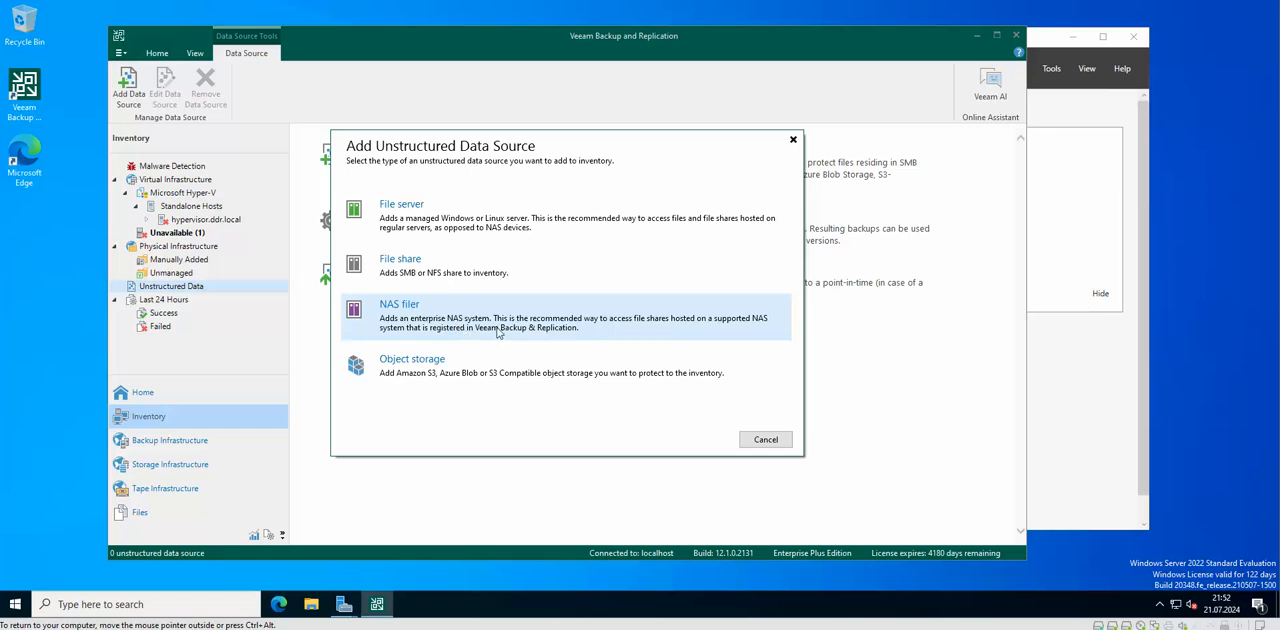
{"action": "mouse_move", "coordinate": [530, 334]}
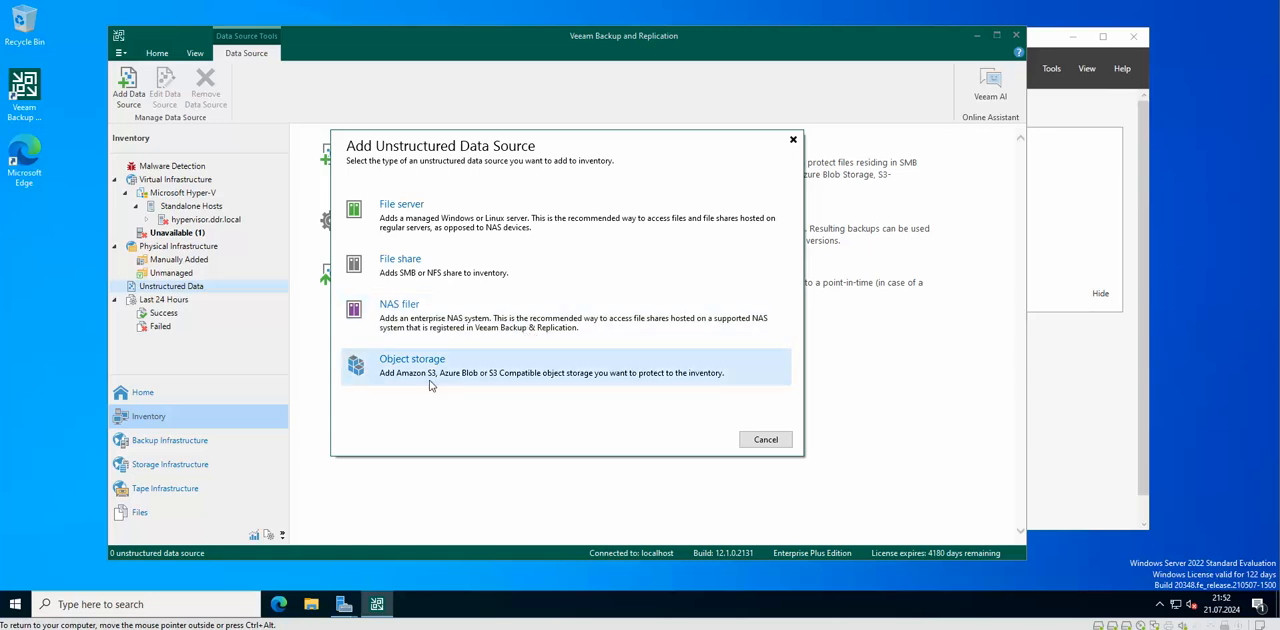
{"action": "mouse_move", "coordinate": [418, 386]}
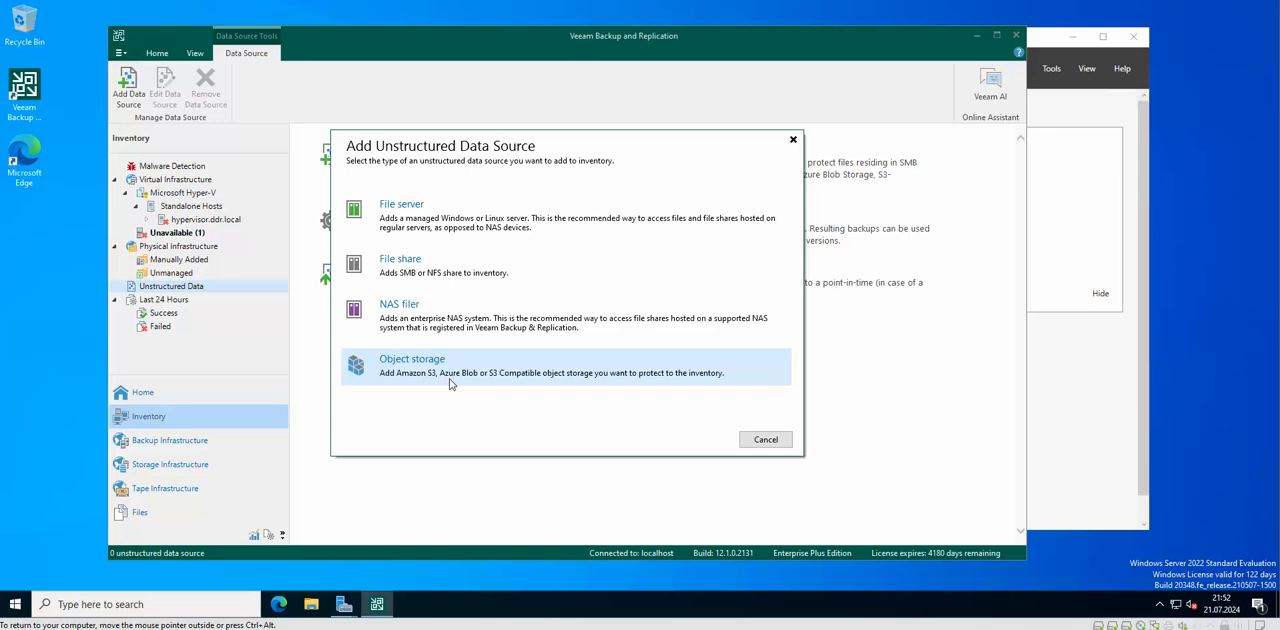
{"action": "mouse_move", "coordinate": [490, 384]}
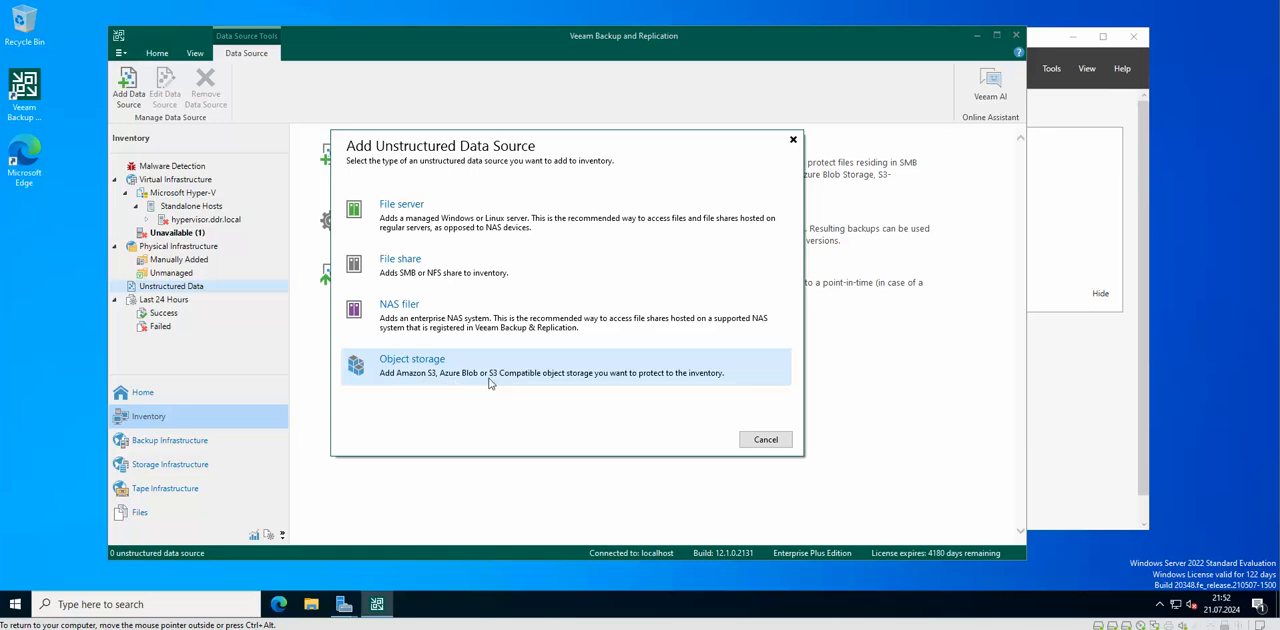
{"action": "mouse_move", "coordinate": [504, 376]}
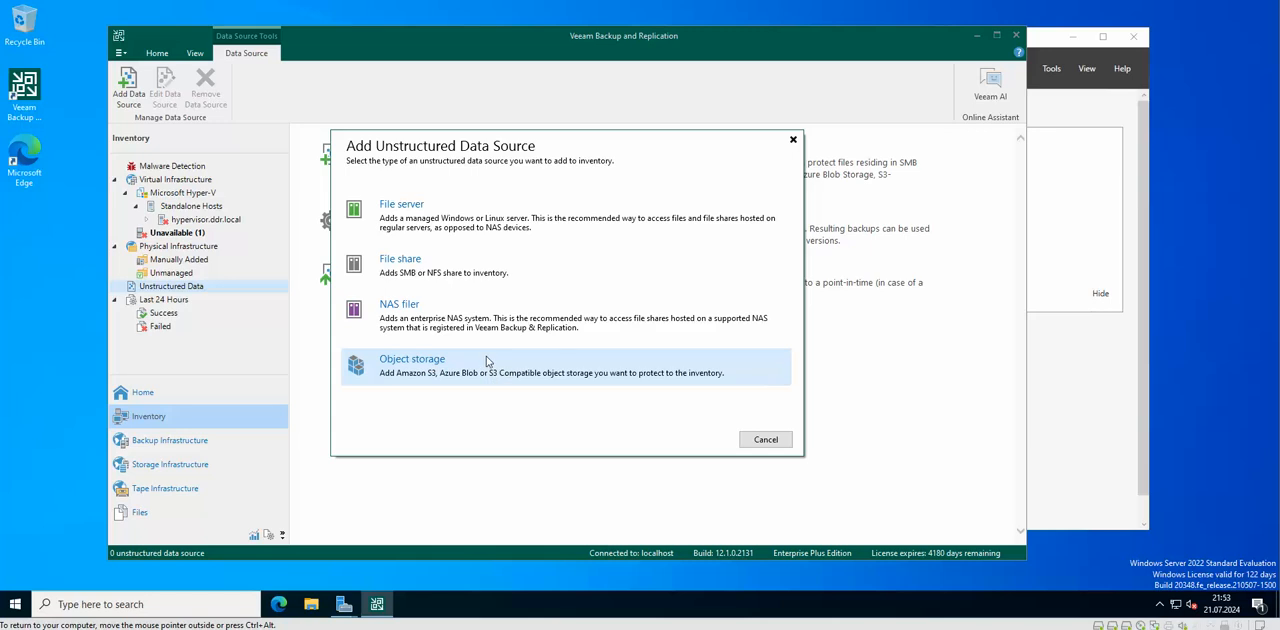
{"action": "mouse_move", "coordinate": [420, 278]}
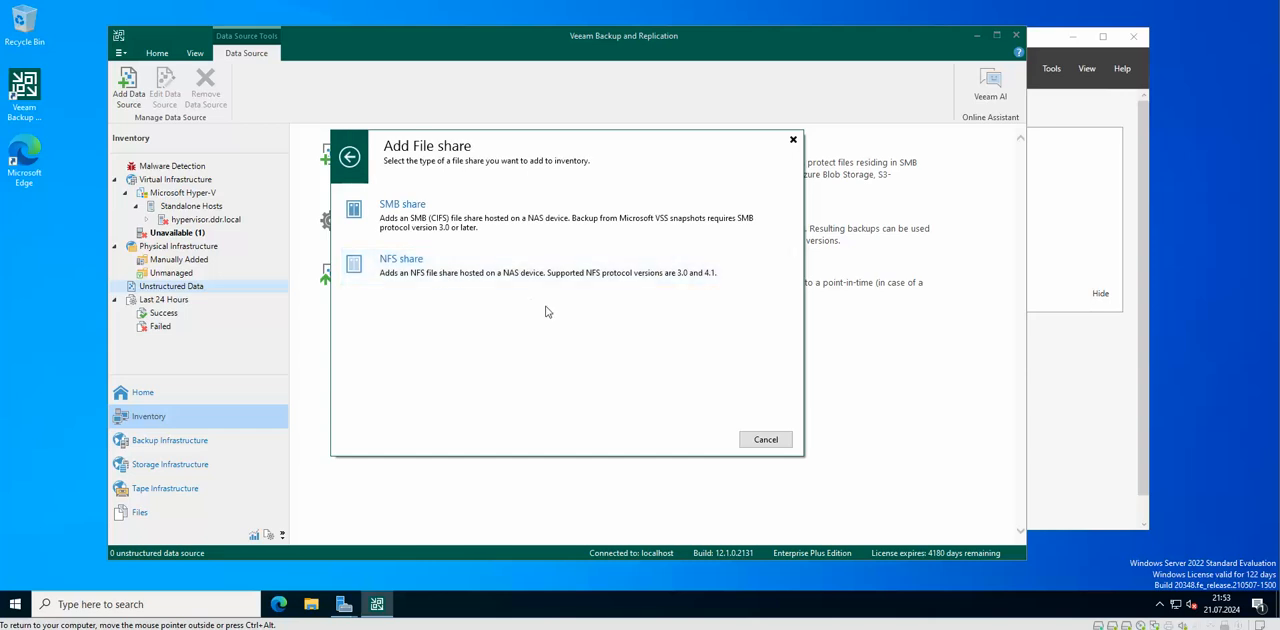
{"action": "mouse_move", "coordinate": [532, 324]}
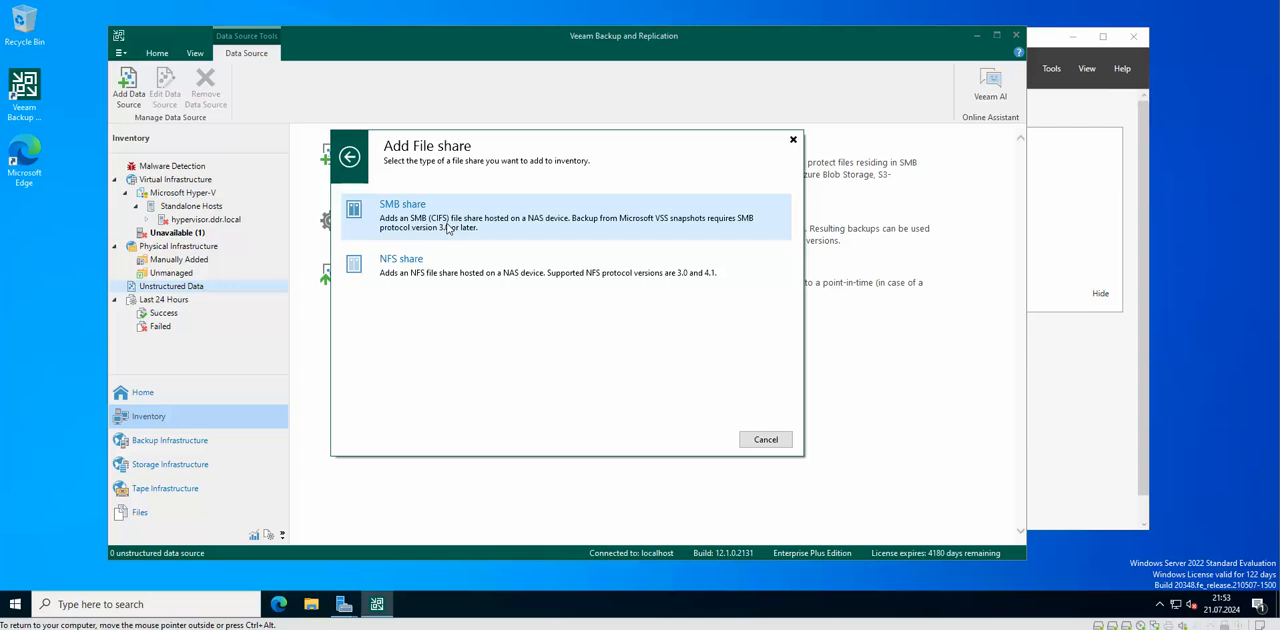
{"action": "mouse_move", "coordinate": [510, 230]}
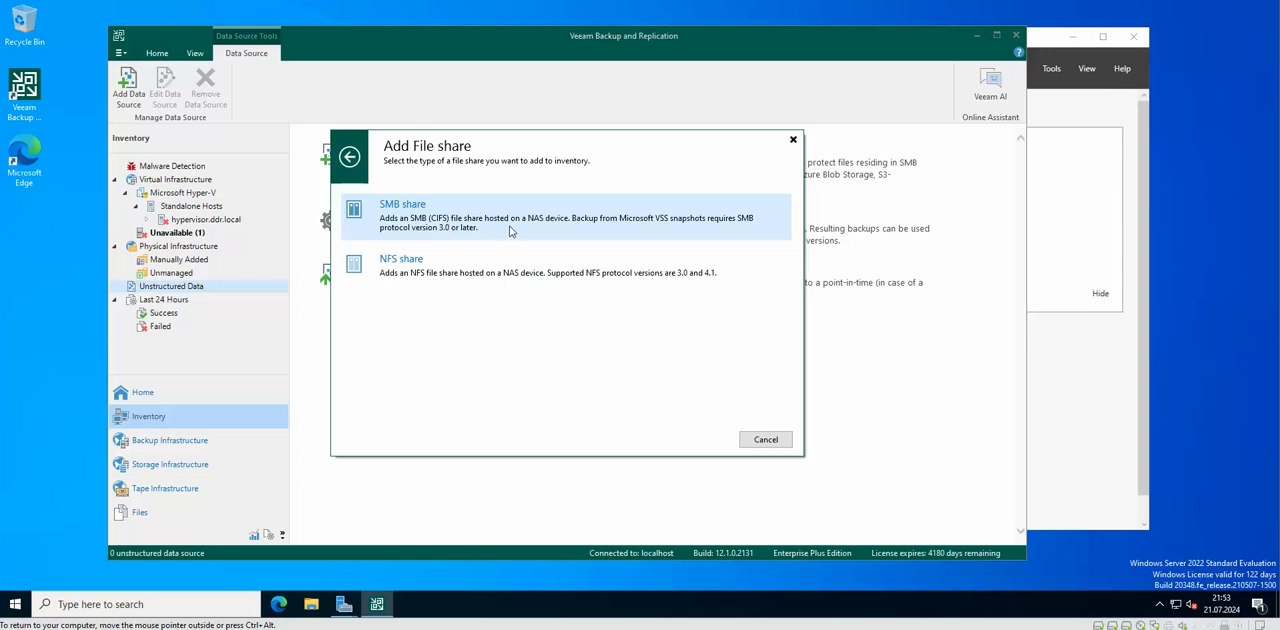
{"action": "mouse_move", "coordinate": [412, 226]}
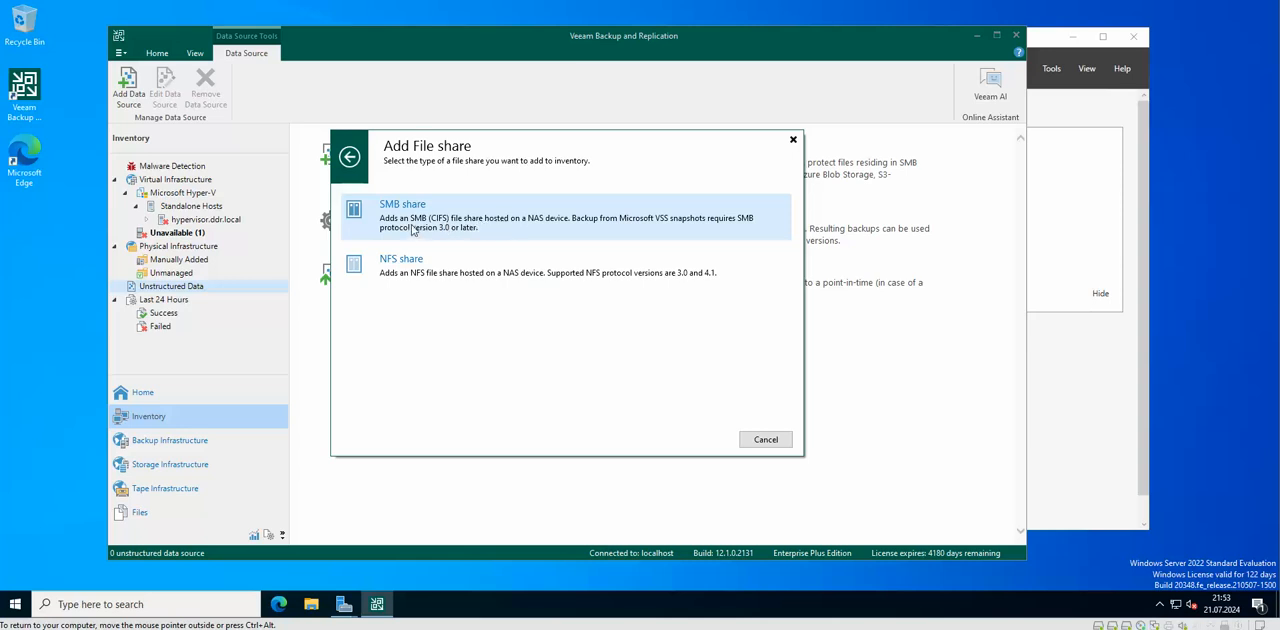
- Choose SMB share as the kind of file share to add
{"action": "left_click", "coordinate": [764, 440]}
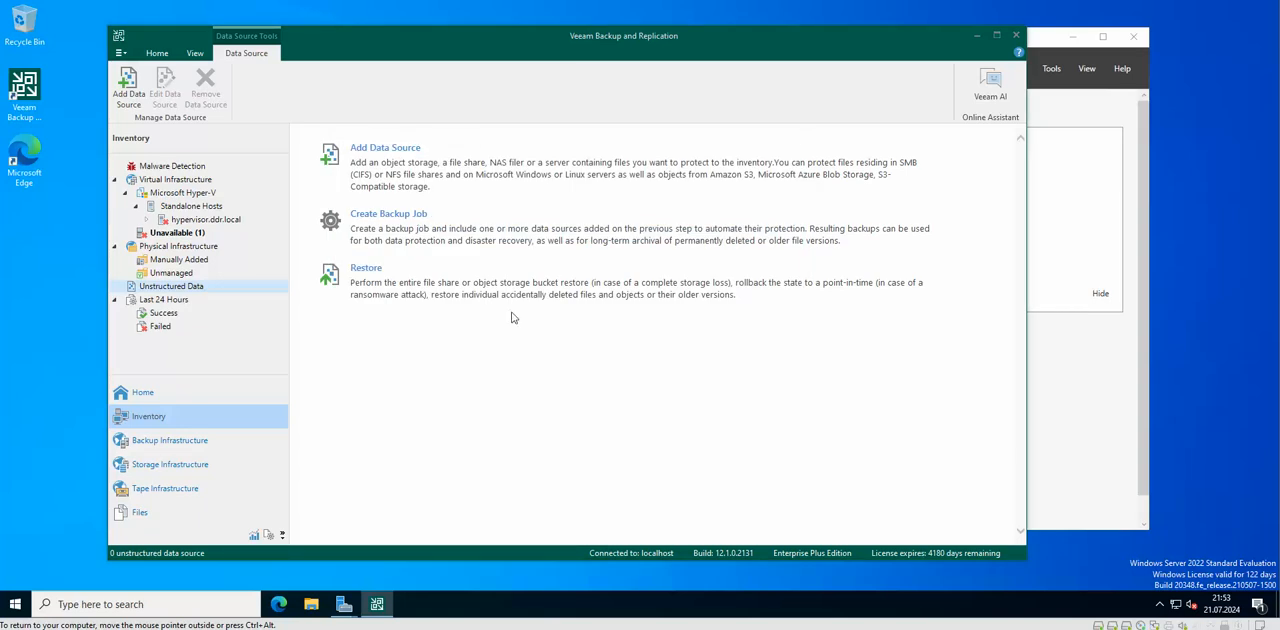
- Enter the share path \\192.168.0.24\private and require credentials using the sambauser account
{"action": "left_click", "coordinate": [384, 148]}
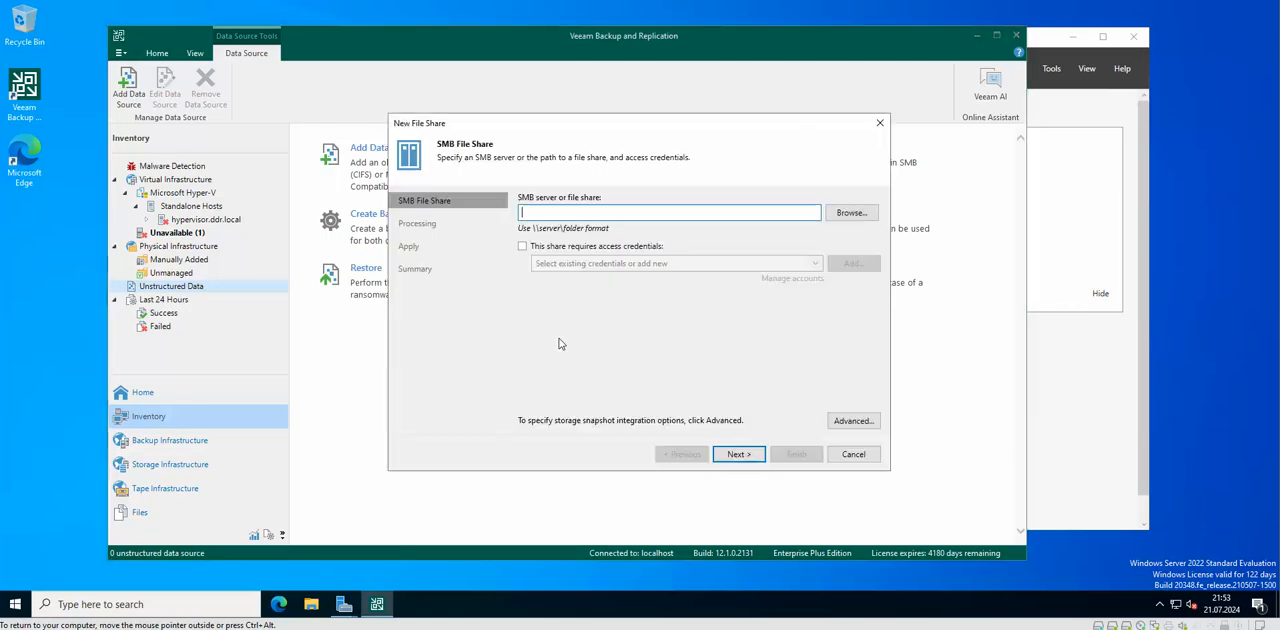
{"action": "mouse_move", "coordinate": [630, 278]}
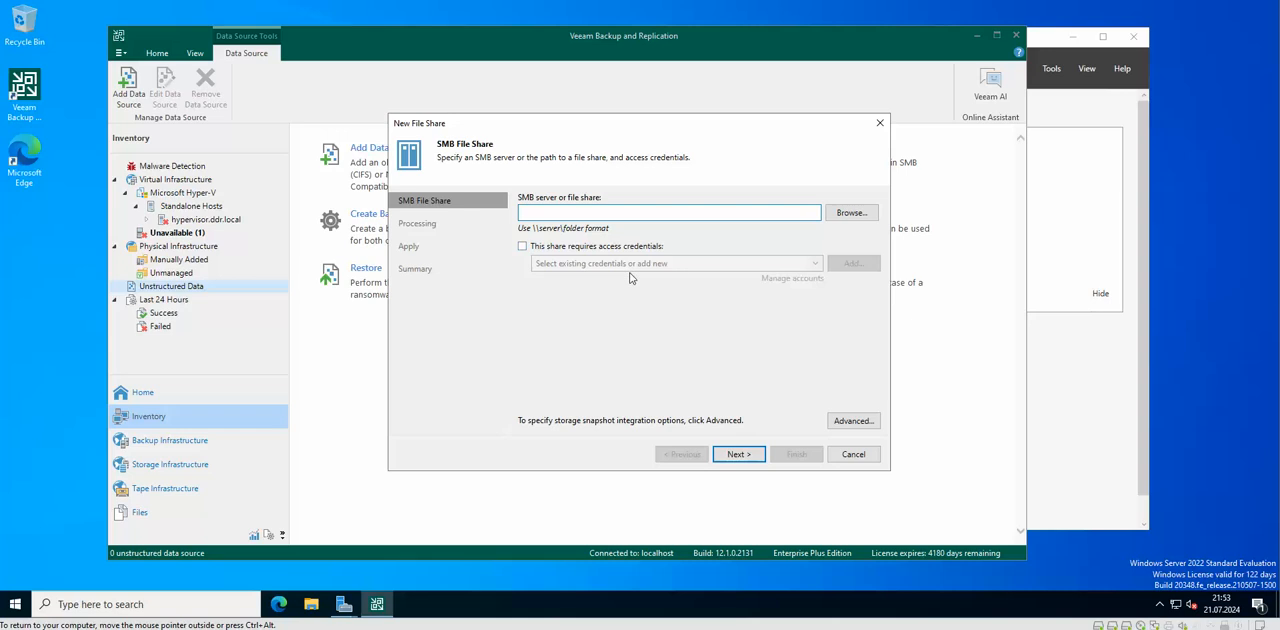
{"action": "type", "text": "\\\\"}
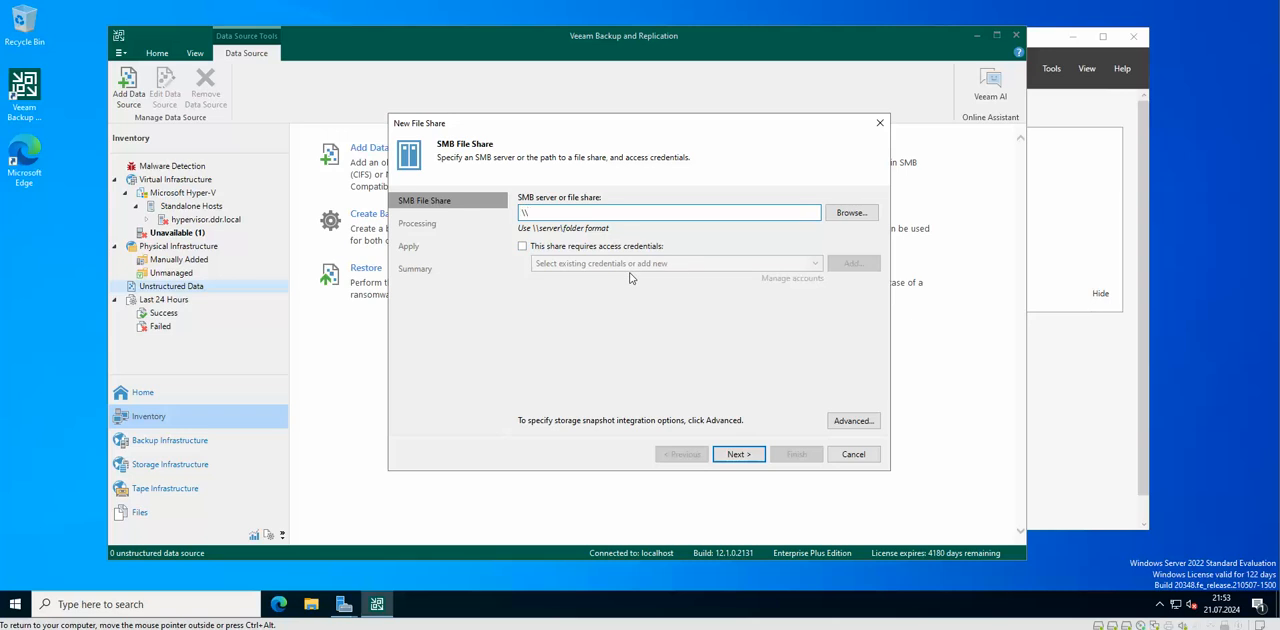
{"action": "type", "text": "192.168.0"}
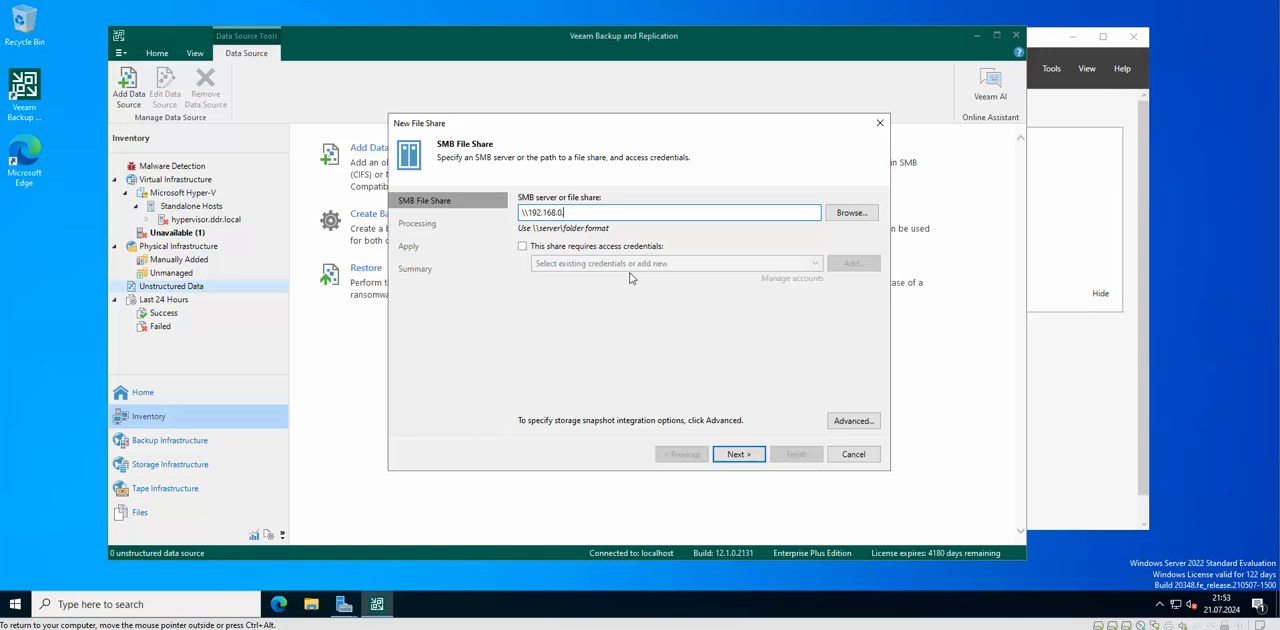
{"action": "type", "text": ".24\\"}
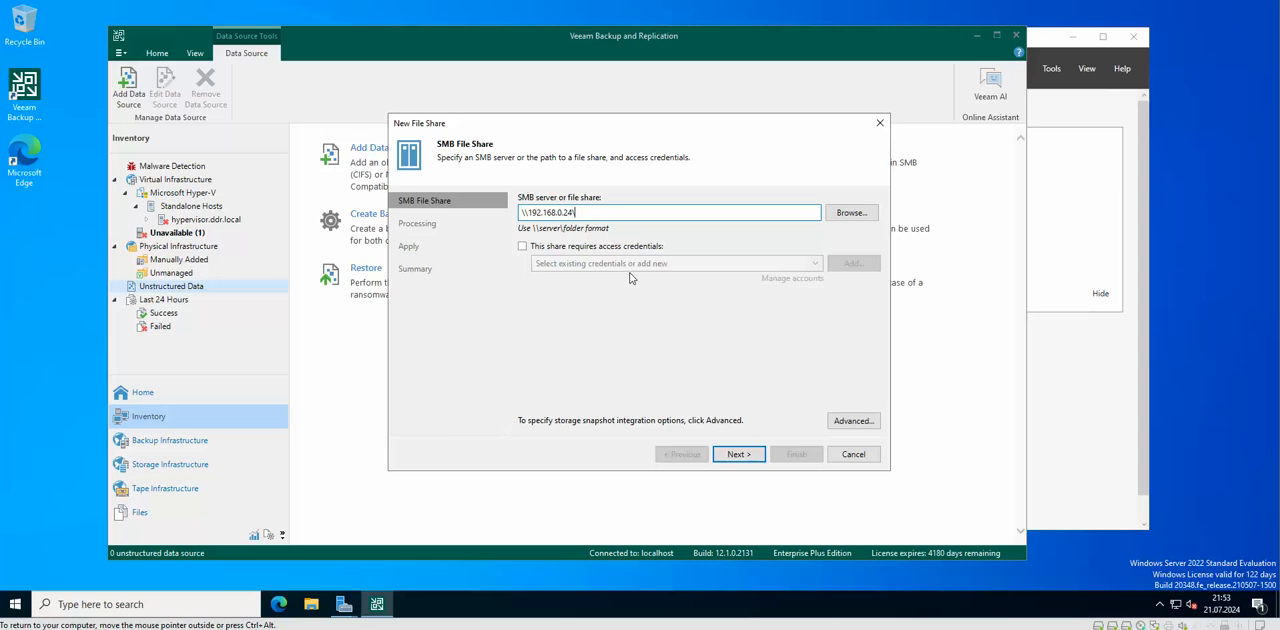
{"action": "type", "text": "\\private"}
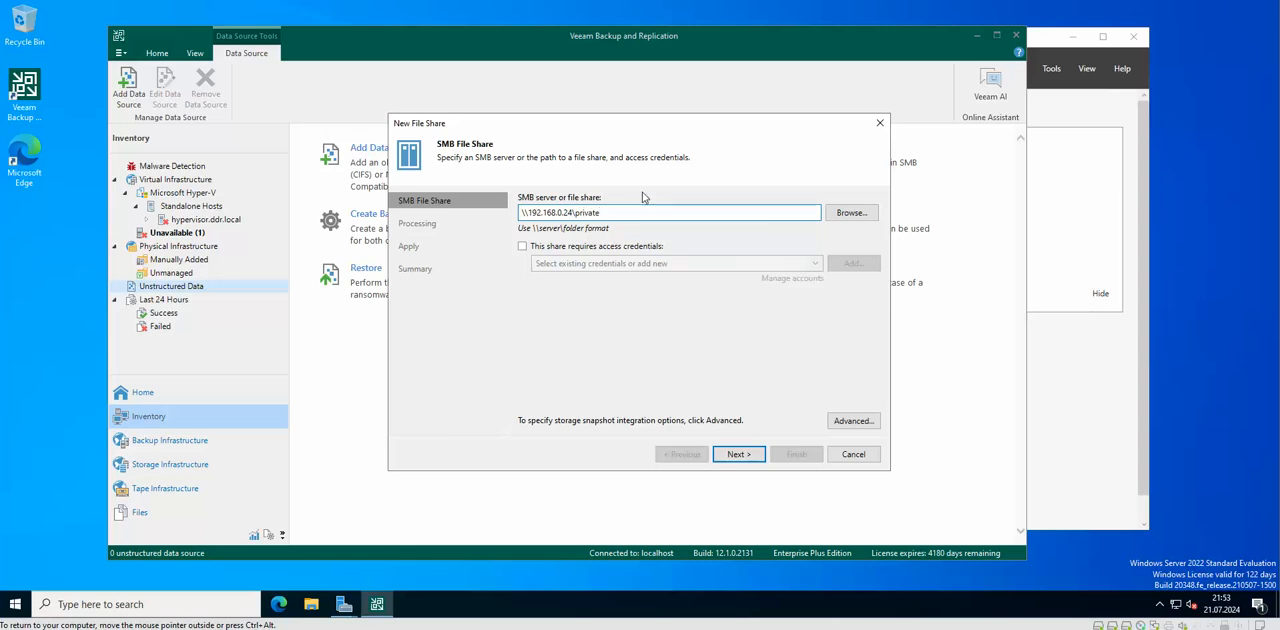
{"action": "left_click", "coordinate": [522, 246]}
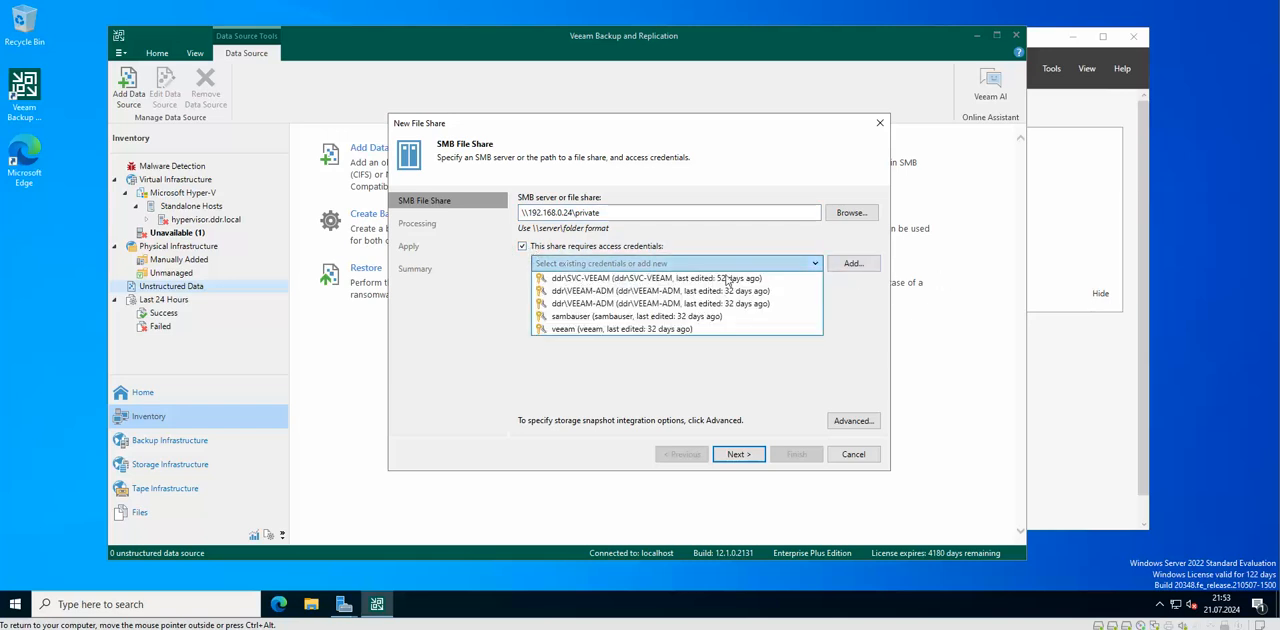
{"action": "left_click", "coordinate": [600, 316]}
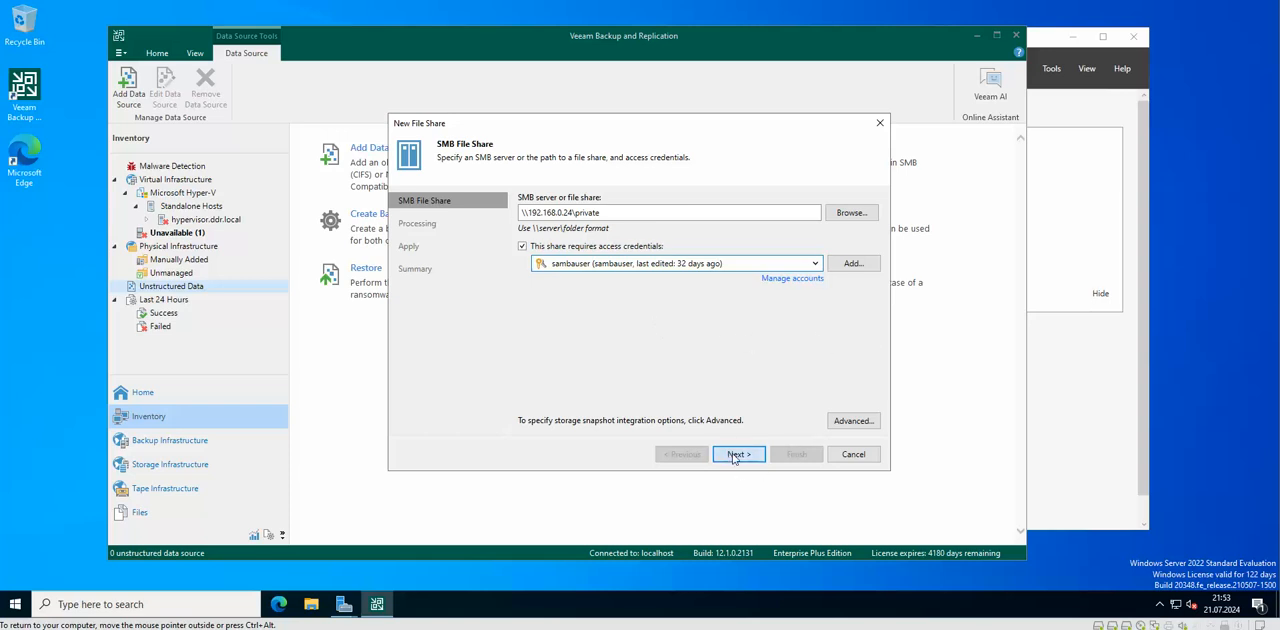
- Set the cache repository to FAST BACKUP and apply the SMB share configuration
{"action": "left_click", "coordinate": [738, 454]}
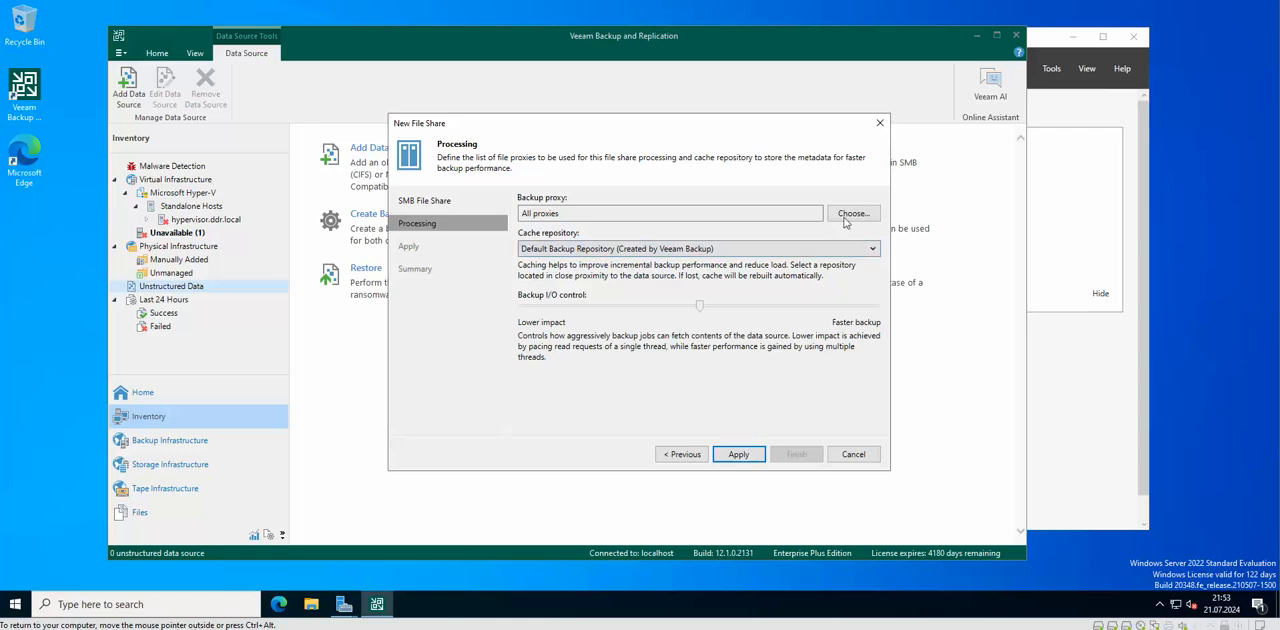
{"action": "mouse_move", "coordinate": [556, 210]}
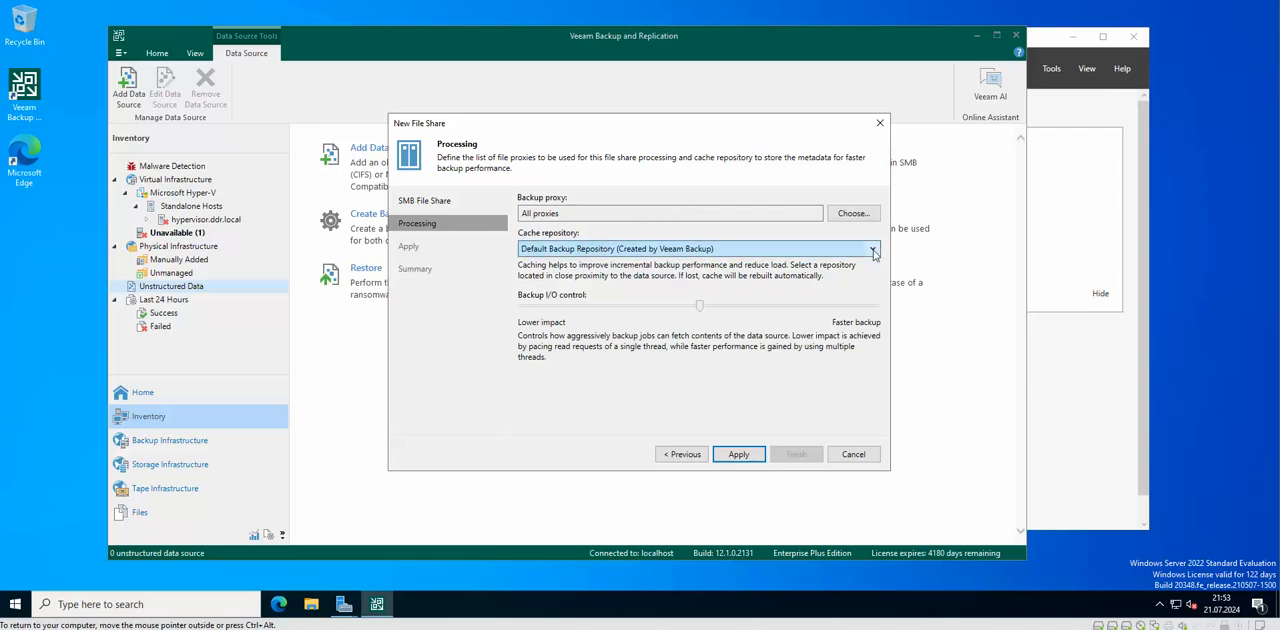
{"action": "left_click", "coordinate": [872, 248]}
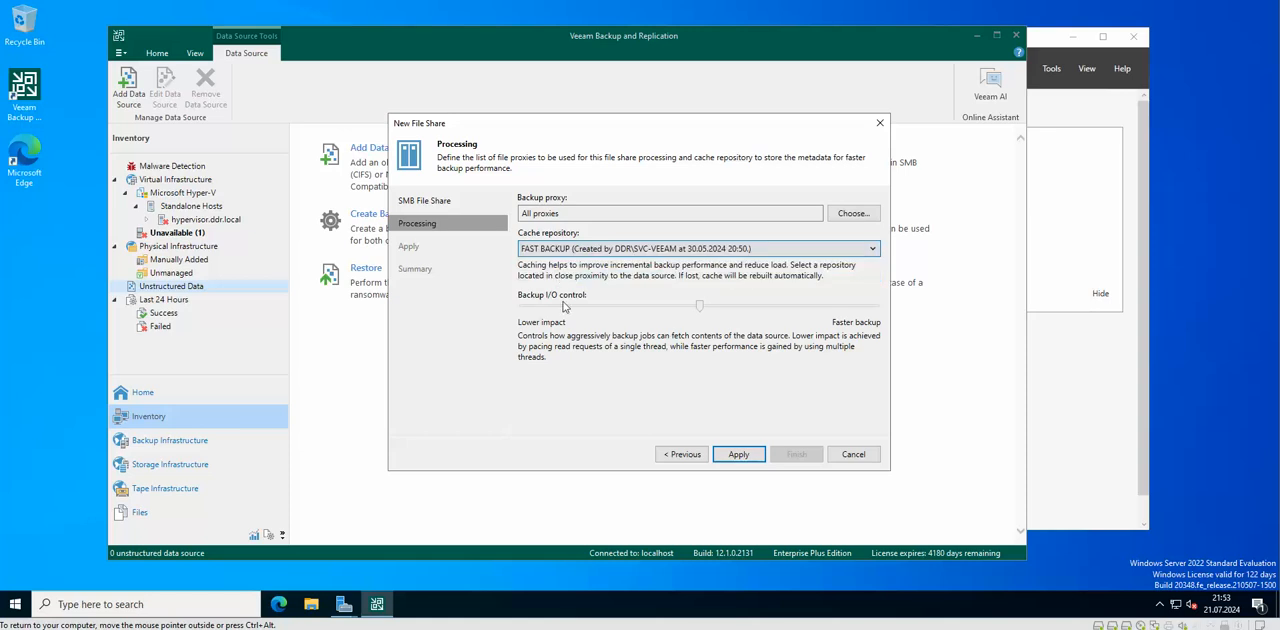
{"action": "mouse_move", "coordinate": [556, 322]}
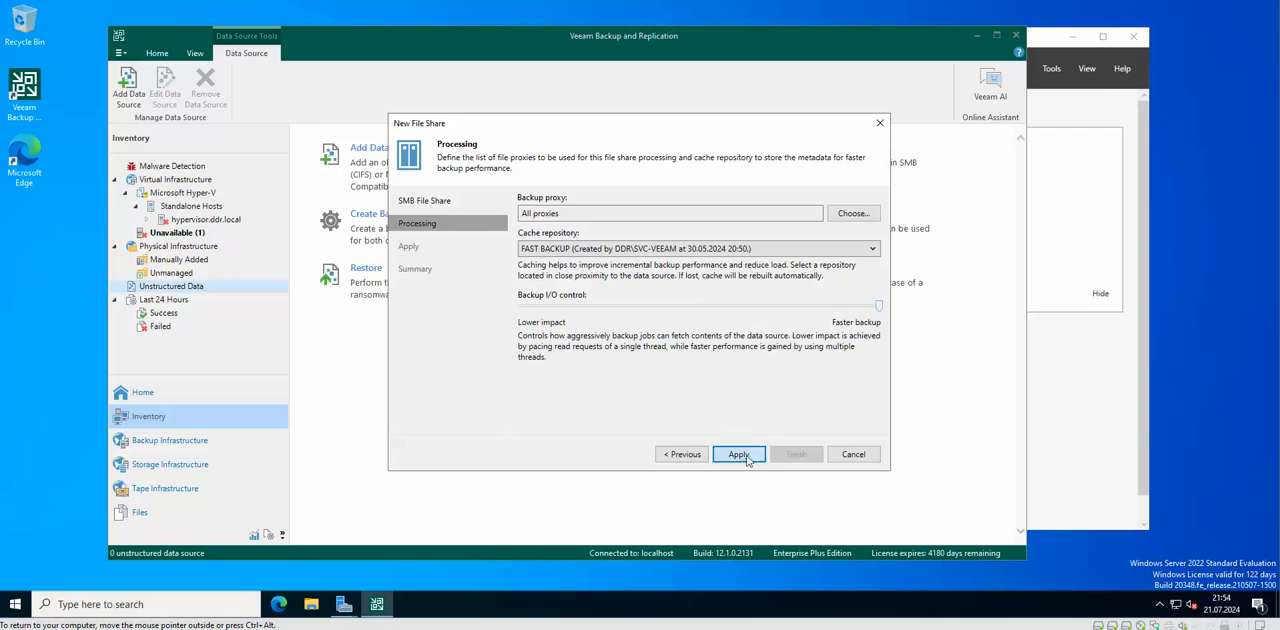
{"action": "left_click", "coordinate": [738, 454]}
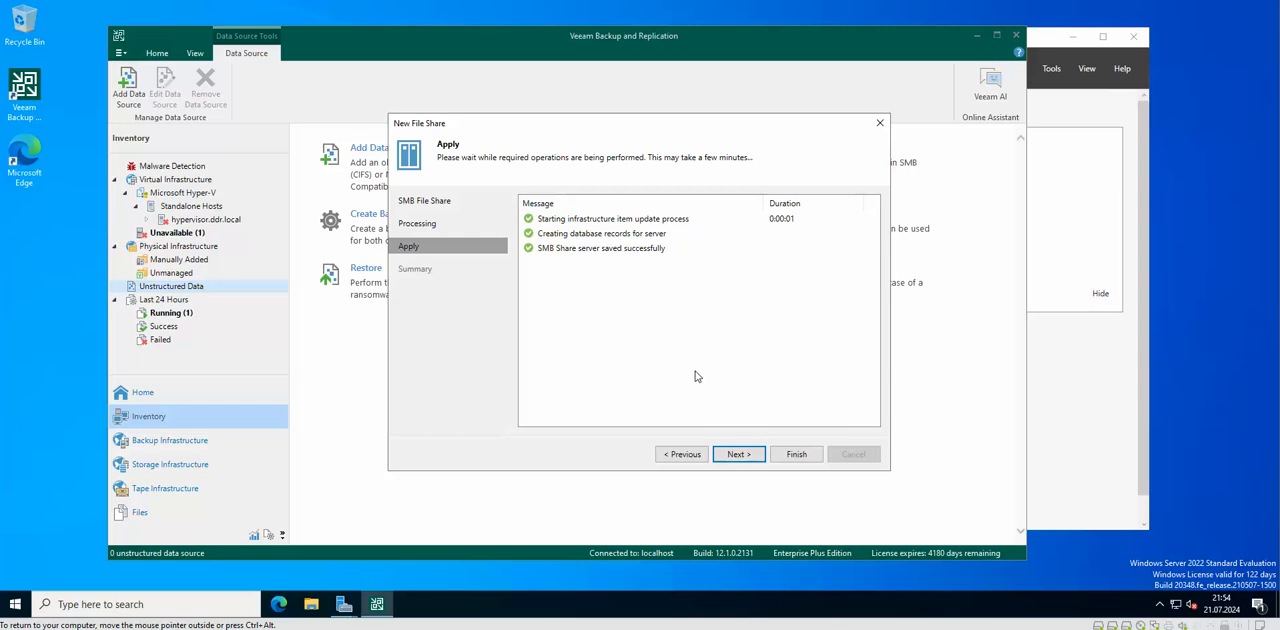
- Review the summary and finish the New File Share wizard
{"action": "left_click", "coordinate": [738, 454]}
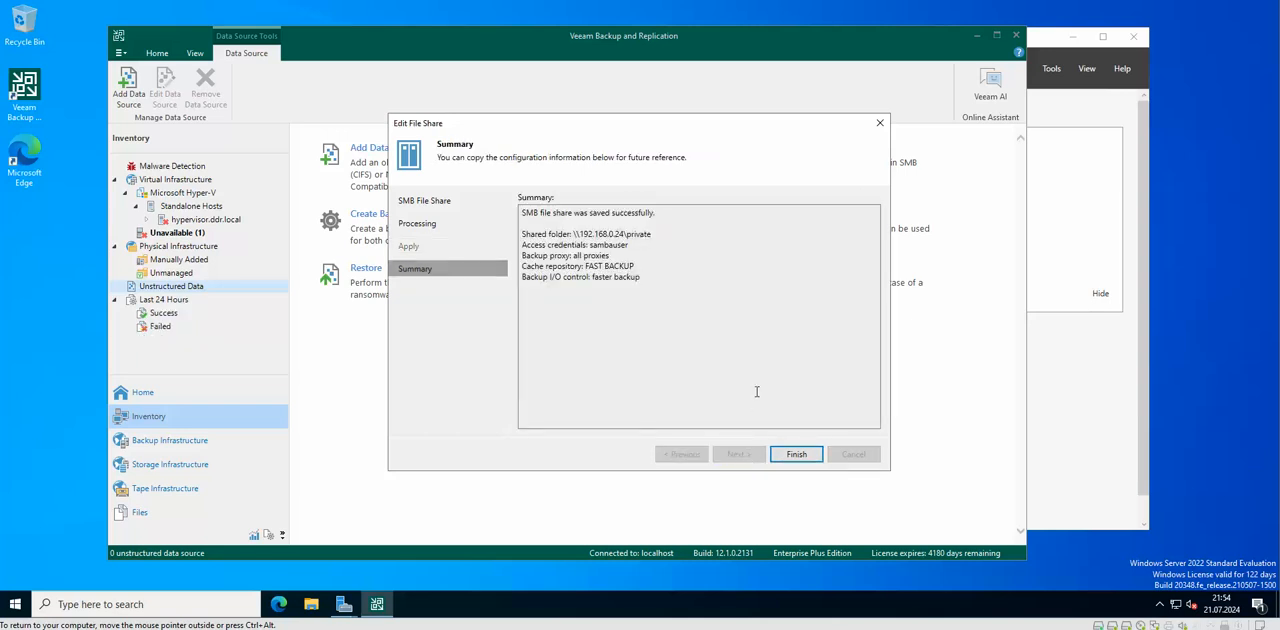
{"action": "left_click", "coordinate": [796, 454]}
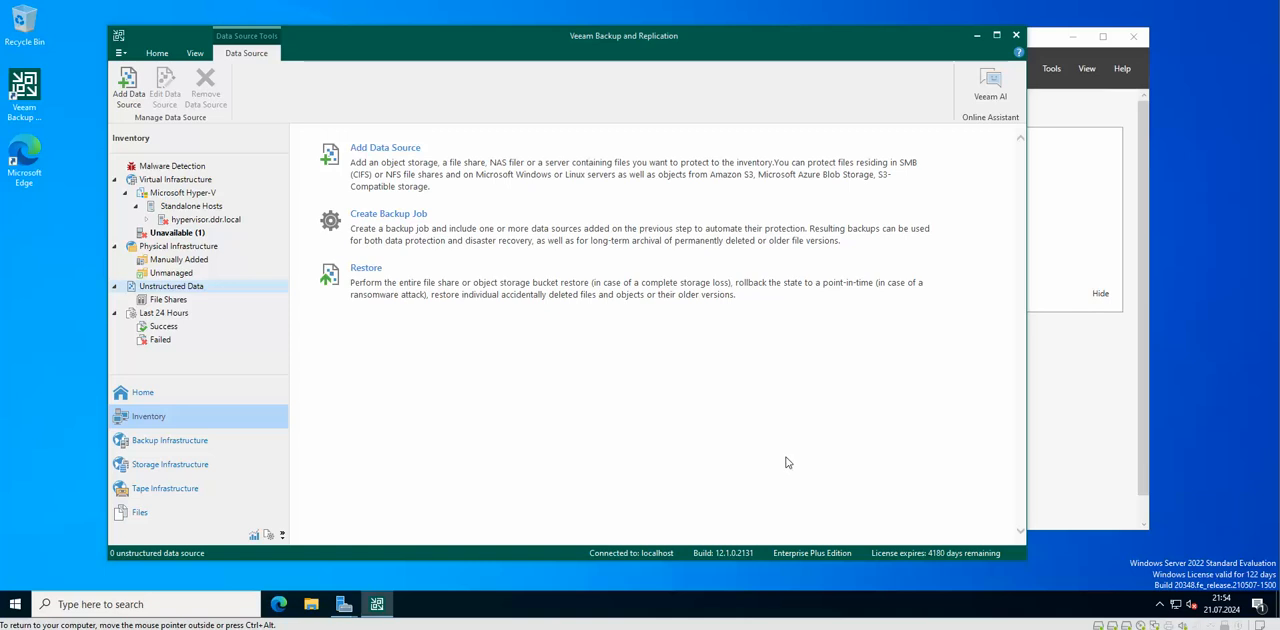
{"action": "mouse_move", "coordinate": [210, 288]}
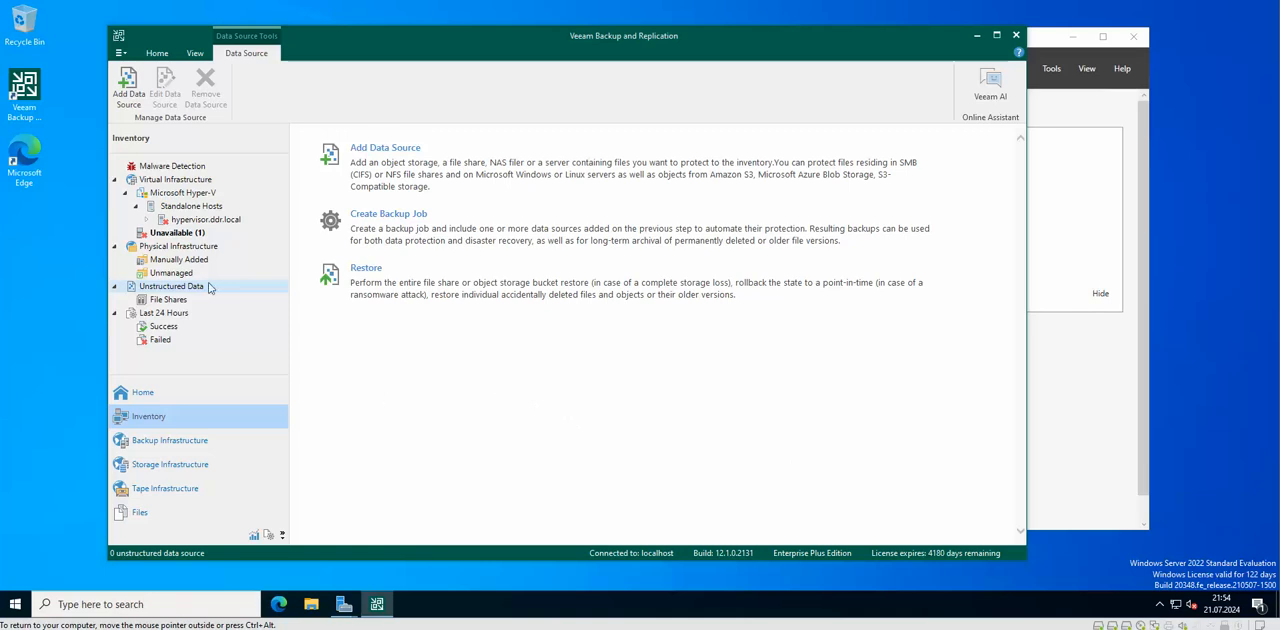
{"action": "mouse_move", "coordinate": [168, 310]}
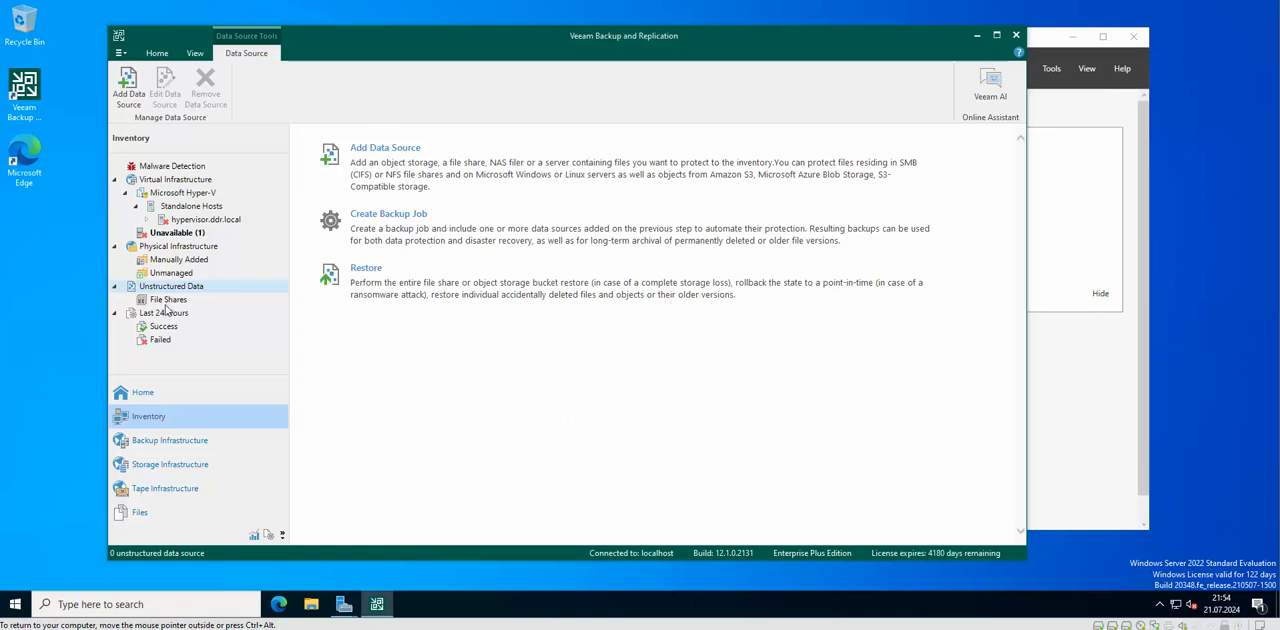
- Show the File Shares list containing \\192.168.0.24\private
{"action": "left_click", "coordinate": [168, 300]}
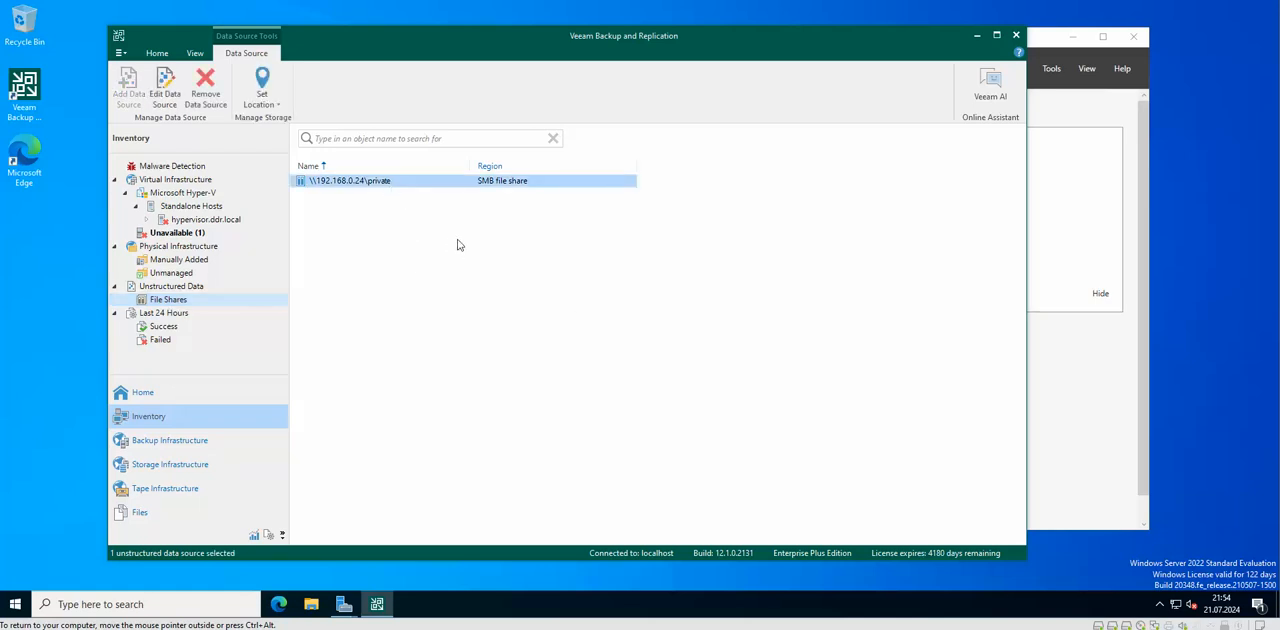
{"action": "mouse_move", "coordinate": [418, 292]}
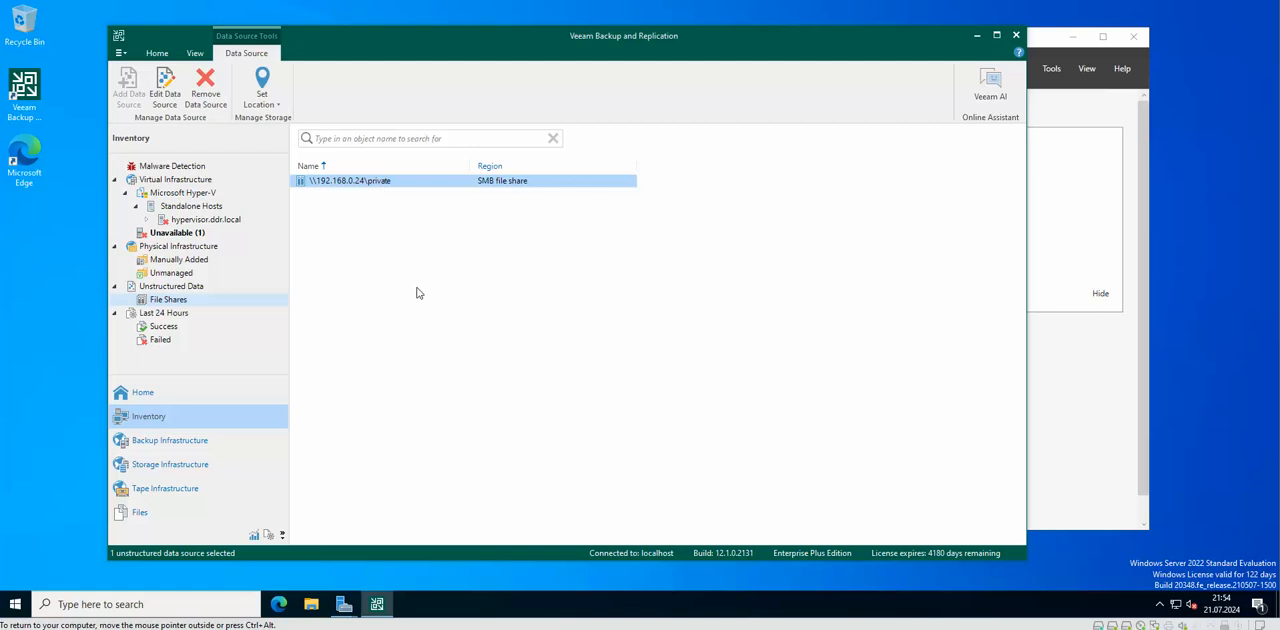
{"action": "mouse_move", "coordinate": [16, 604]}
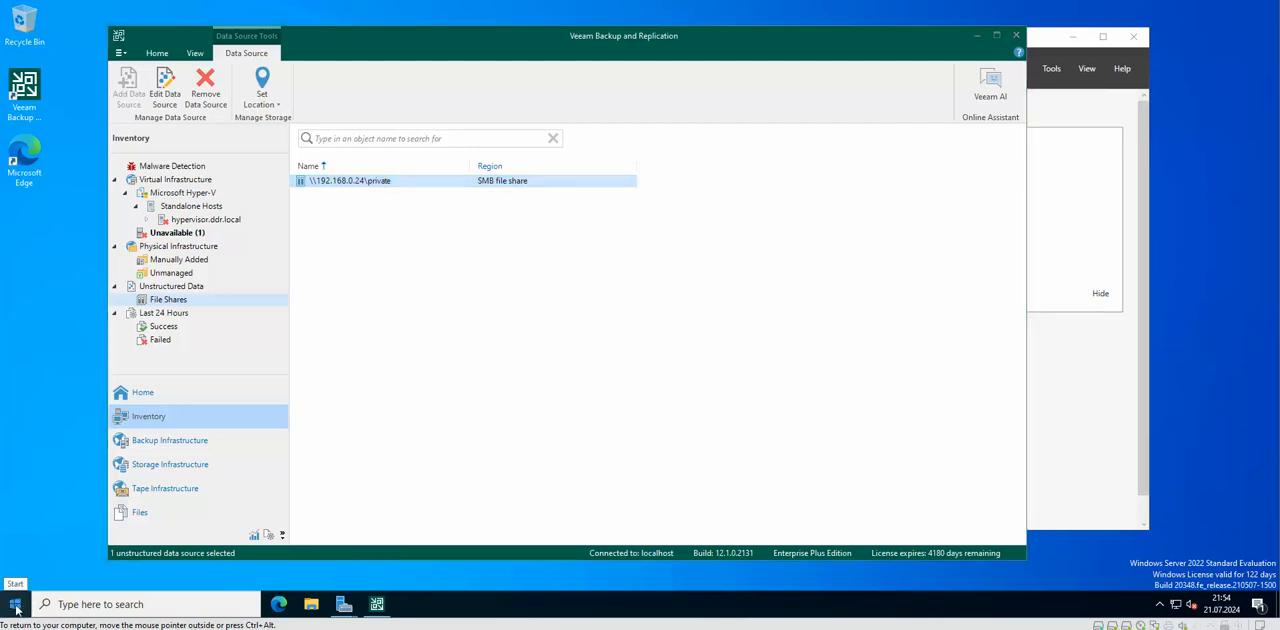
- Try opening the private share from Run and dismiss the cannot-find error
{"action": "key", "text": "Win+r"}
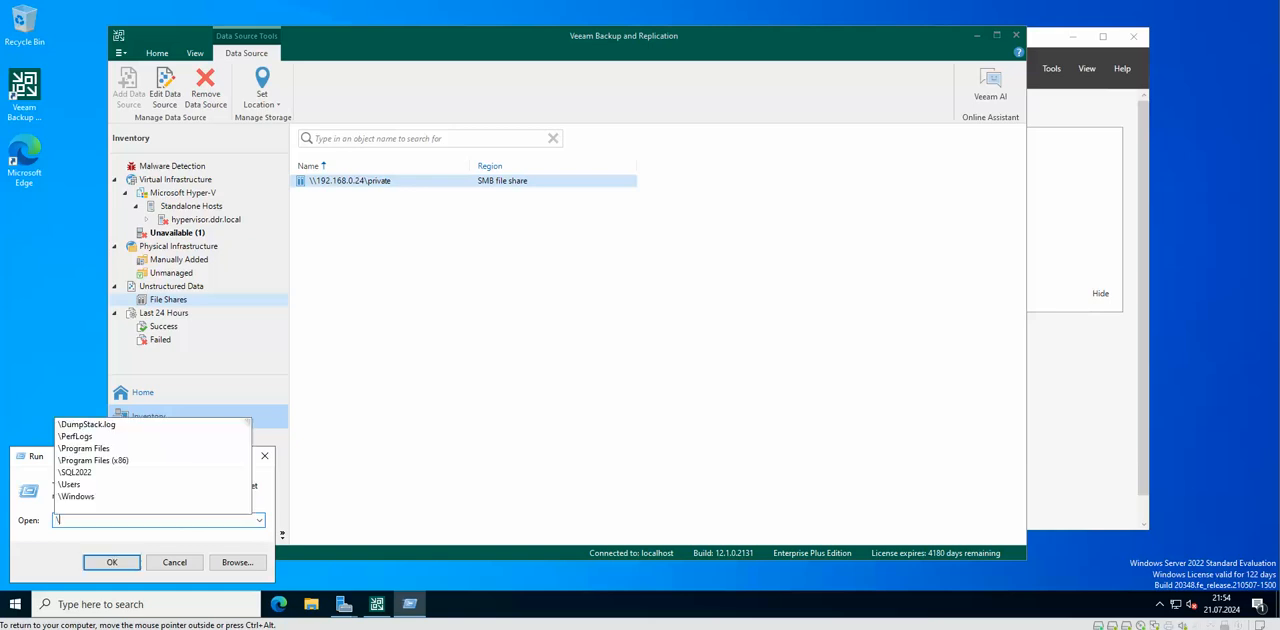
{"action": "type", "text": "\\192.168.0.24"}
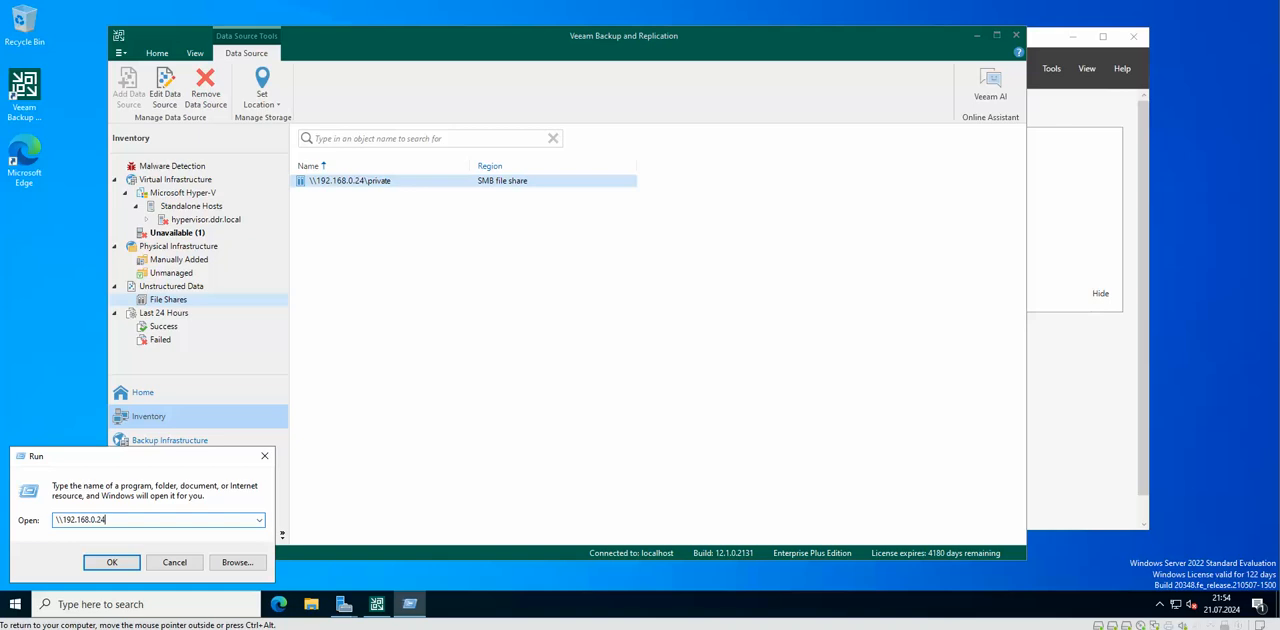
{"action": "type", "text": "pri"}
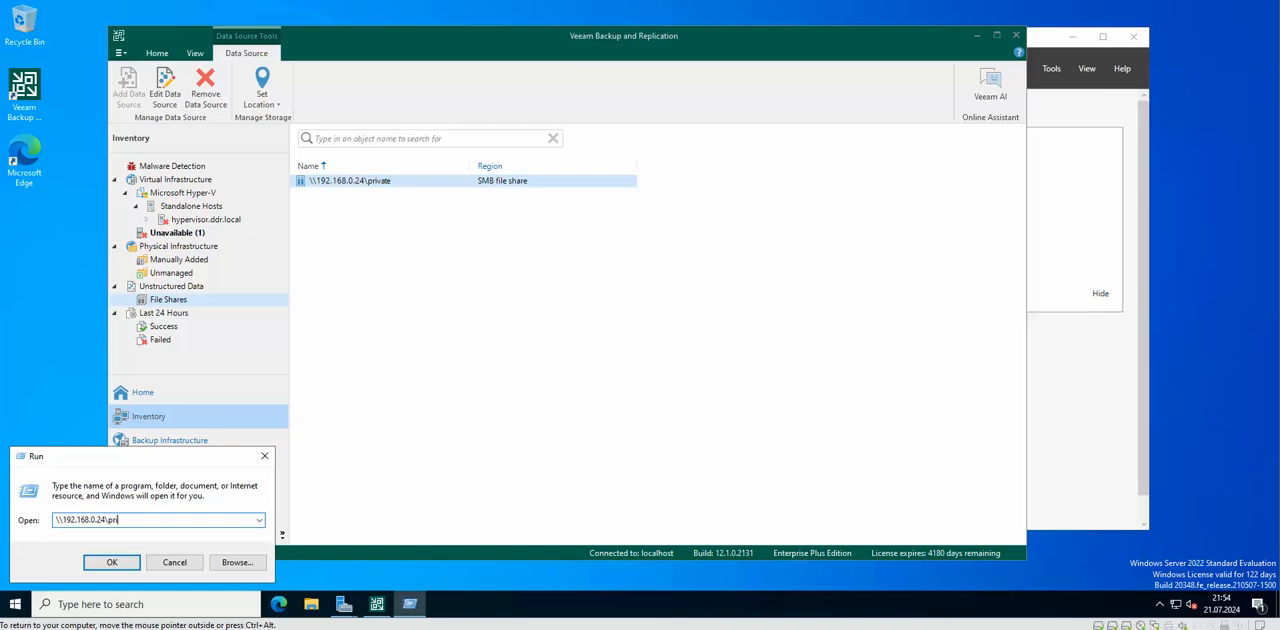
{"action": "left_click", "coordinate": [112, 560]}
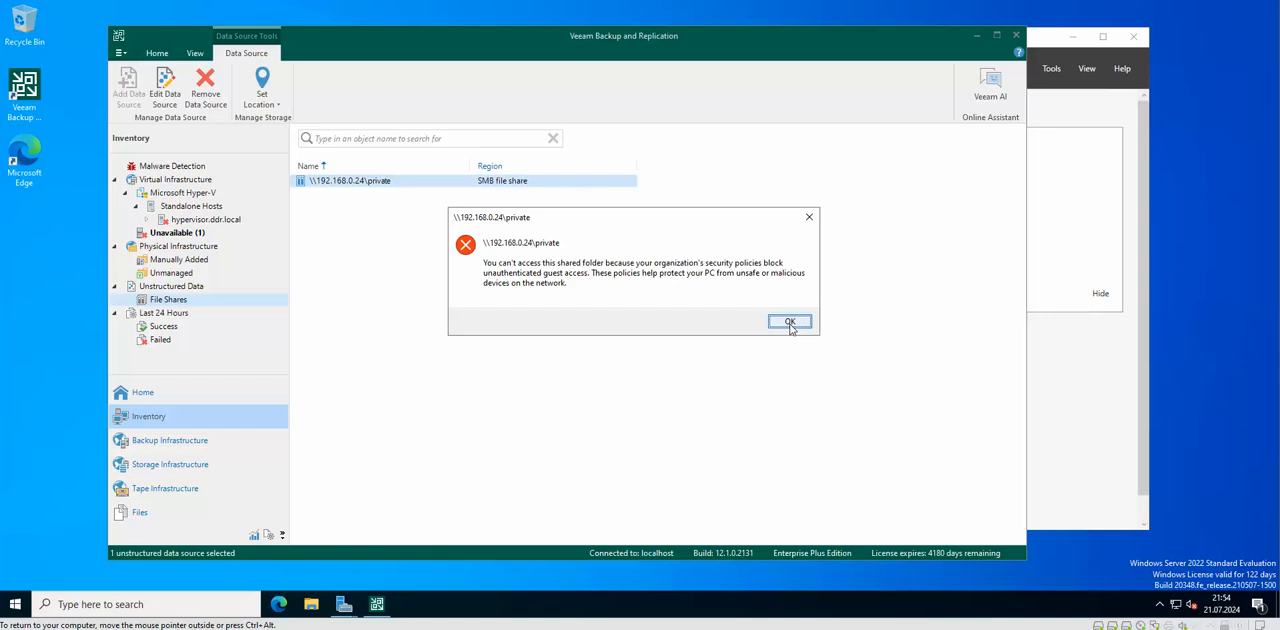
{"action": "left_click", "coordinate": [788, 322]}
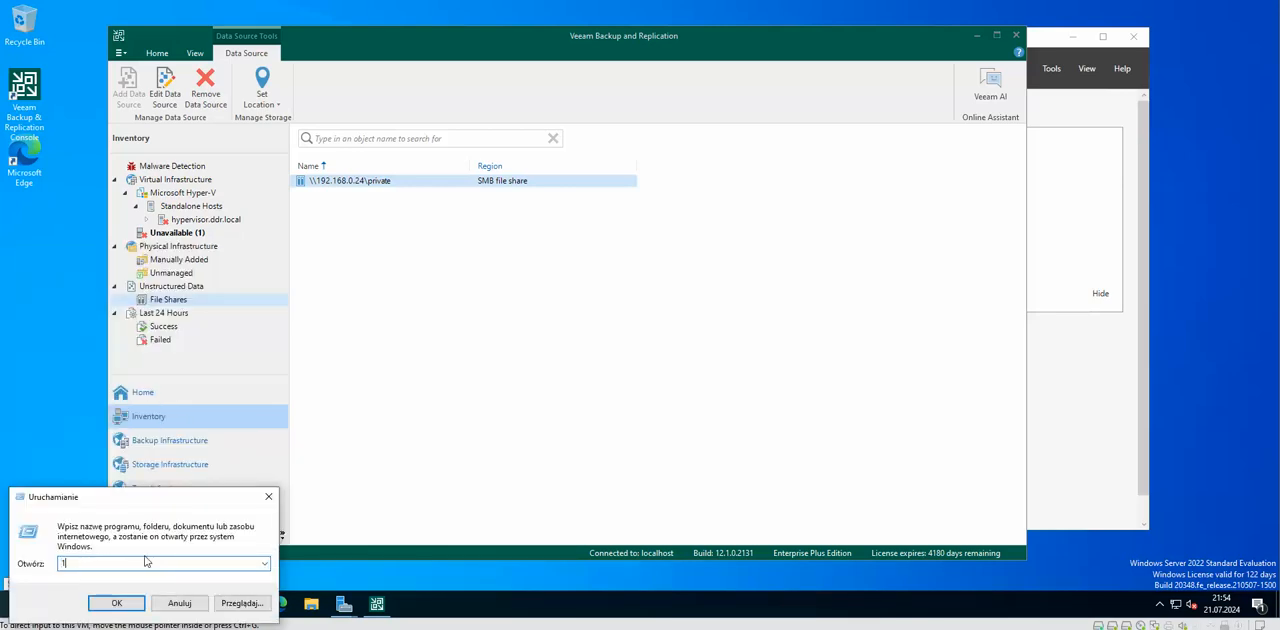
- Re-enter the path \\192.168.0.24\private and dismiss the path-not-found error
{"action": "type", "text": "192.168.0"}
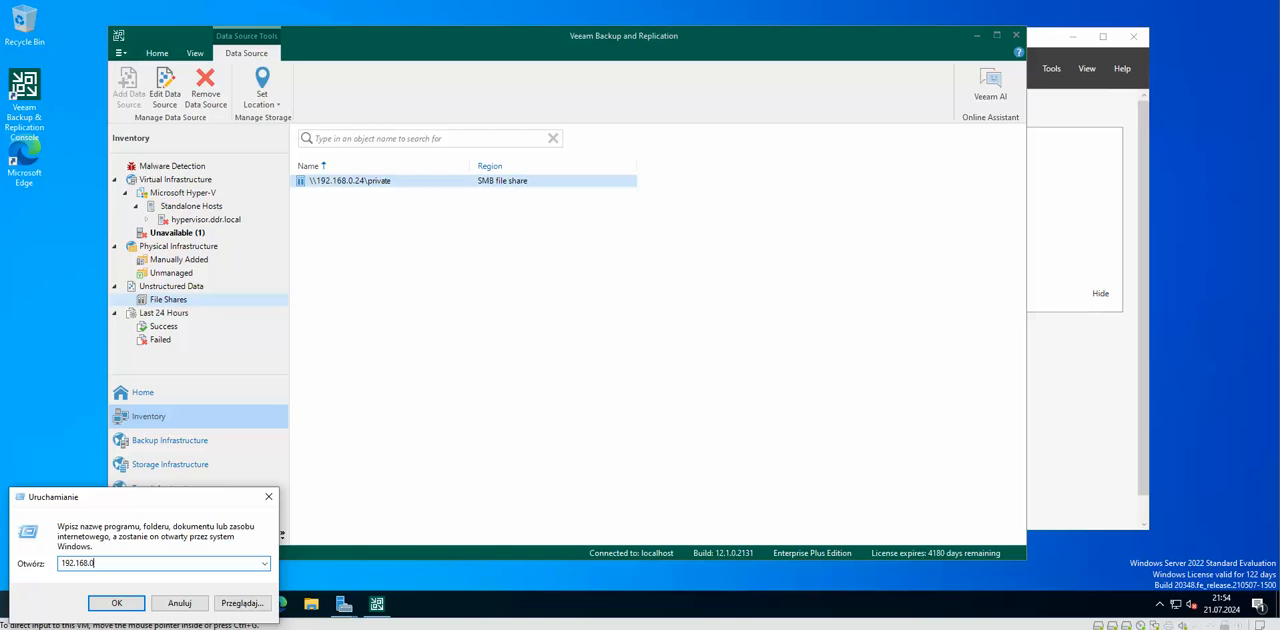
{"action": "type", "text": "24\\"}
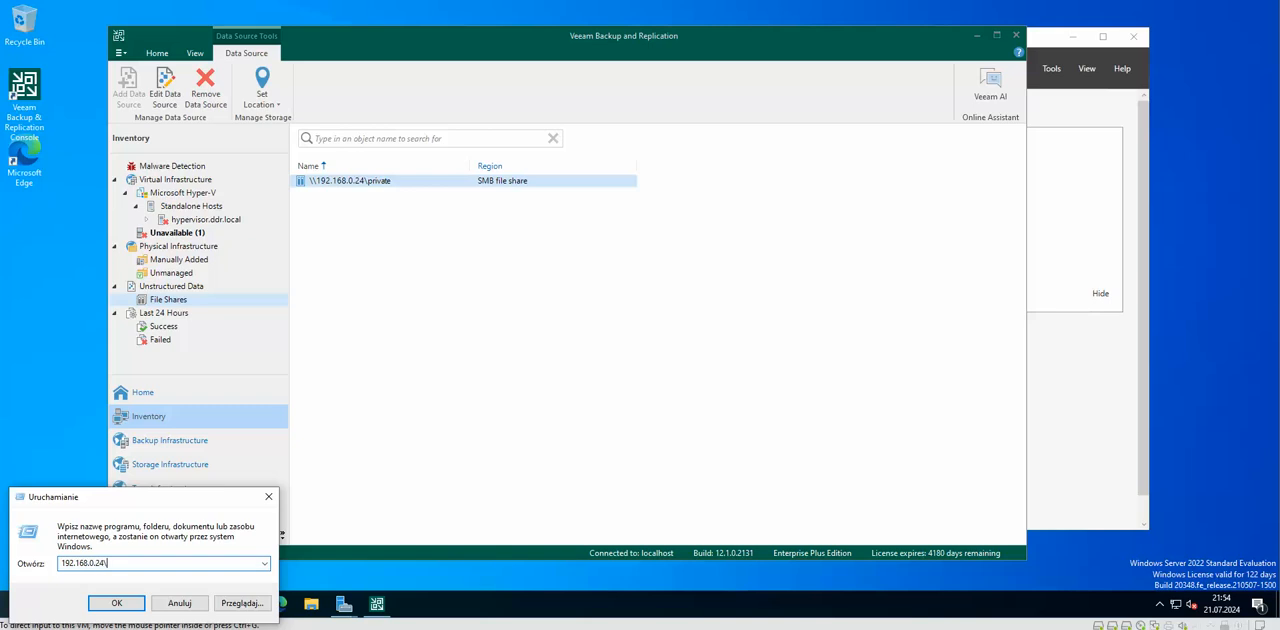
{"action": "type", "text": "private"}
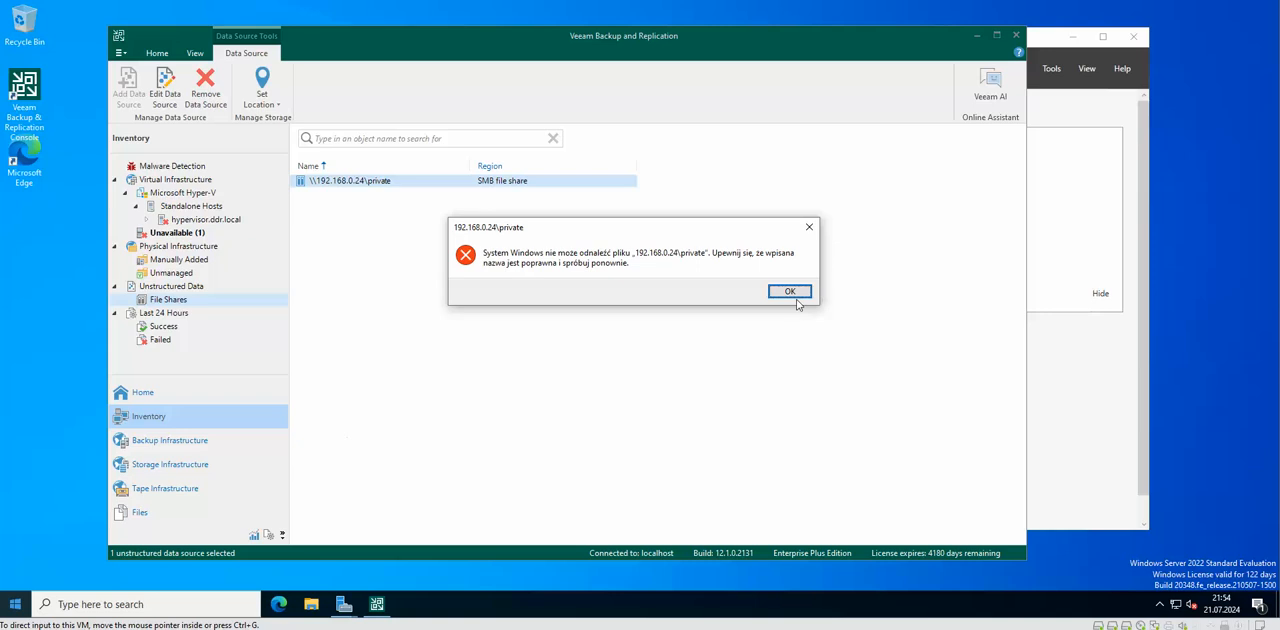
{"action": "mouse_move", "coordinate": [744, 300]}
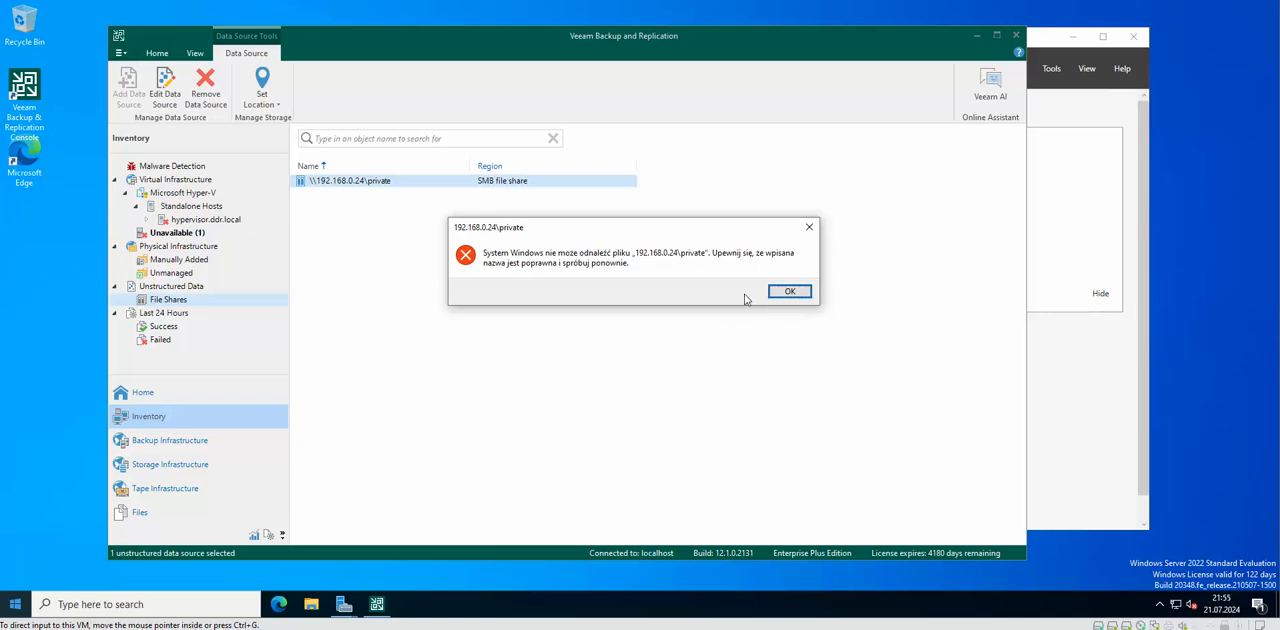
{"action": "left_click", "coordinate": [788, 292]}
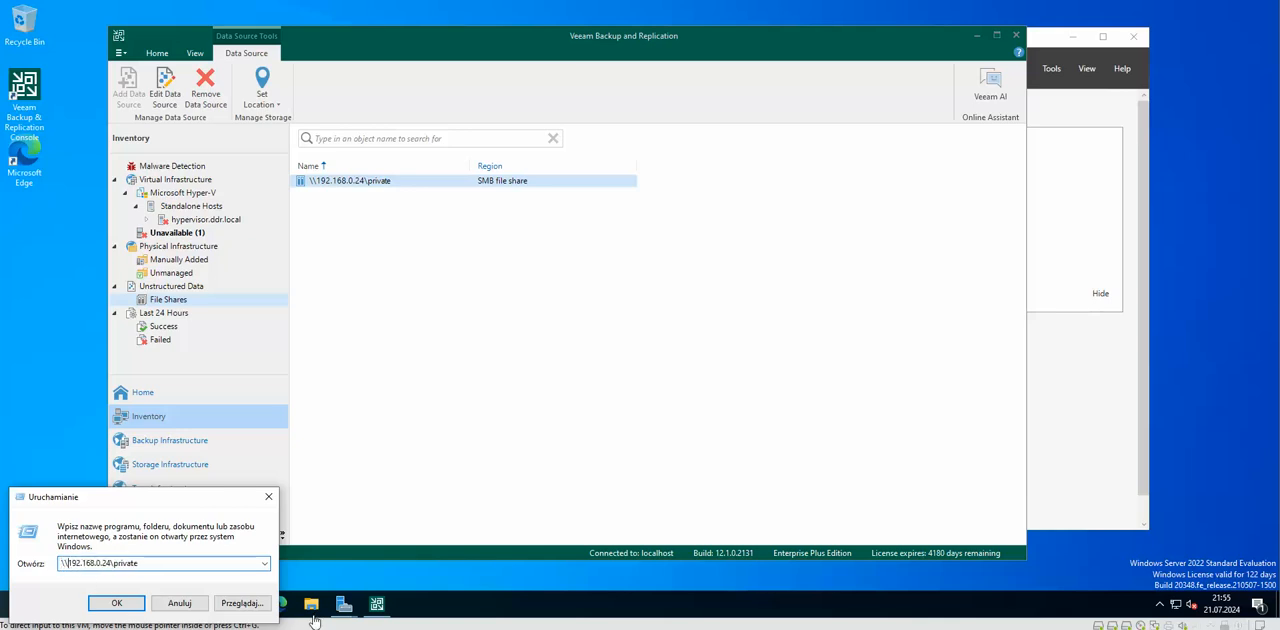
- Sign in to the private share with smbuser credentials, view test.docx, and close Explorer
{"action": "left_click", "coordinate": [116, 604]}
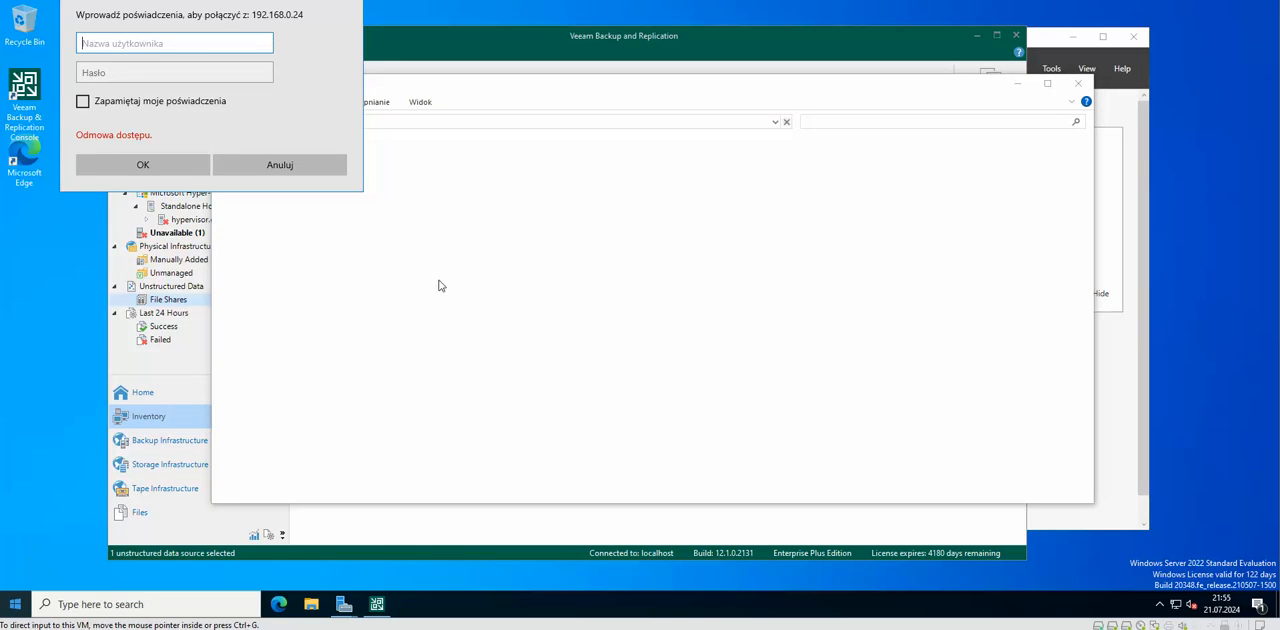
{"action": "type", "text": "smbuser"}
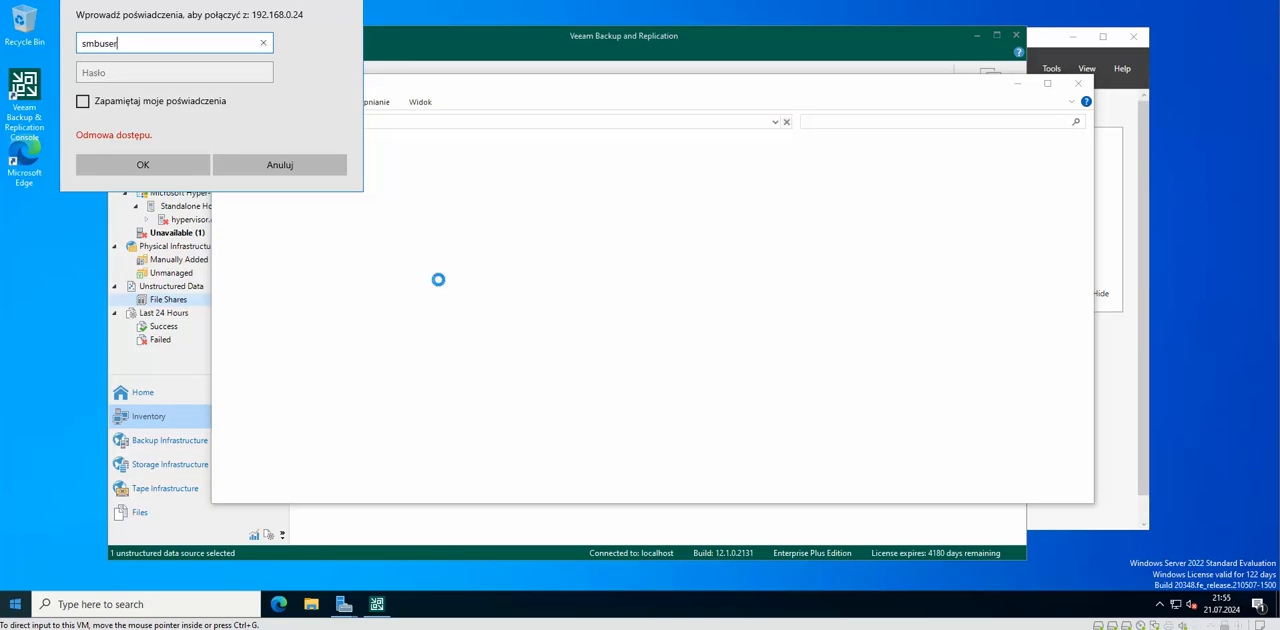
{"action": "left_click", "coordinate": [174, 72]}
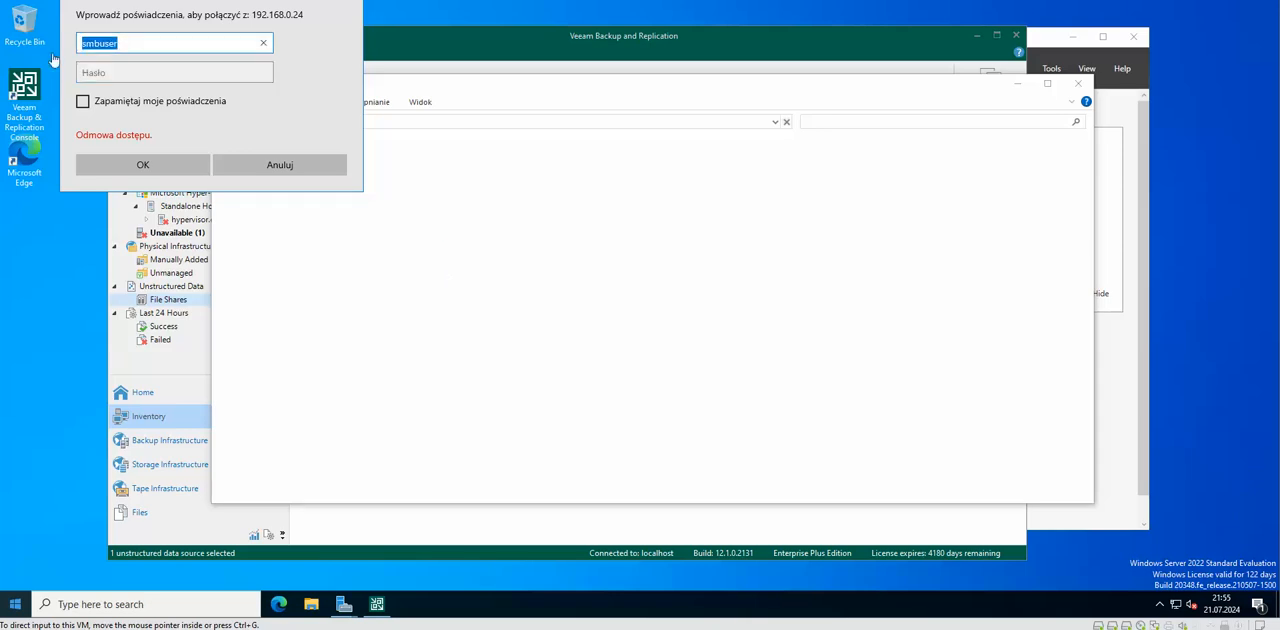
{"action": "type", "text": "sambau"}
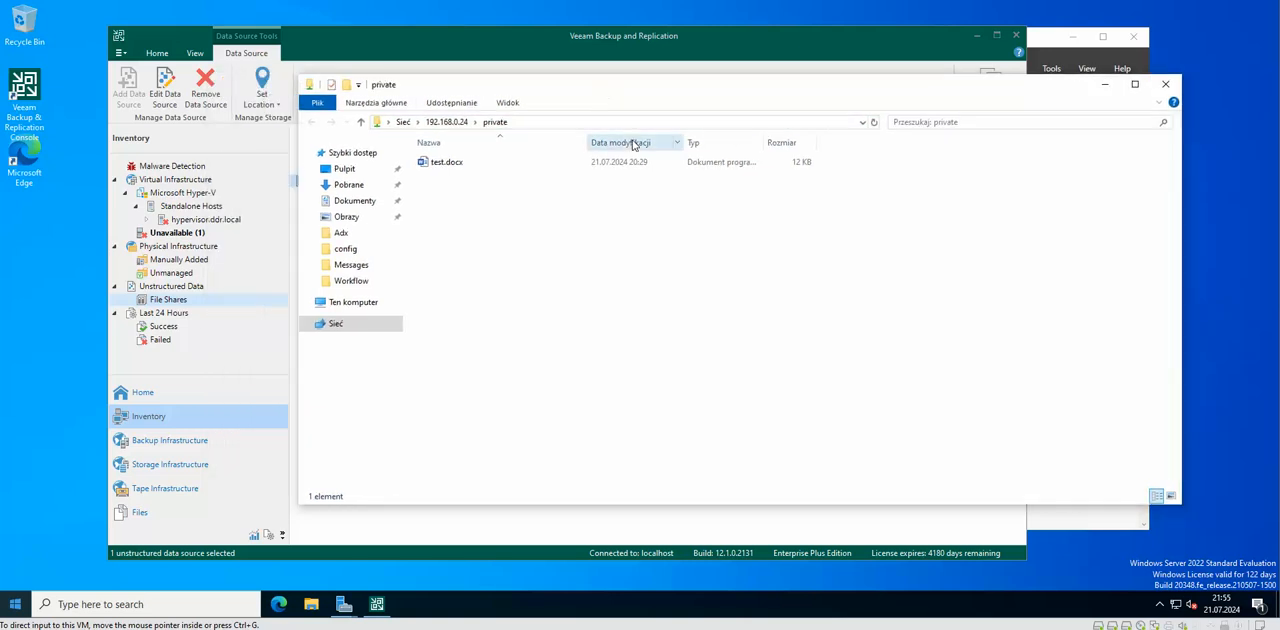
{"action": "mouse_move", "coordinate": [504, 184]}
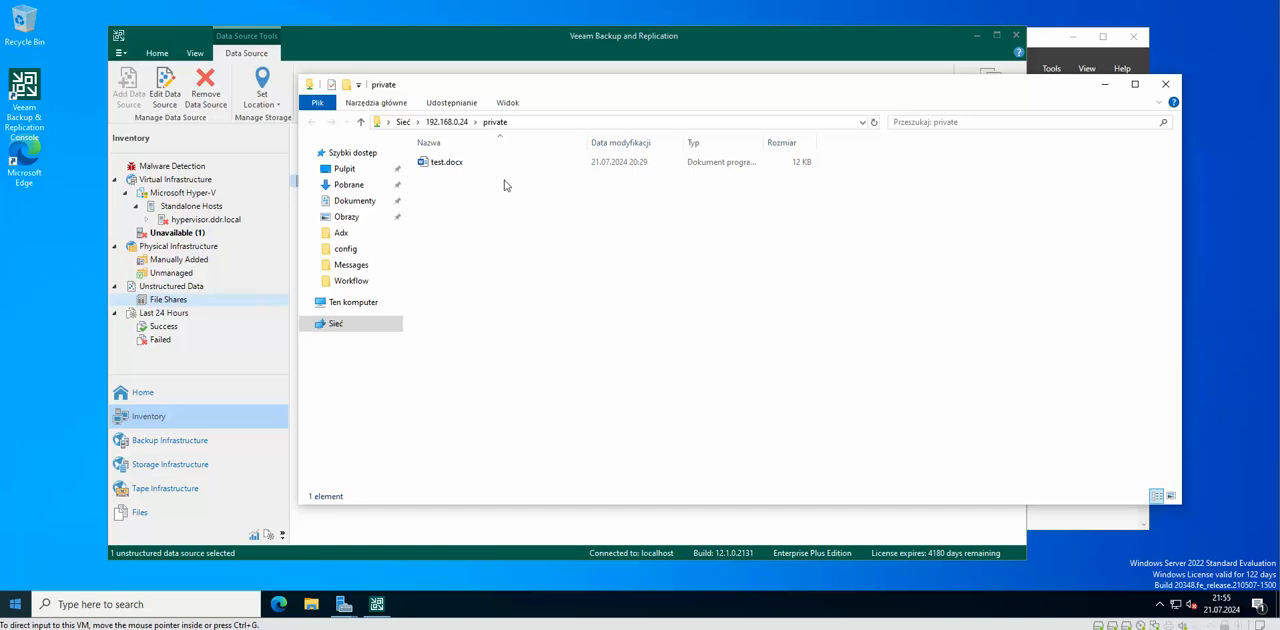
{"action": "left_click", "coordinate": [448, 162]}
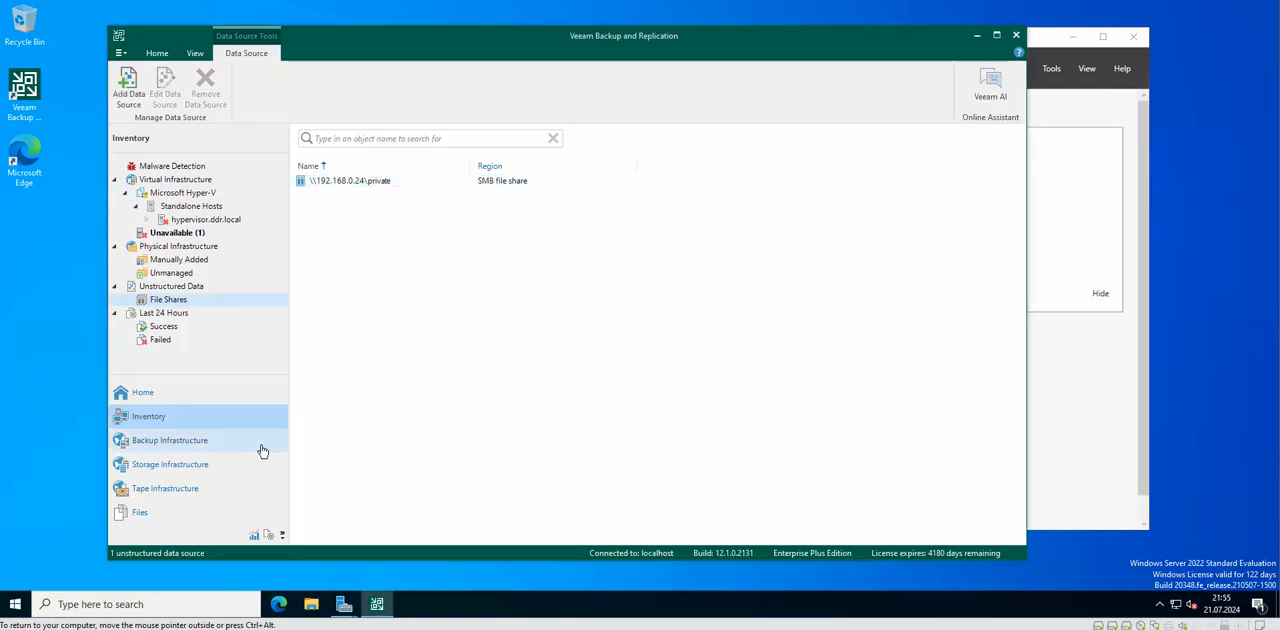
- Return via Home and Inventory to the Unstructured Data overview page
{"action": "left_click", "coordinate": [142, 392]}
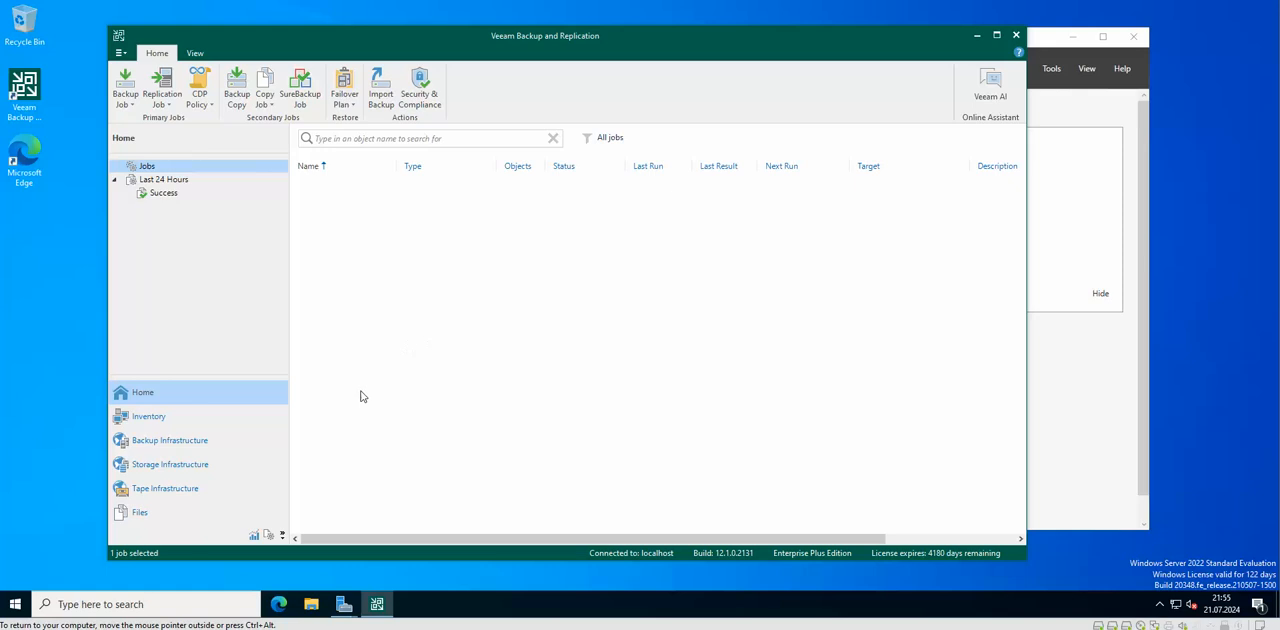
{"action": "mouse_move", "coordinate": [350, 280]}
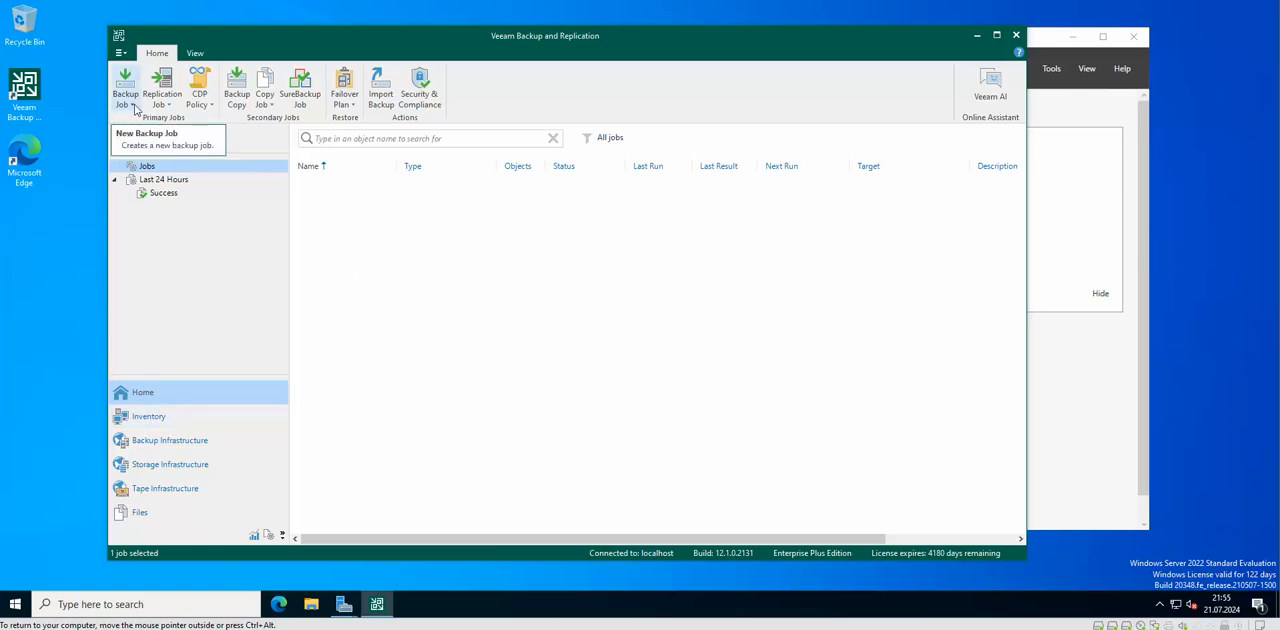
{"action": "left_click", "coordinate": [148, 416]}
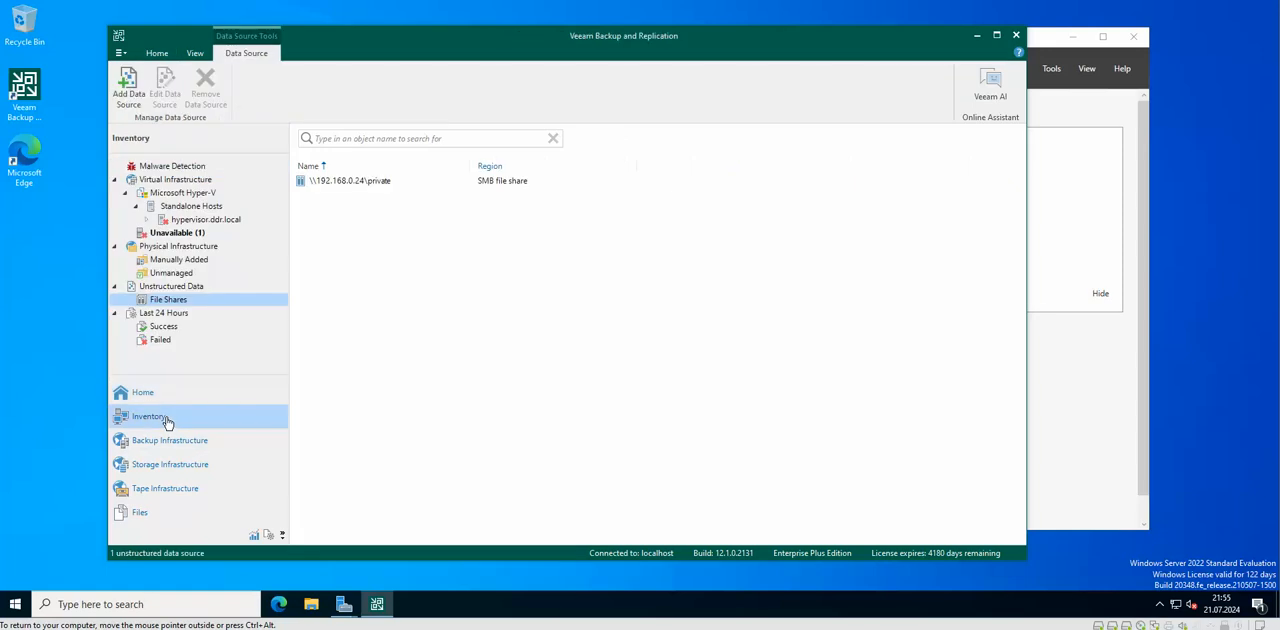
{"action": "left_click", "coordinate": [172, 288]}
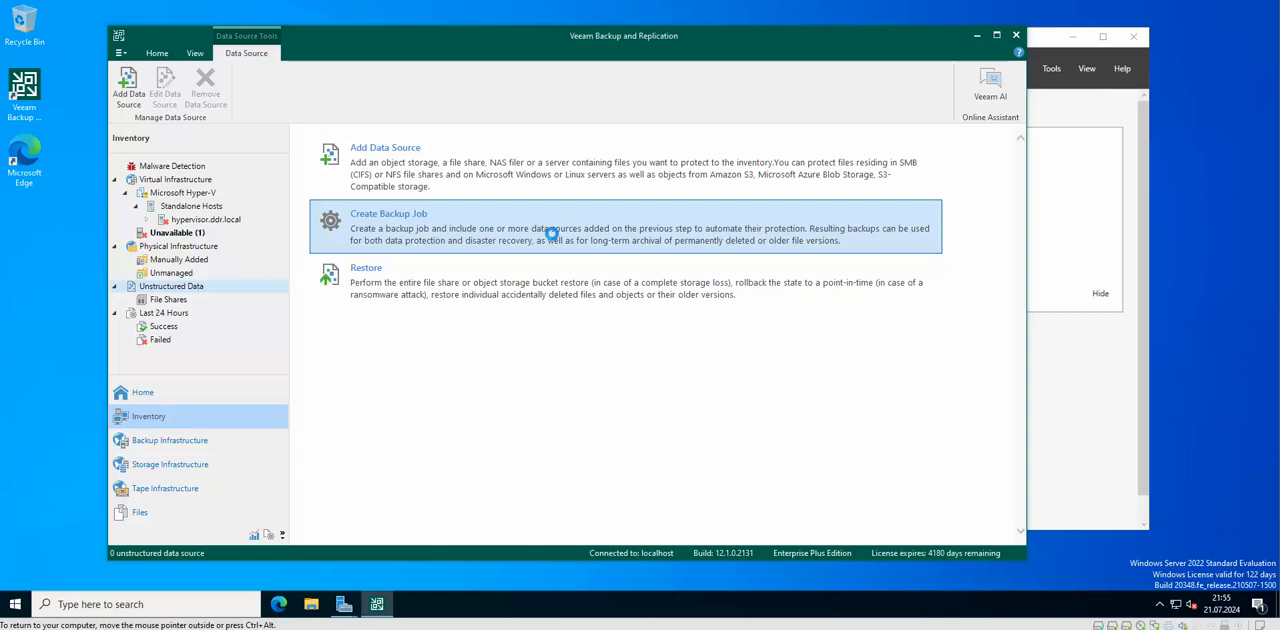
- Create a new file backup job and name it 'Backup samba'
{"action": "left_click", "coordinate": [388, 212]}
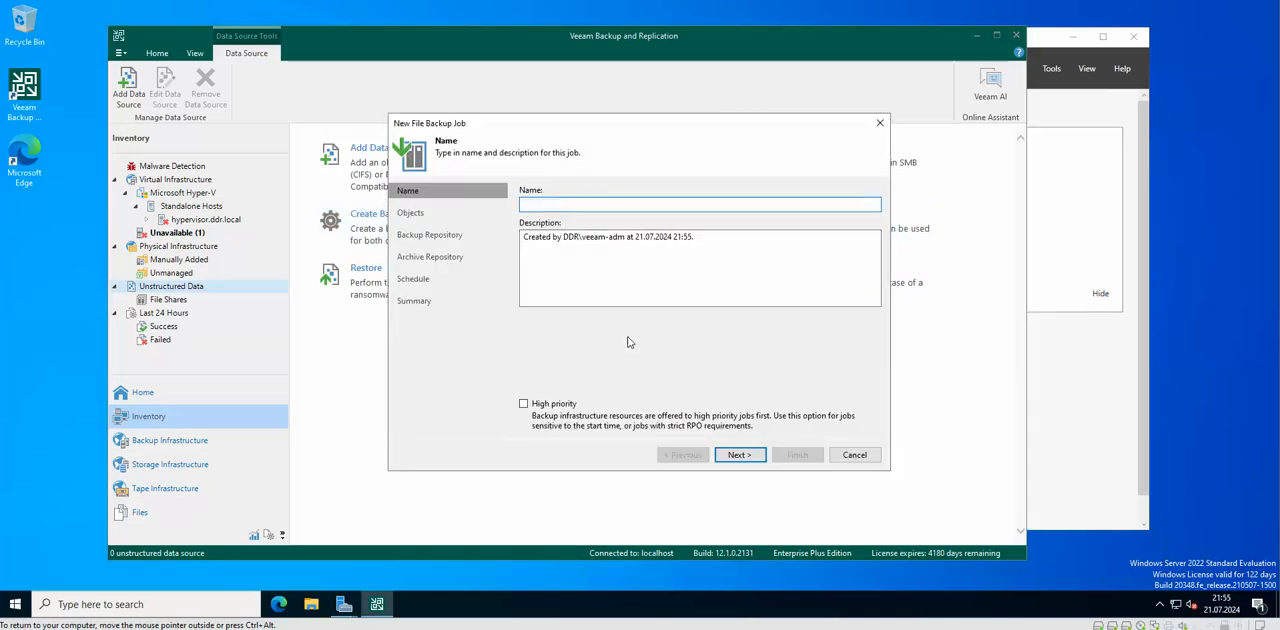
{"action": "type", "text": "Bac"}
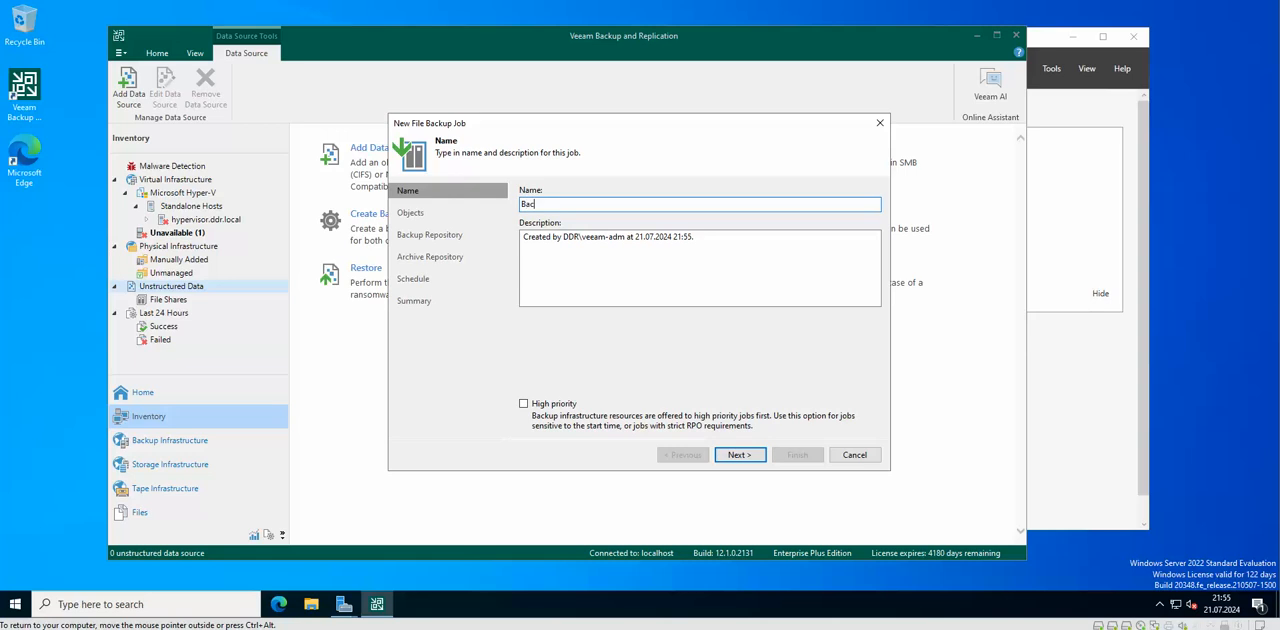
{"action": "type", "text": "kup sa"}
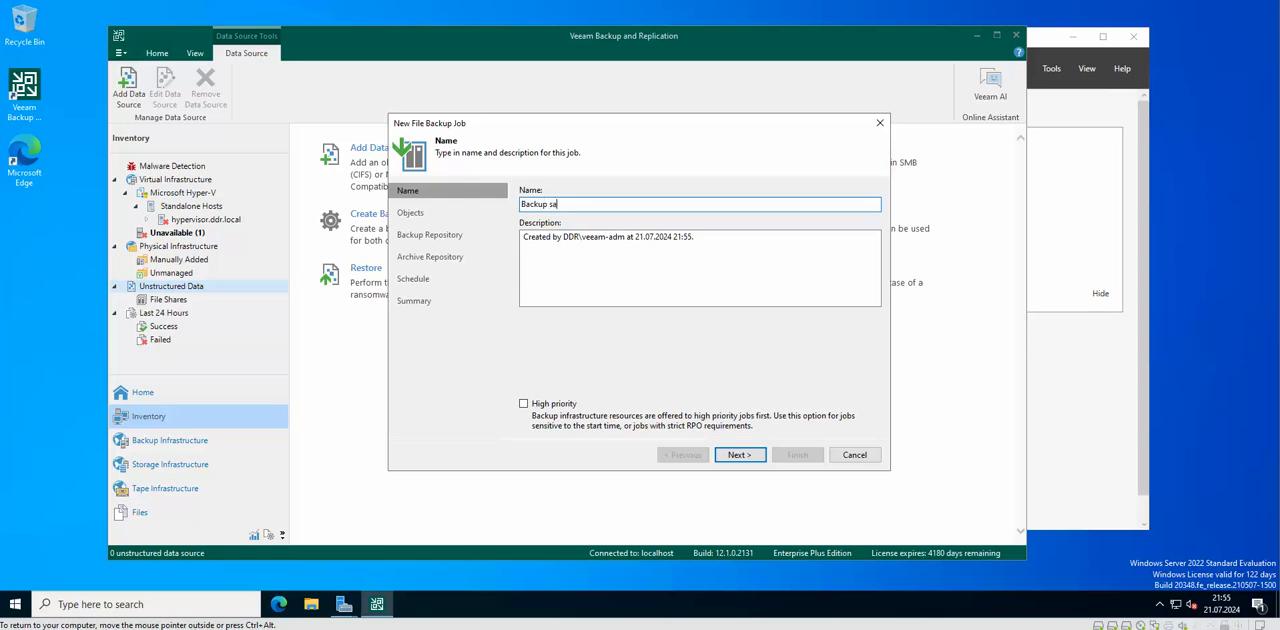
{"action": "type", "text": "mab"}
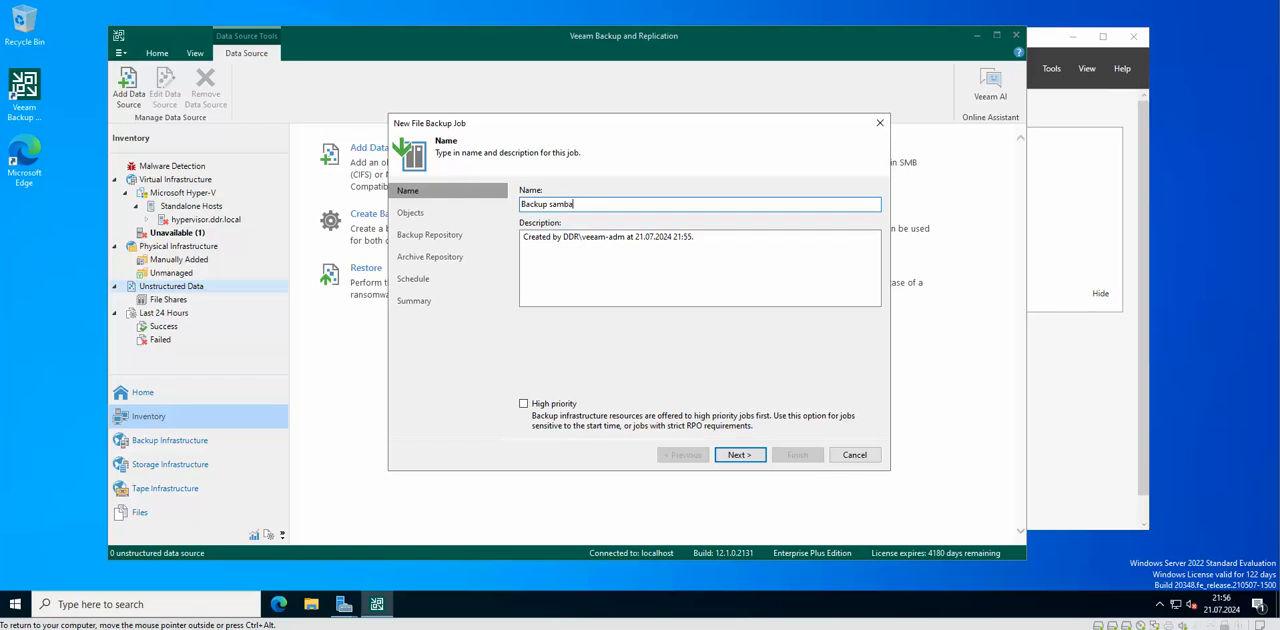
{"action": "mouse_move", "coordinate": [754, 476]}
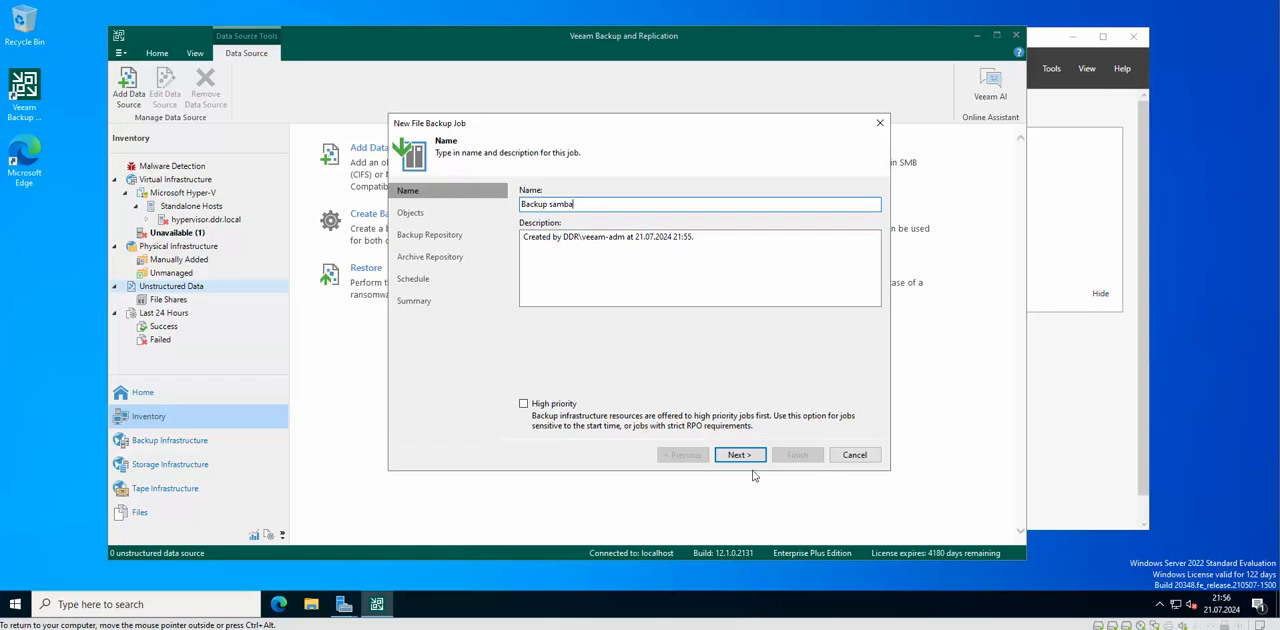
- Add \\192.168.0.24\private as the backup object and keep the default snapshot exclusion masks
{"action": "left_click", "coordinate": [738, 456]}
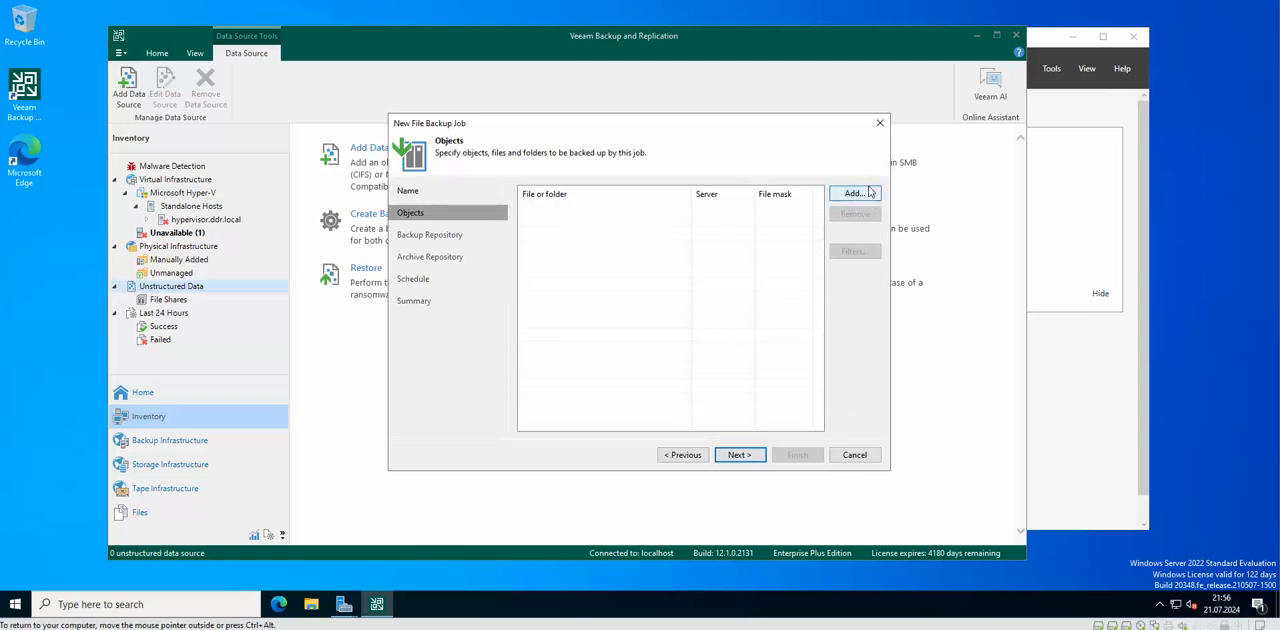
{"action": "left_click", "coordinate": [852, 192]}
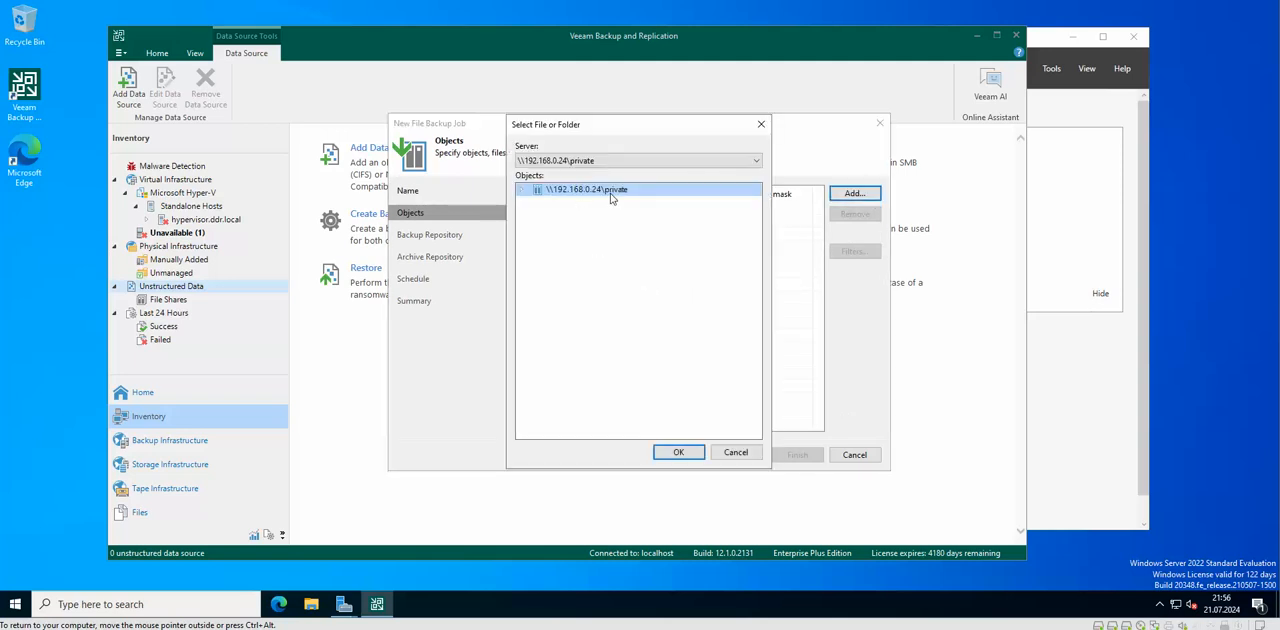
{"action": "left_click", "coordinate": [678, 452]}
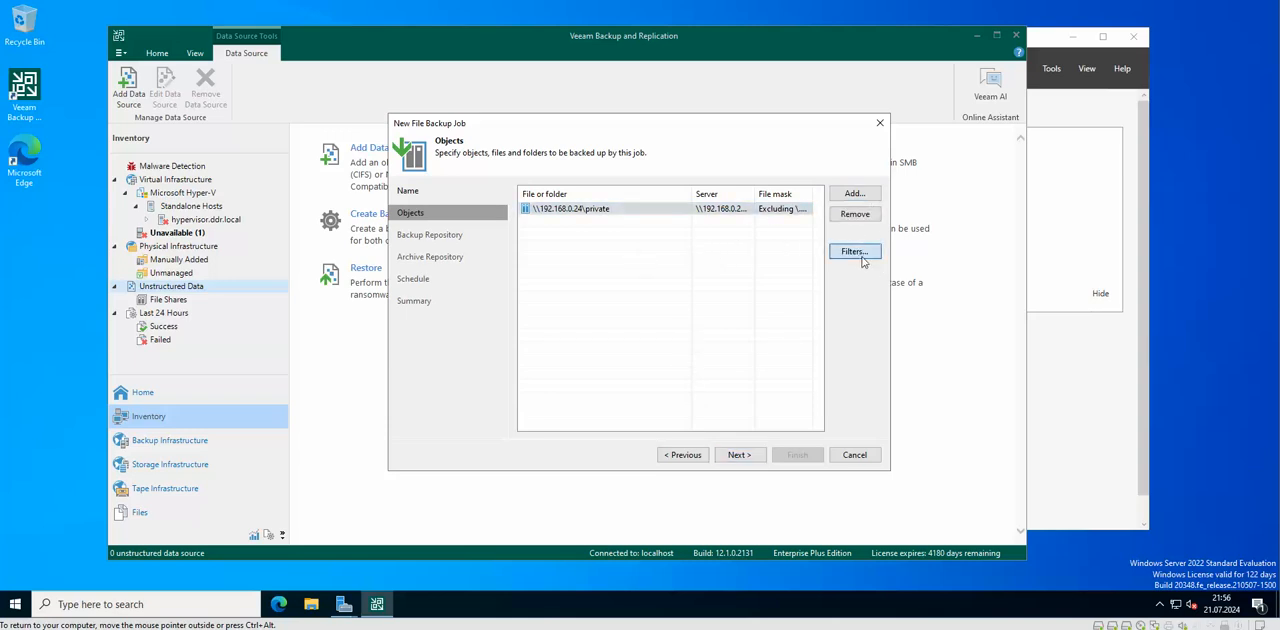
{"action": "left_click", "coordinate": [852, 250]}
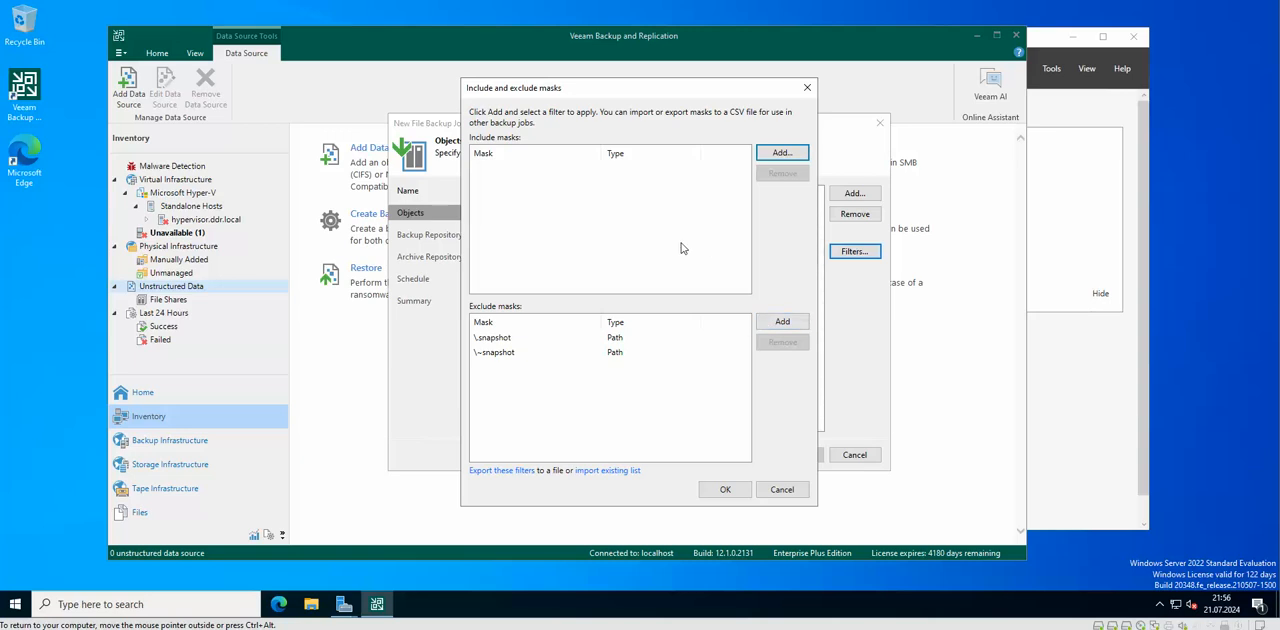
{"action": "mouse_move", "coordinate": [758, 452]}
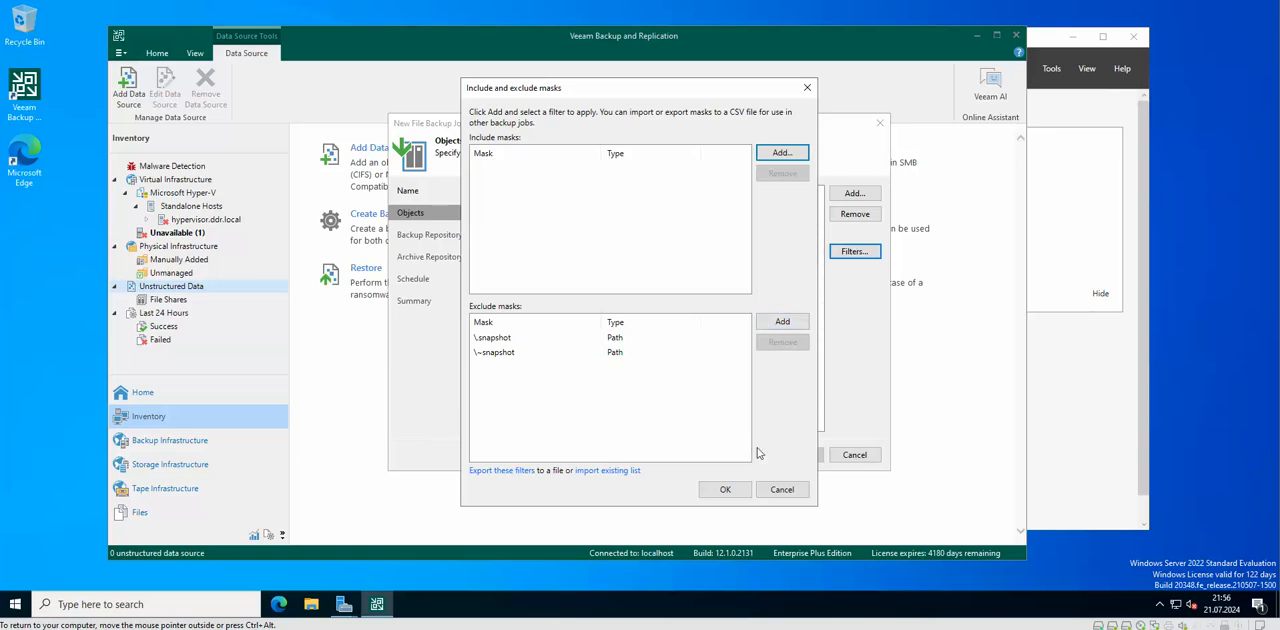
{"action": "left_click", "coordinate": [724, 488]}
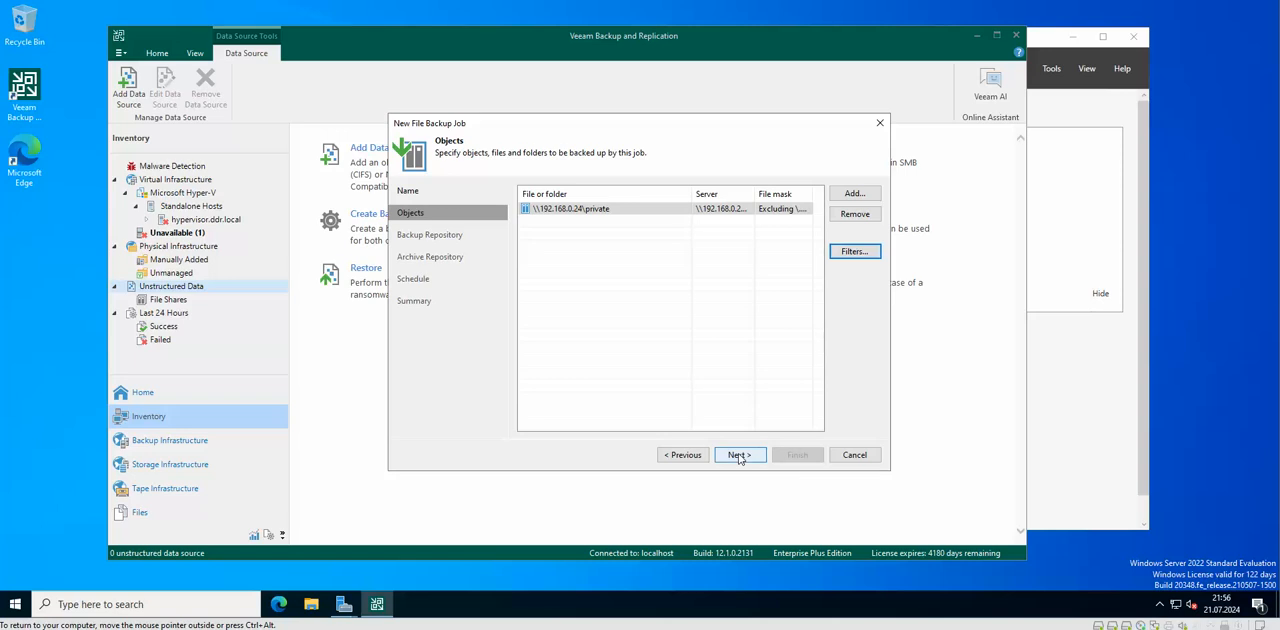
- Review the storage compression level in Advanced Settings and target the FAST BACKUP repository
{"action": "left_click", "coordinate": [738, 456]}
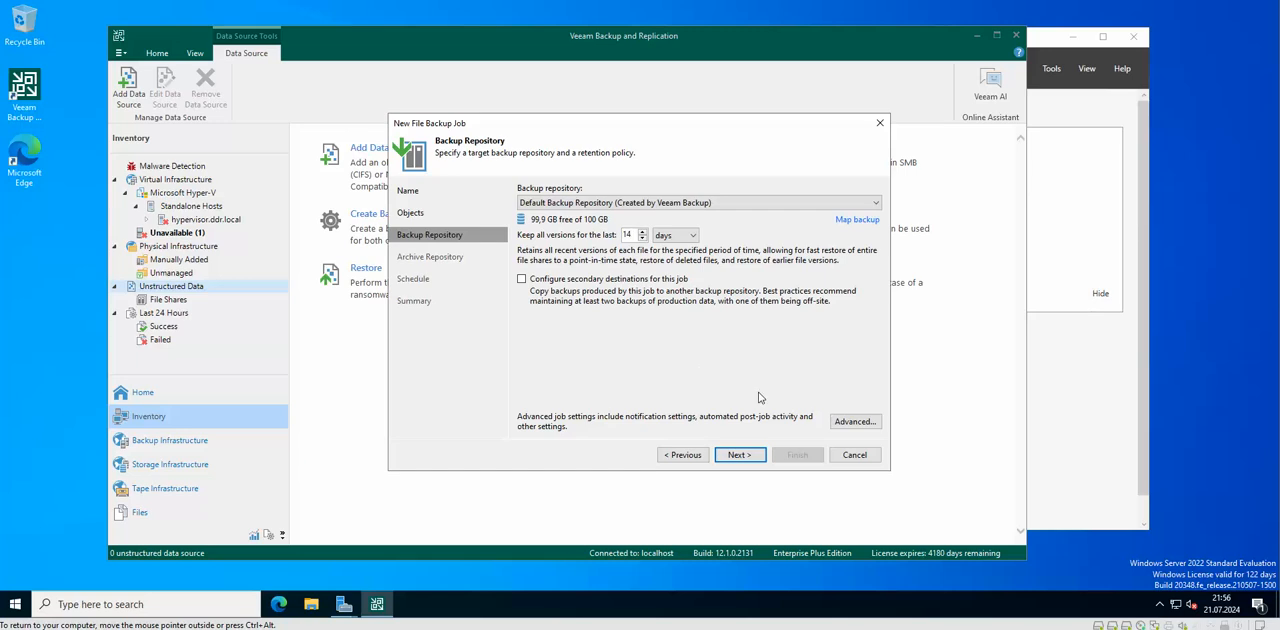
{"action": "left_click", "coordinate": [854, 420]}
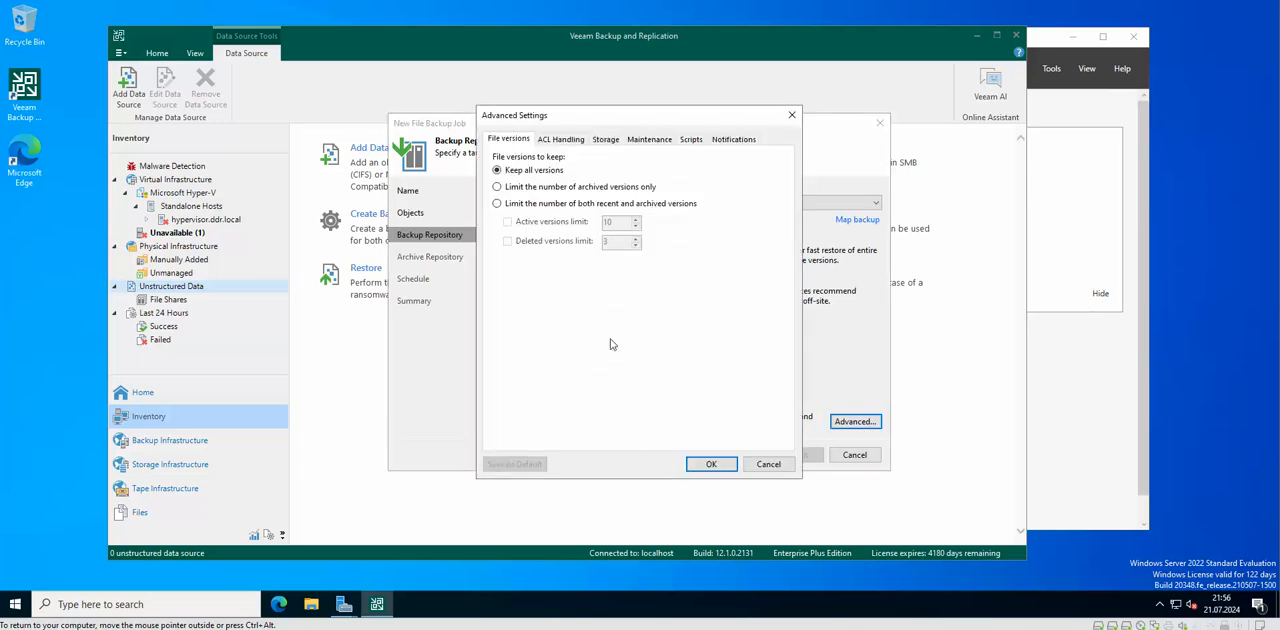
{"action": "left_click", "coordinate": [604, 140]}
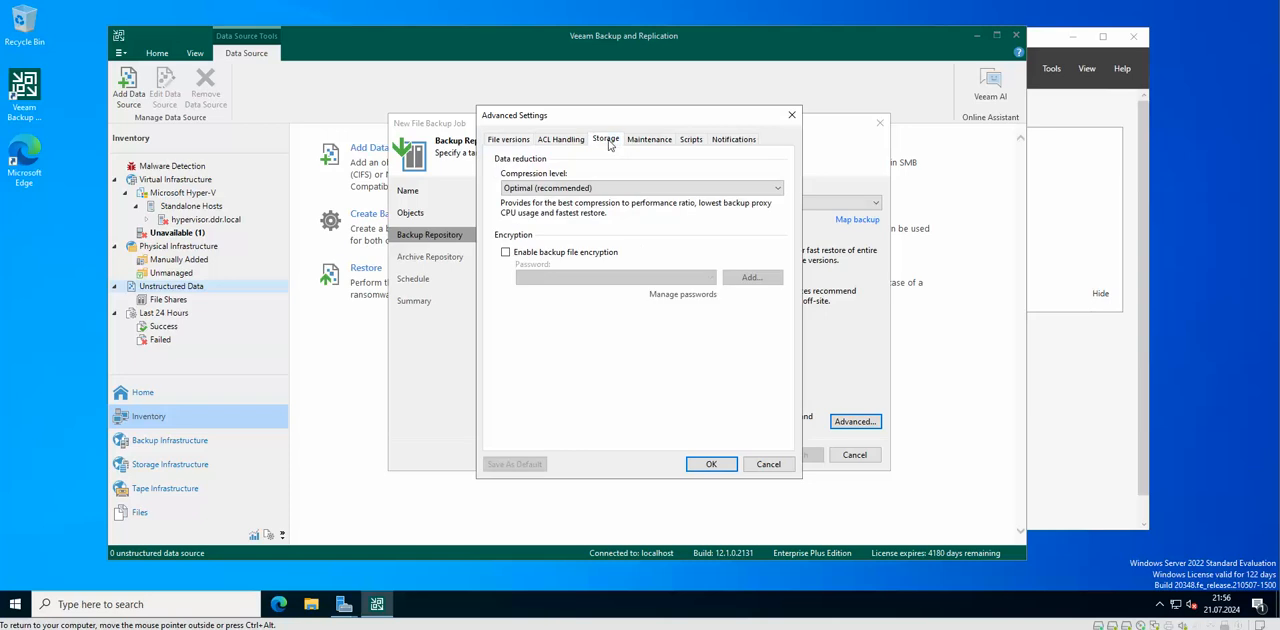
{"action": "mouse_move", "coordinate": [652, 188]}
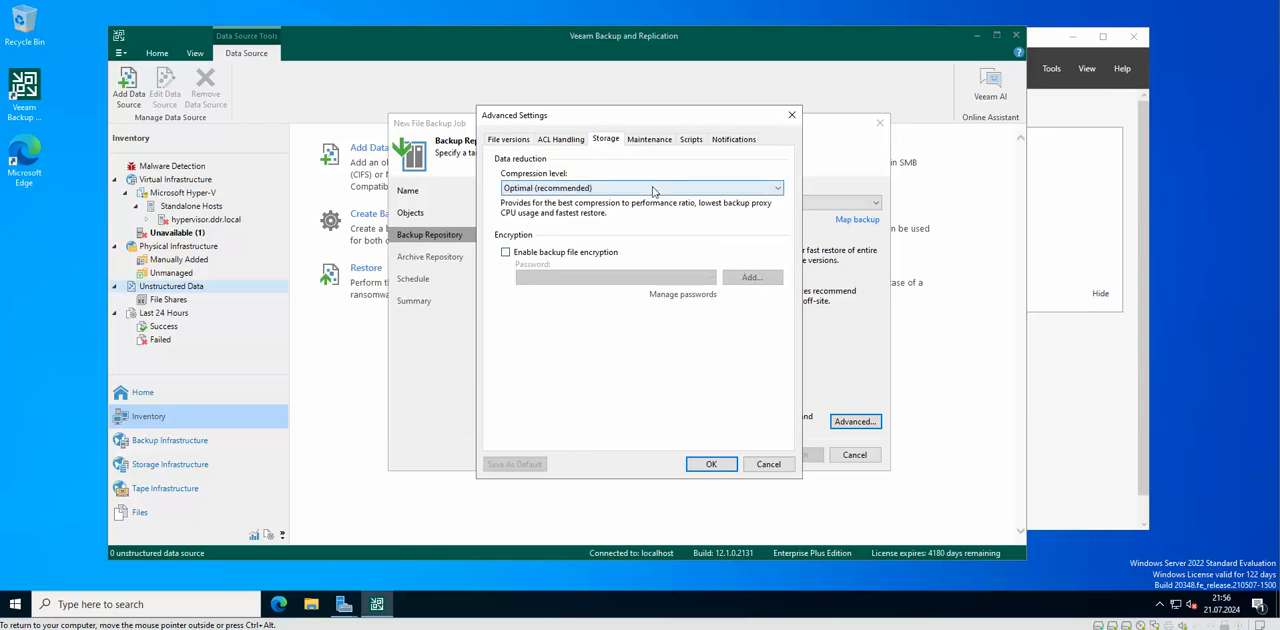
{"action": "left_click", "coordinate": [776, 188]}
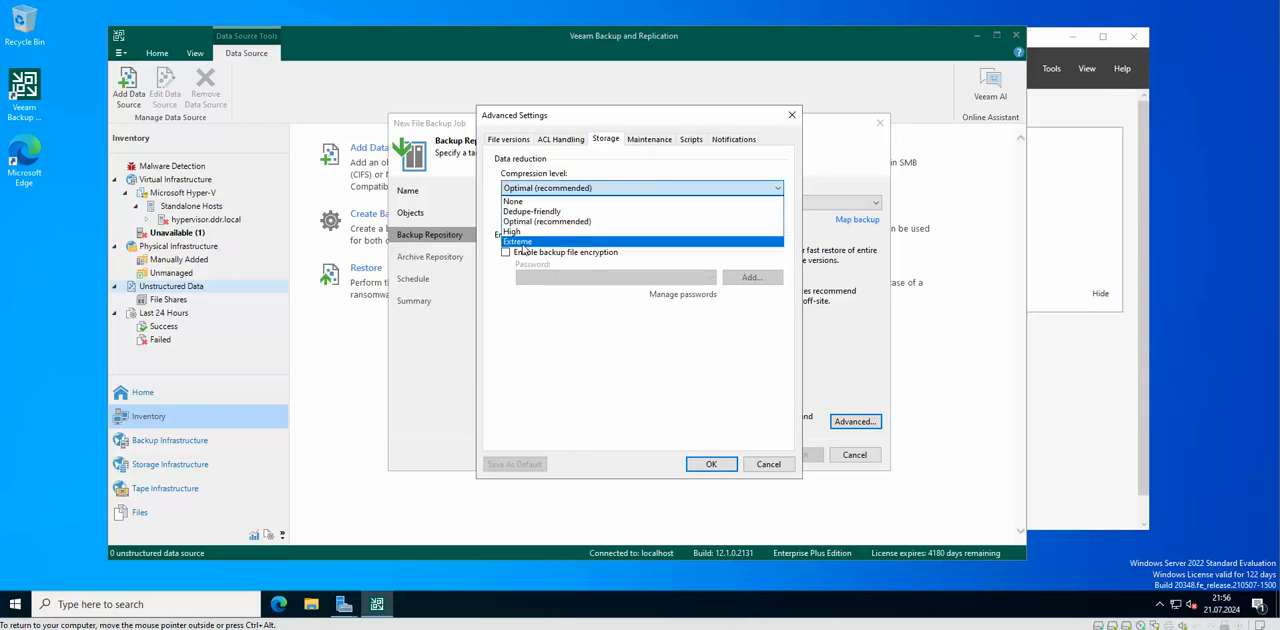
{"action": "left_click", "coordinate": [712, 464]}
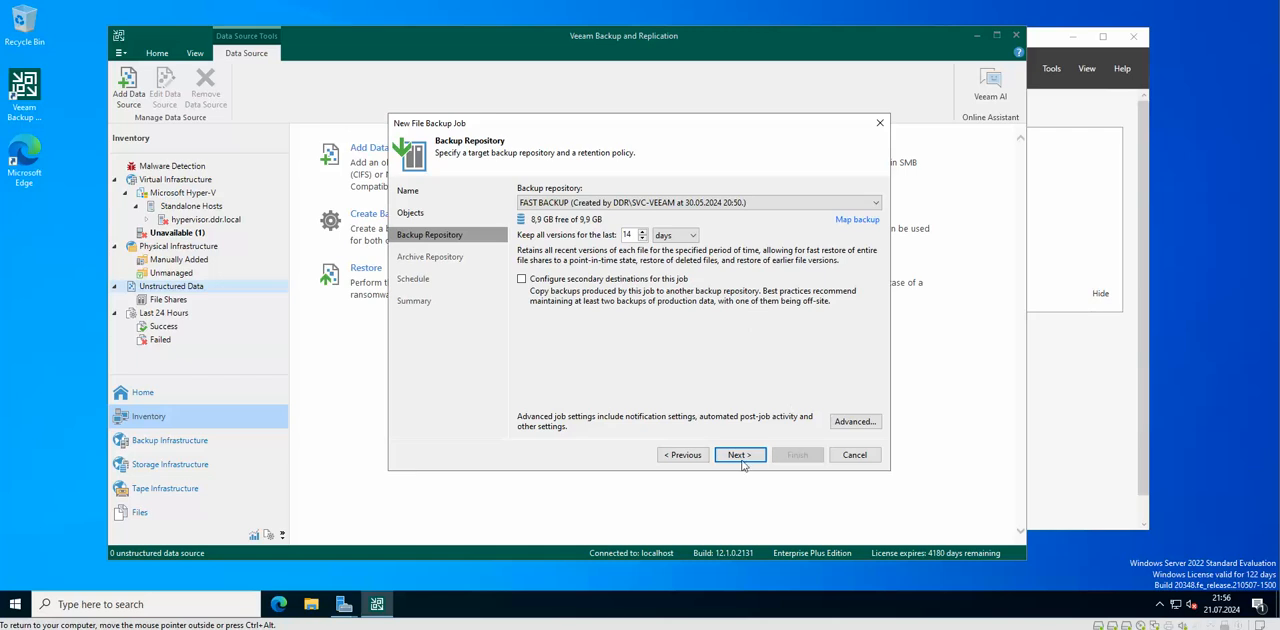
- Accept default archive and schedule settings, apply, and set the job to run on Finish
{"action": "left_click", "coordinate": [740, 454]}
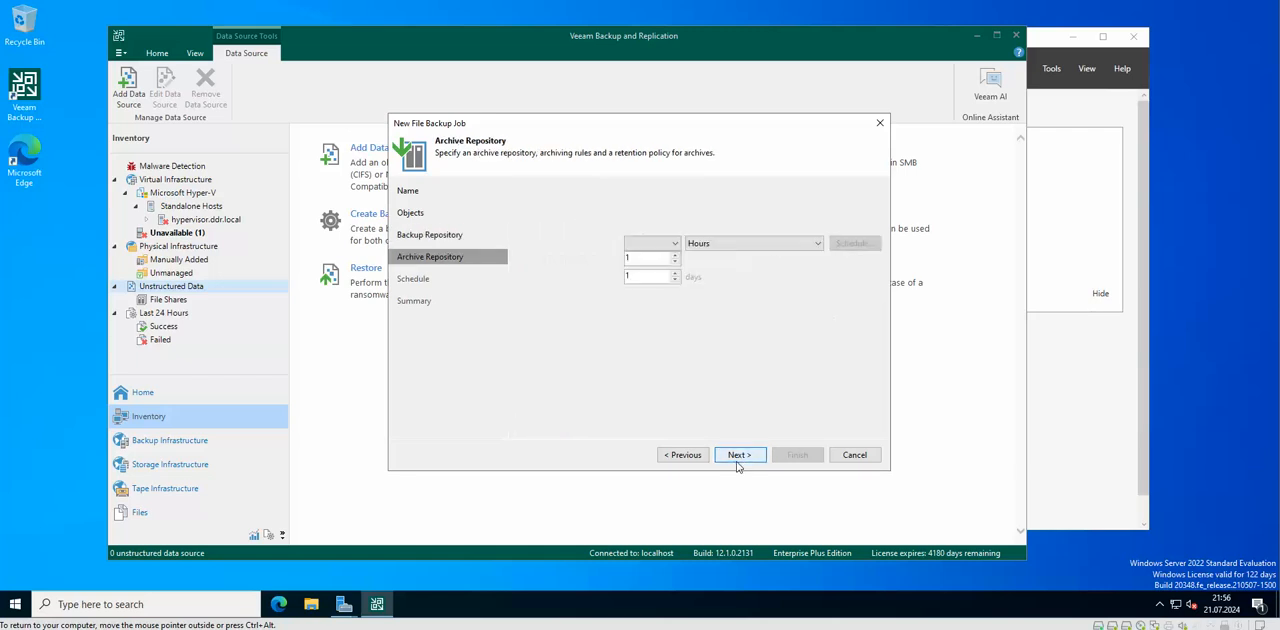
{"action": "left_click", "coordinate": [738, 456]}
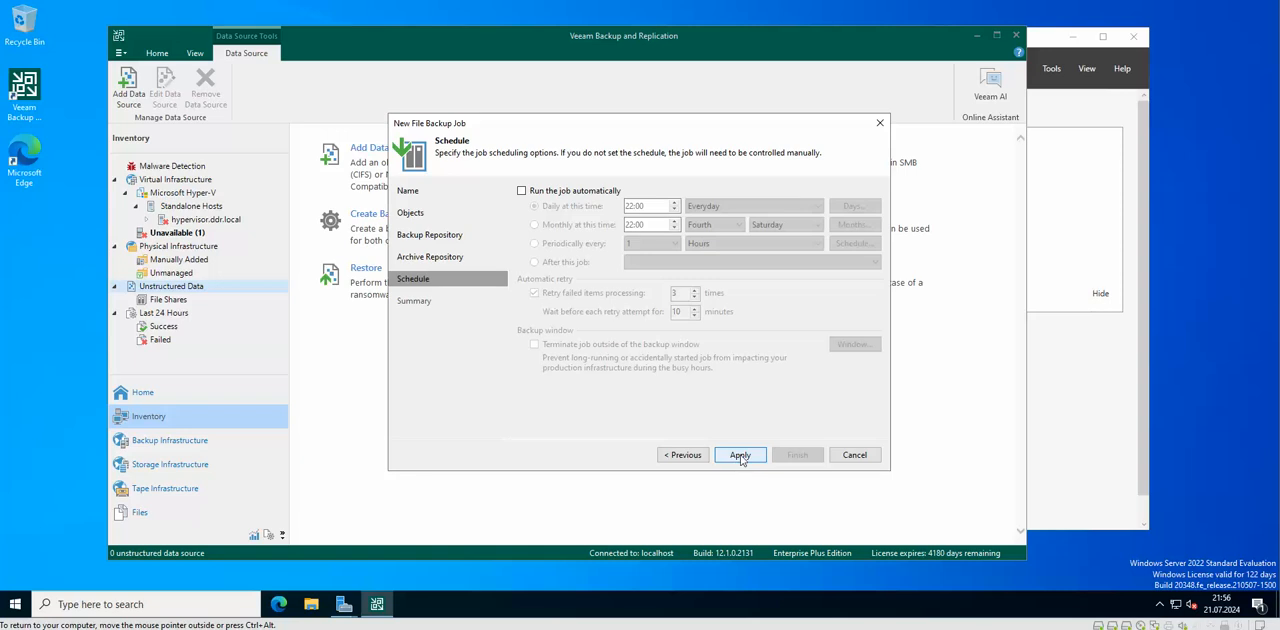
{"action": "left_click", "coordinate": [740, 456]}
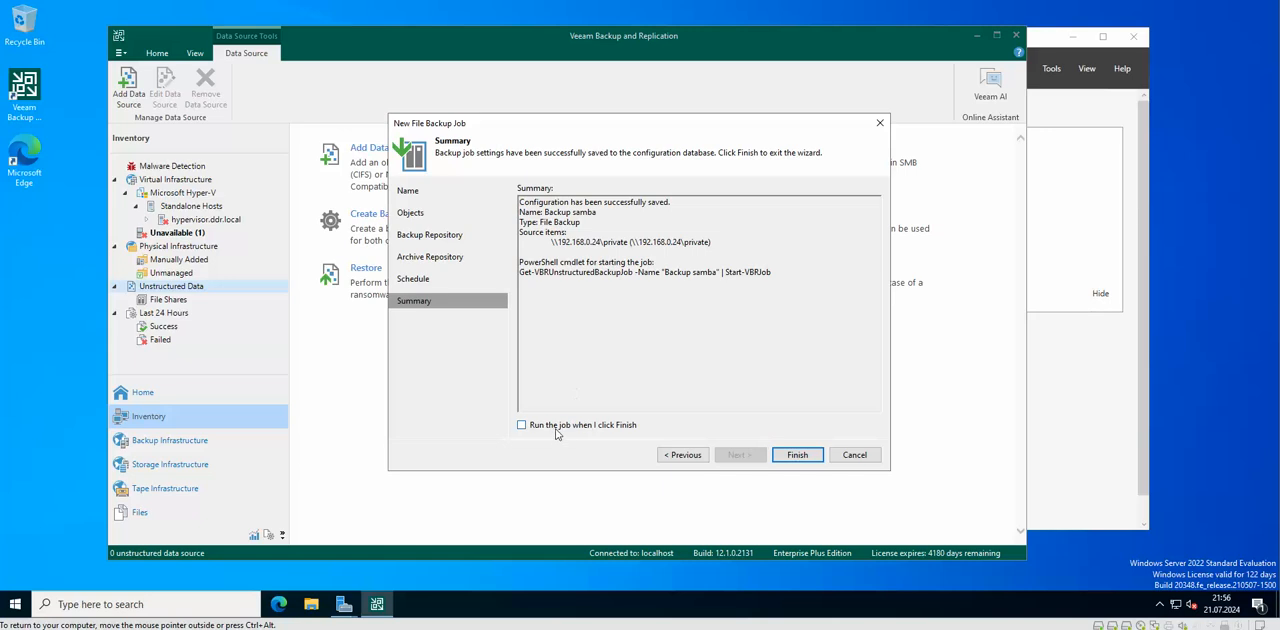
{"action": "left_click", "coordinate": [796, 456]}
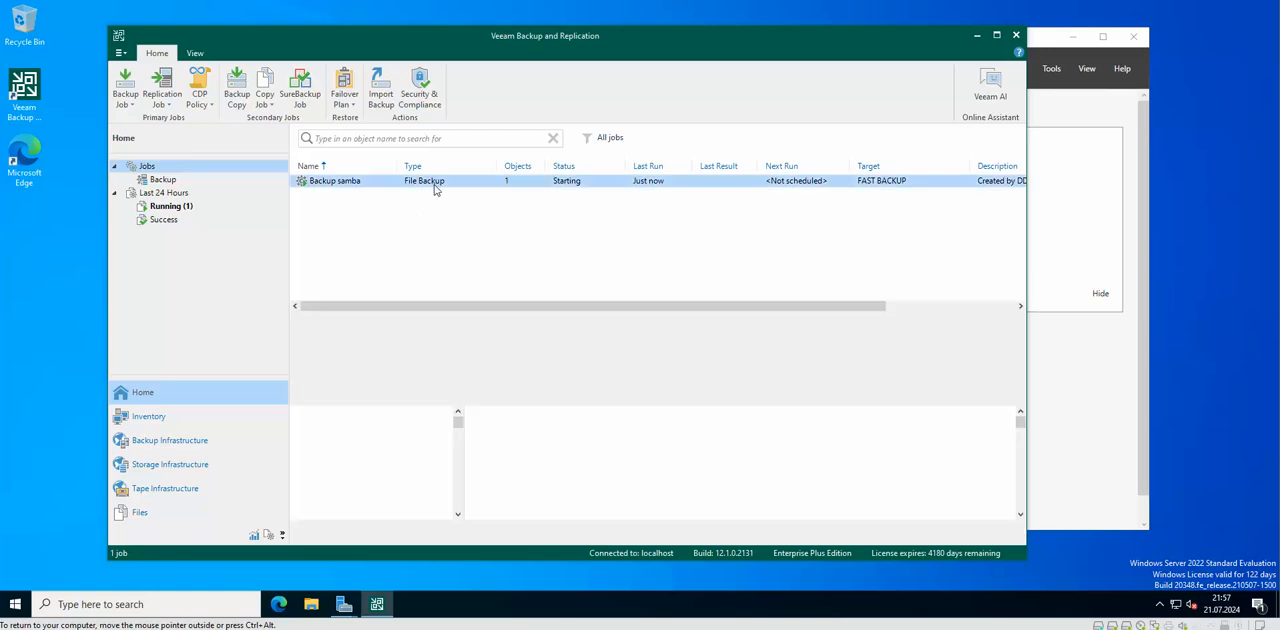
- Select the Backup samba job and wait for it to stop with a Success result
{"action": "left_click", "coordinate": [336, 180]}
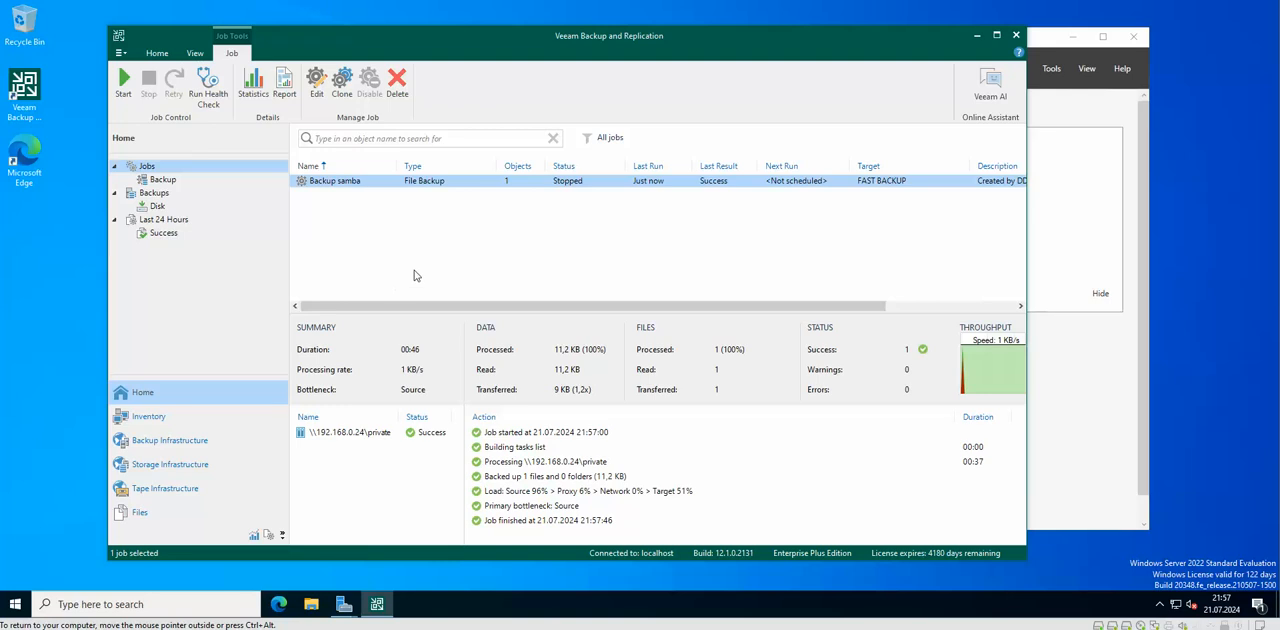
{"action": "mouse_move", "coordinate": [620, 228]}
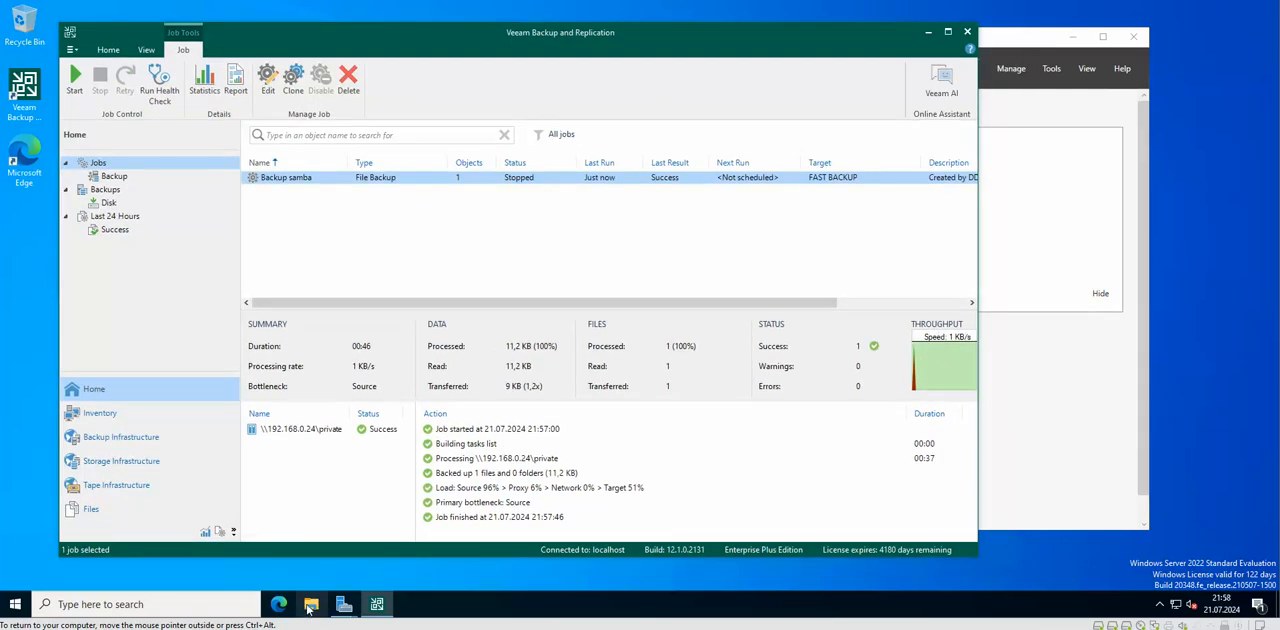
{"action": "left_click", "coordinate": [312, 604]}
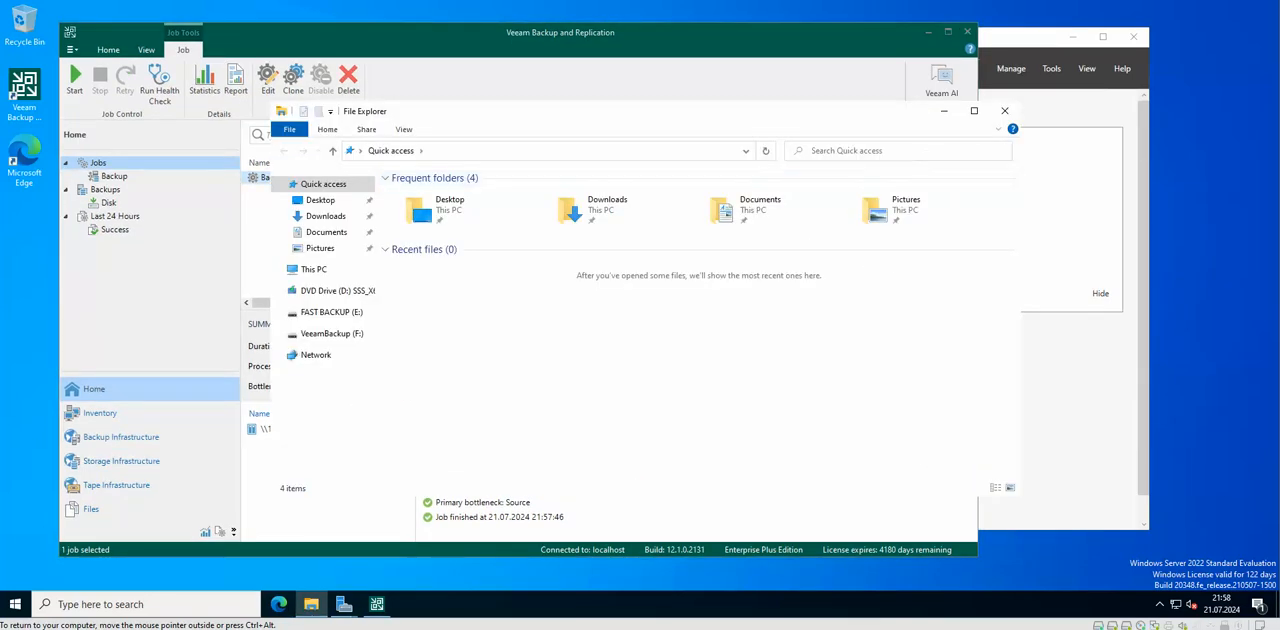
{"action": "left_click", "coordinate": [332, 312]}
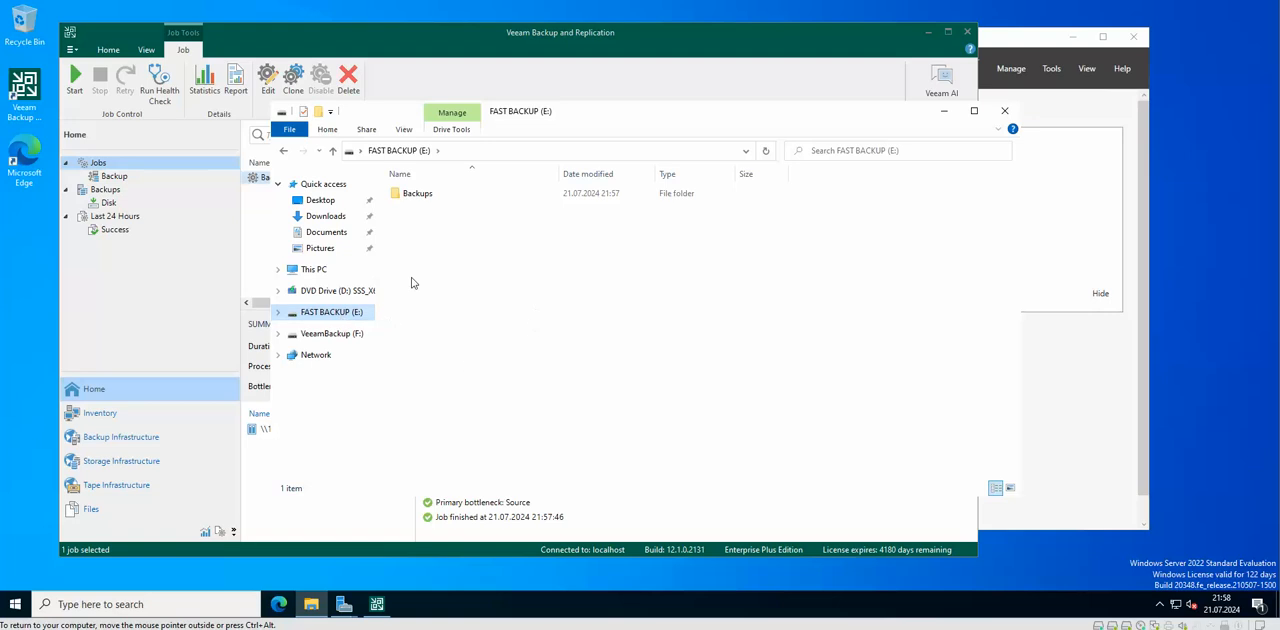
{"action": "double_click", "coordinate": [416, 192]}
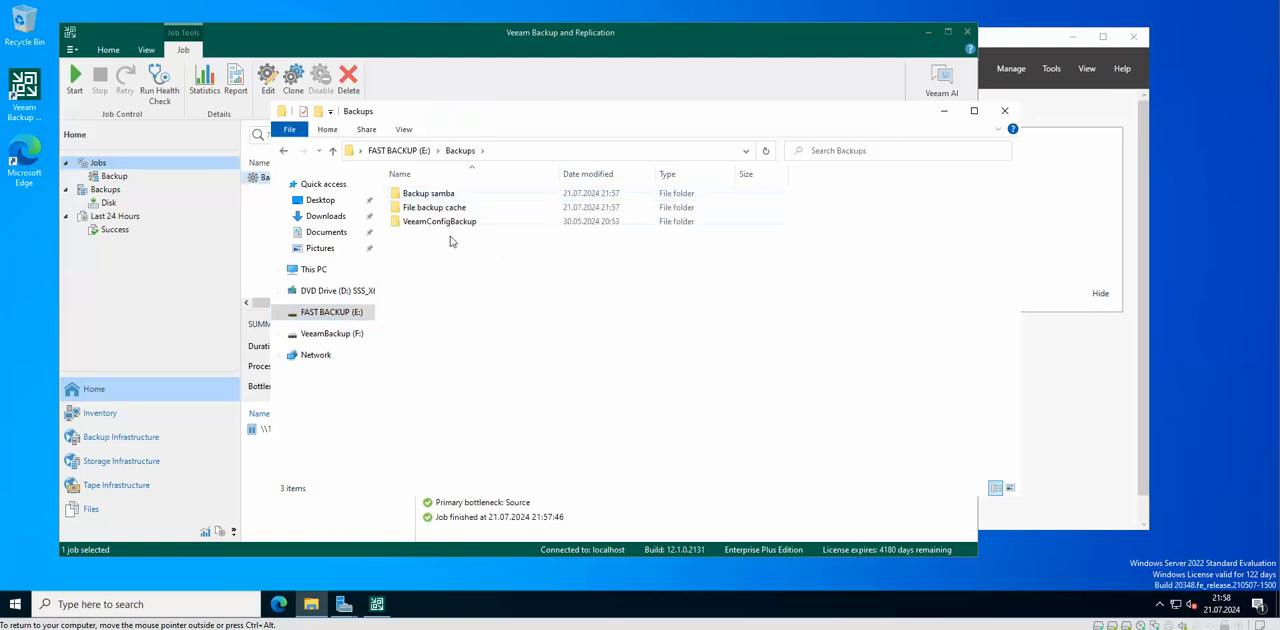
{"action": "left_click", "coordinate": [428, 192]}
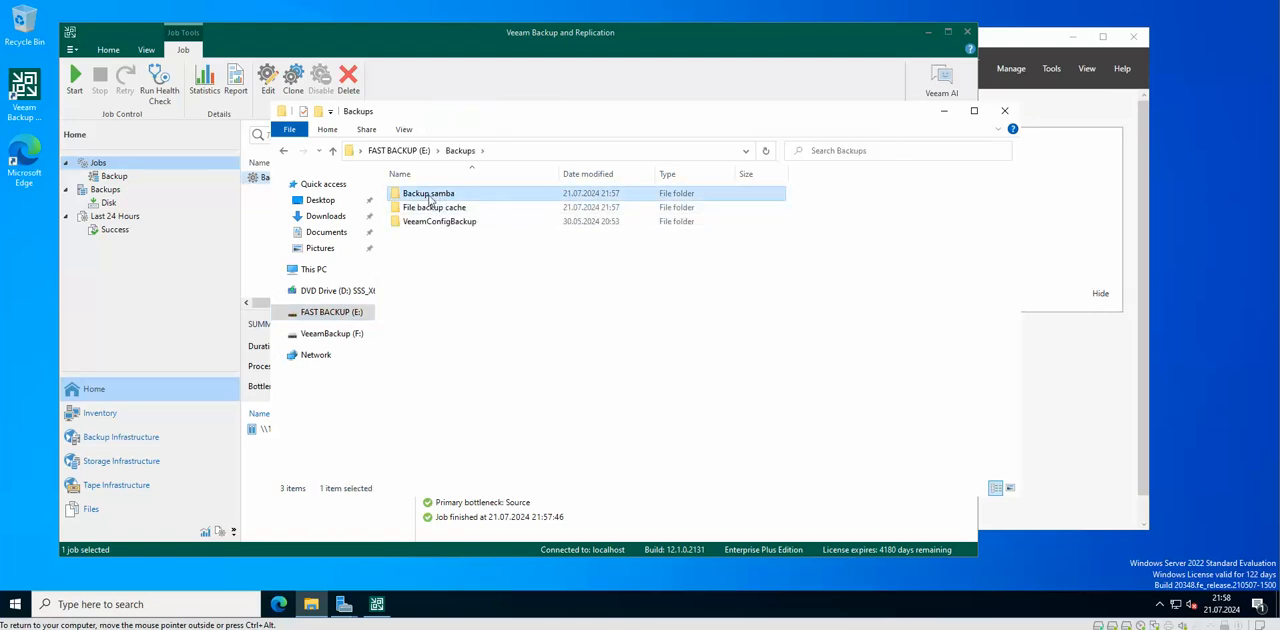
{"action": "double_click", "coordinate": [428, 192]}
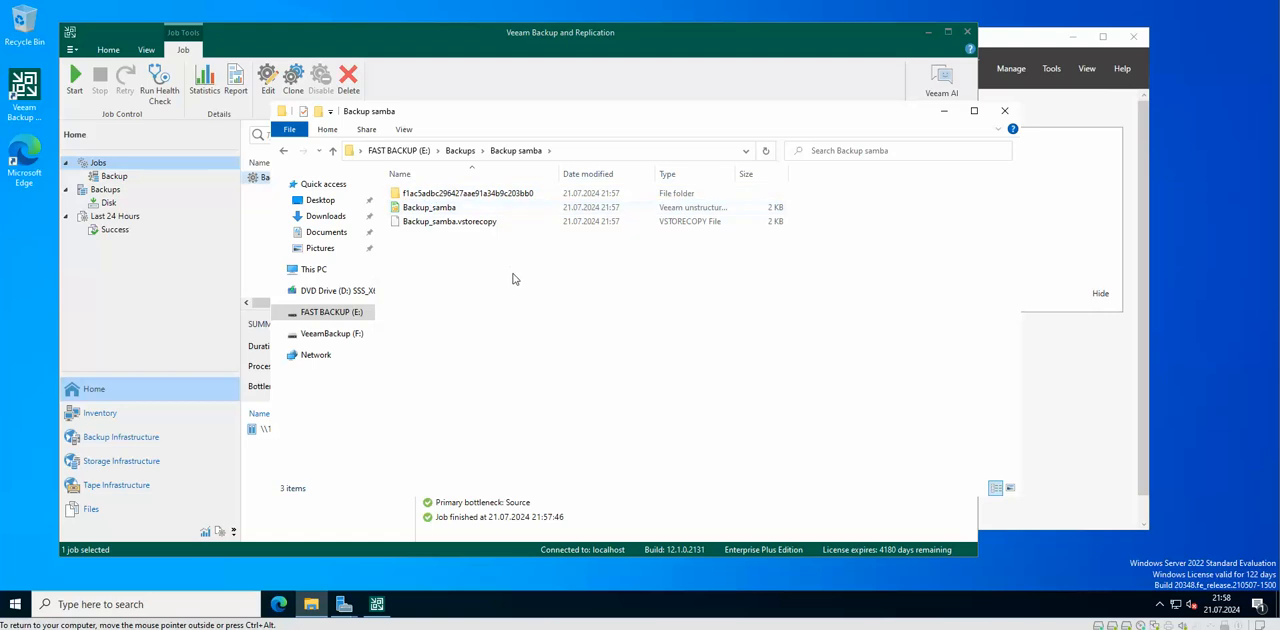
{"action": "mouse_move", "coordinate": [260, 174]}
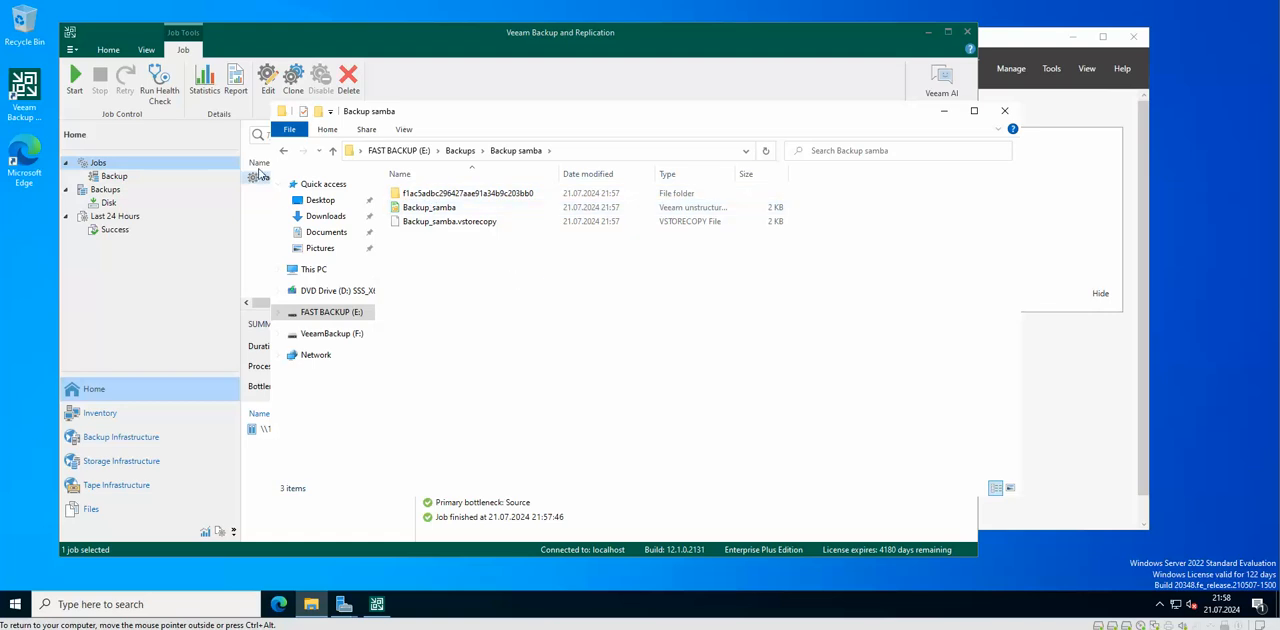
{"action": "left_click", "coordinate": [284, 150]}
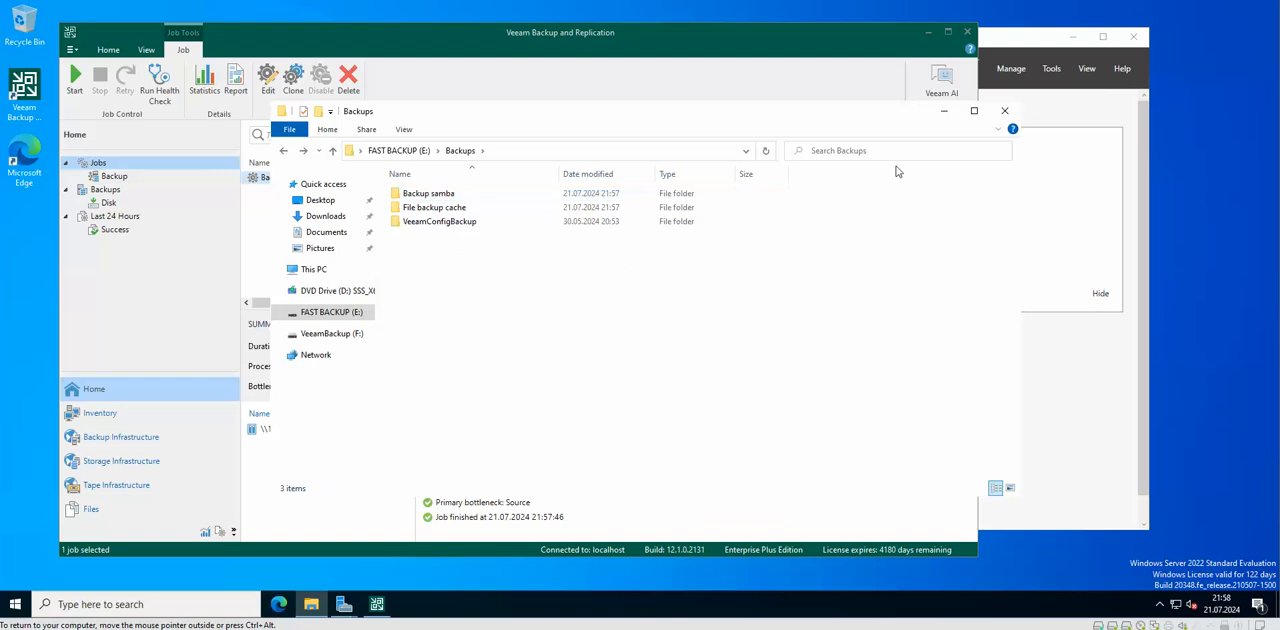
{"action": "left_click", "coordinate": [1004, 110]}
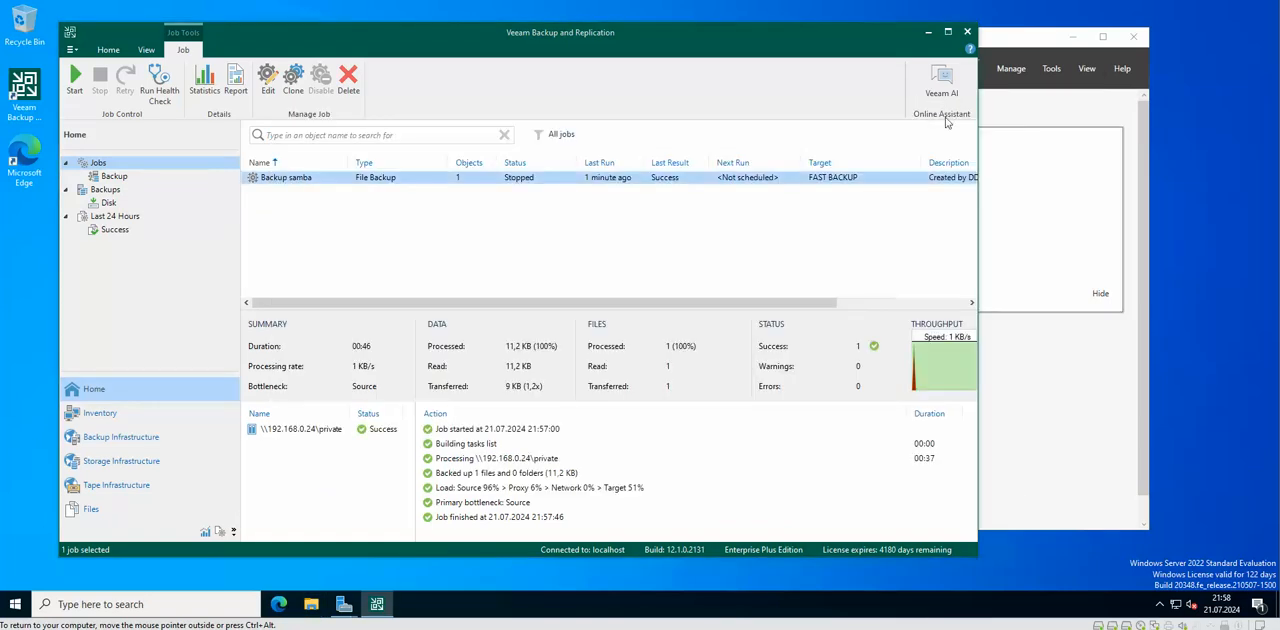
{"action": "mouse_move", "coordinate": [752, 108]}
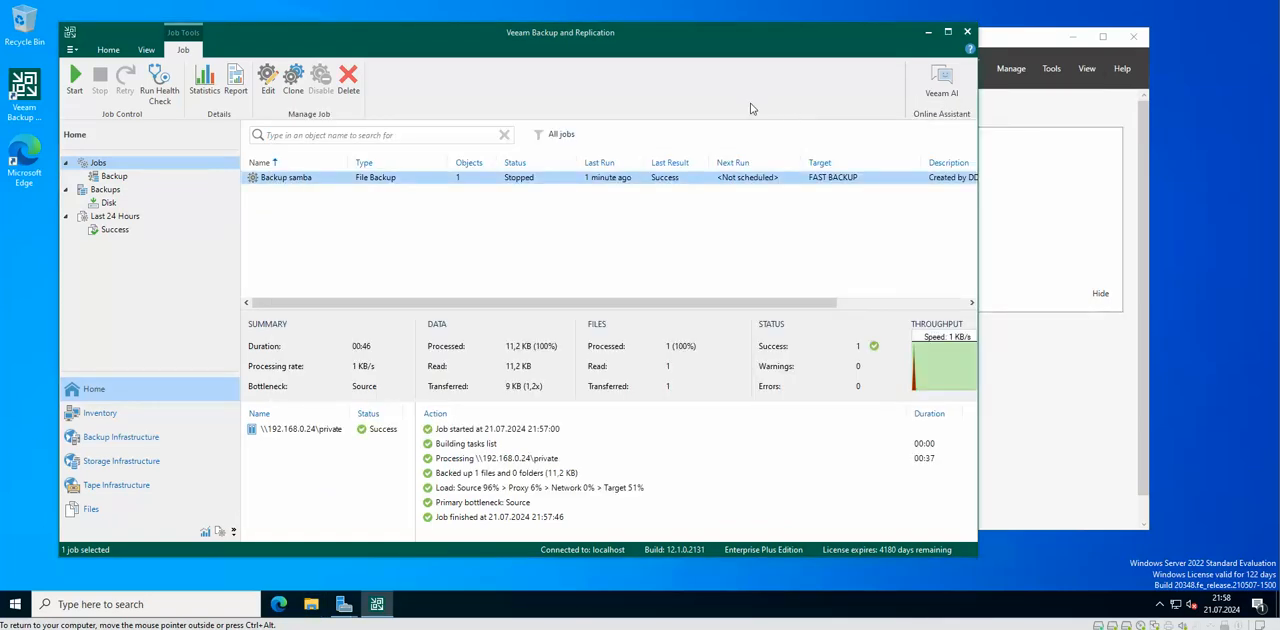
{"action": "mouse_move", "coordinate": [758, 104]}
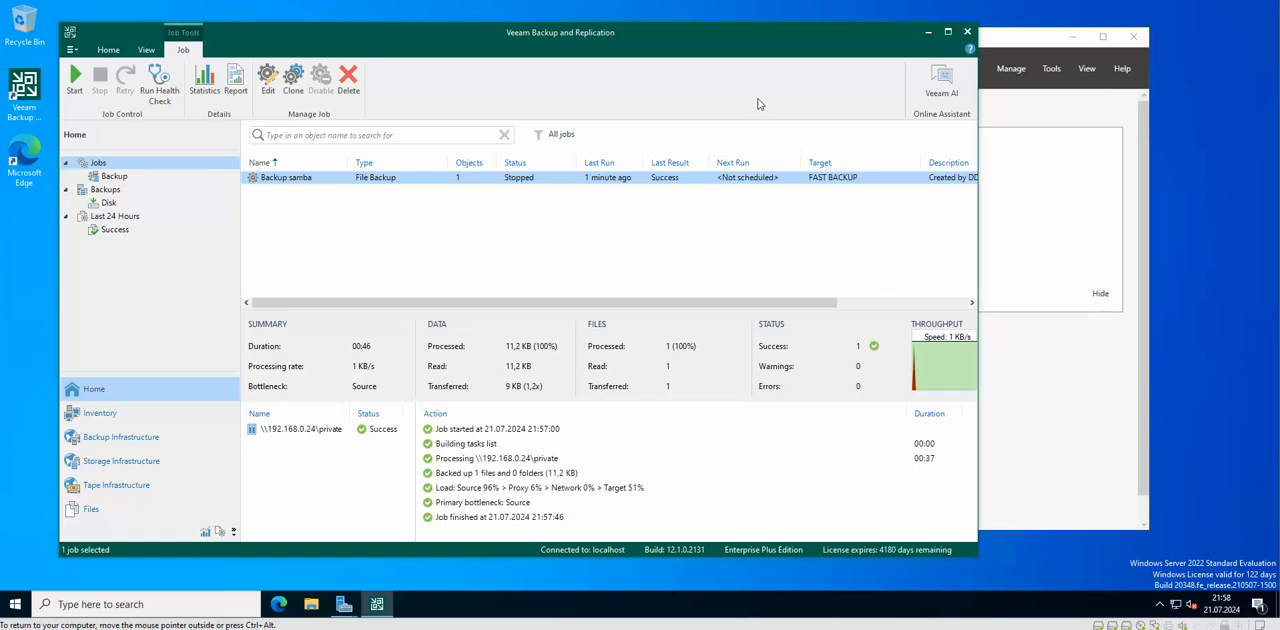